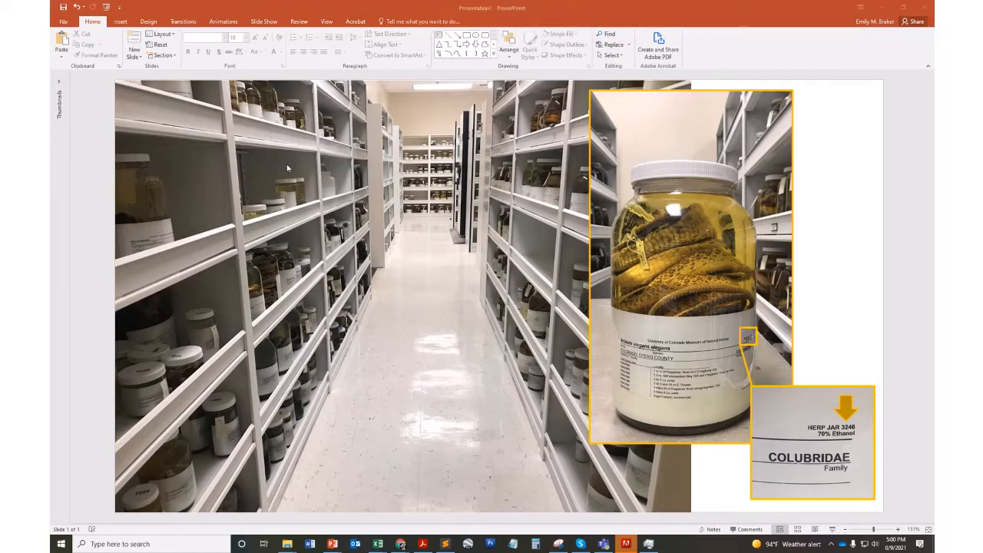
{"action": "mouse_move", "coordinate": [384, 249]}
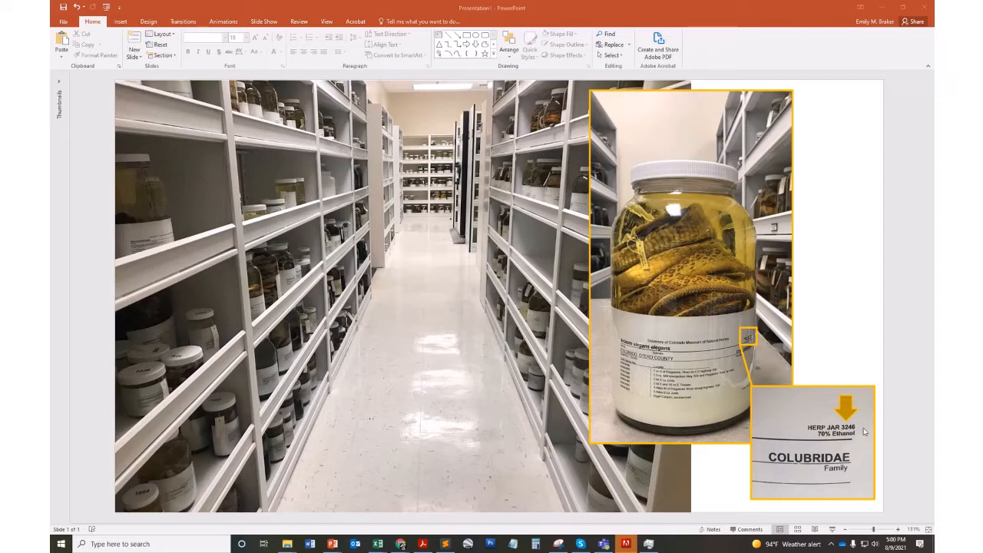
{"action": "mouse_move", "coordinate": [849, 450]}
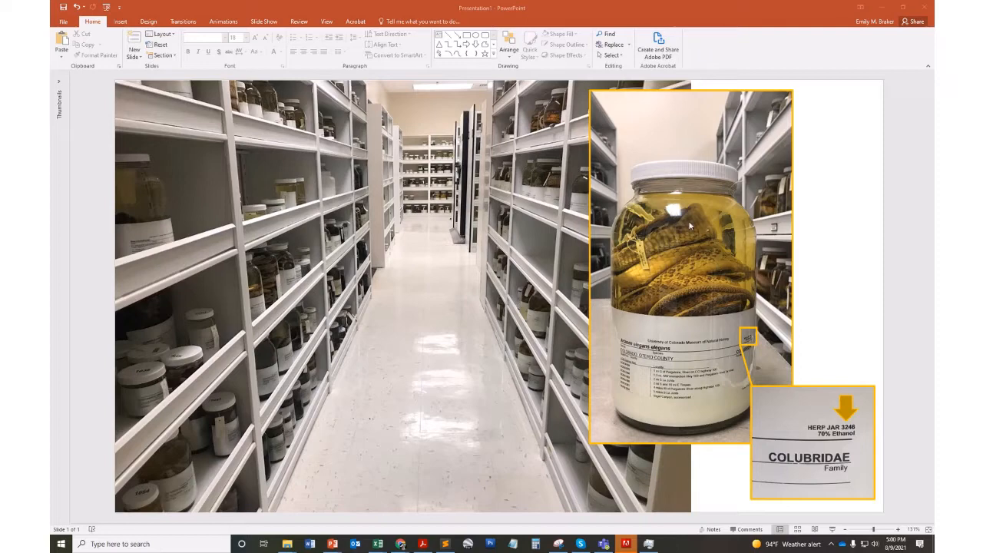
{"action": "mouse_move", "coordinate": [658, 264]}
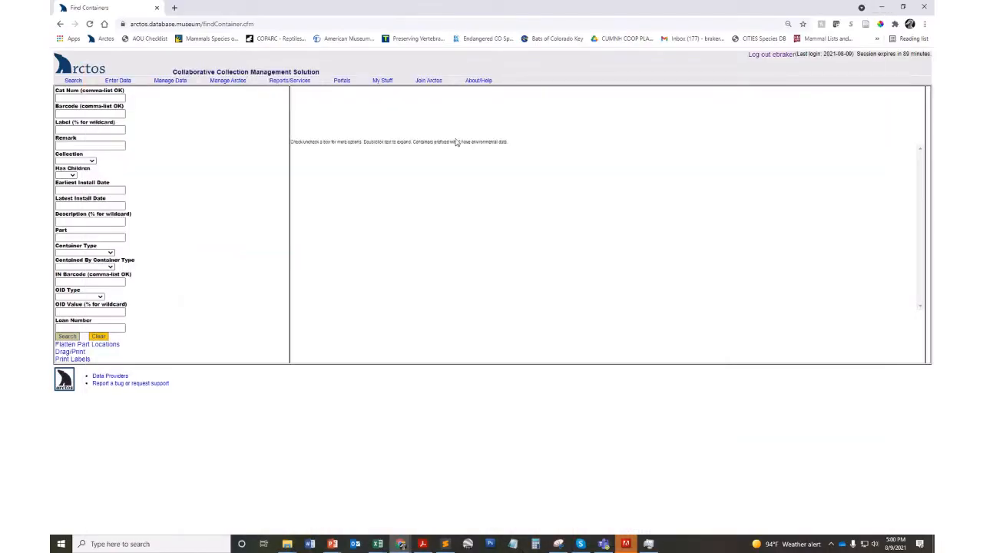
Search Find Container for the building using the previously entered barcode
{"action": "left_click", "coordinate": [89, 114]}
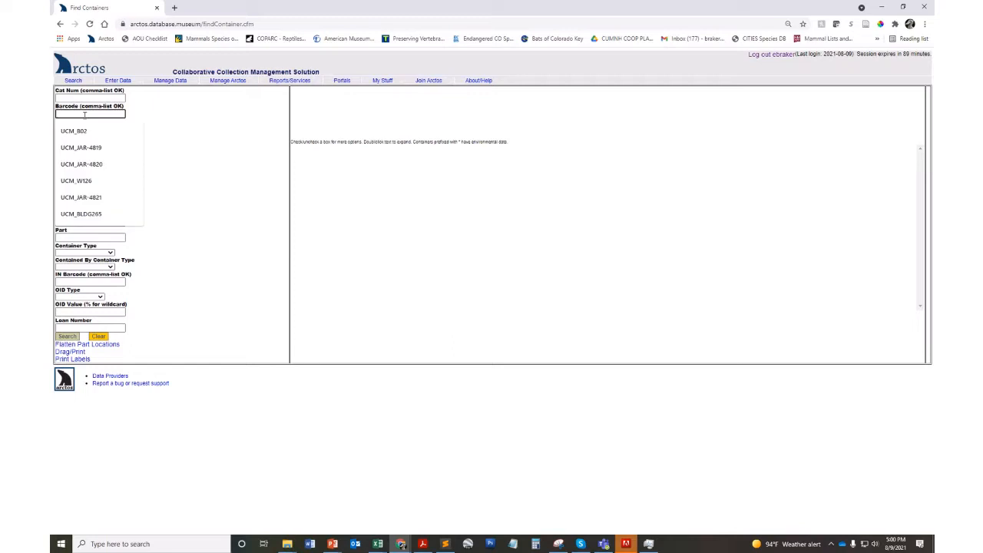
{"action": "left_click", "coordinate": [80, 214]}
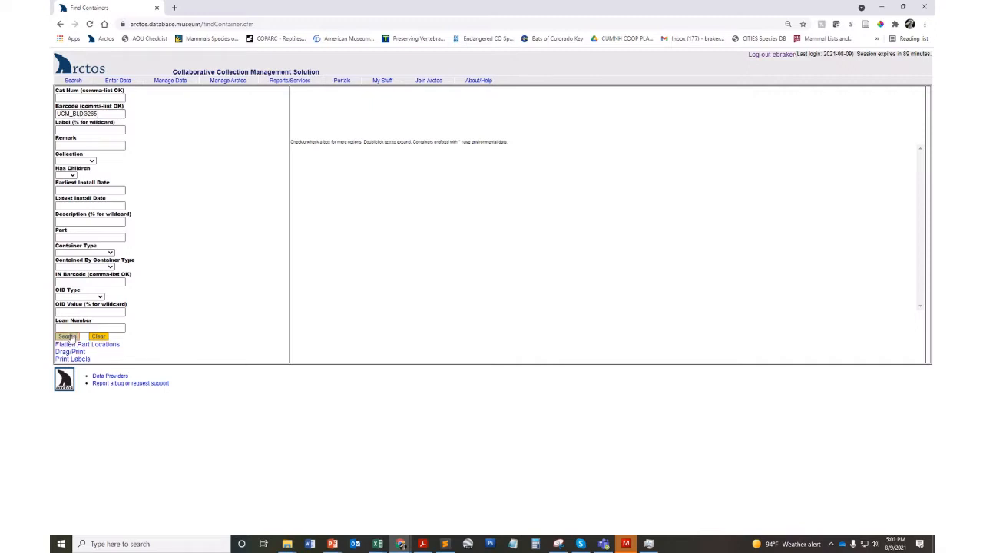
{"action": "left_click", "coordinate": [68, 336]}
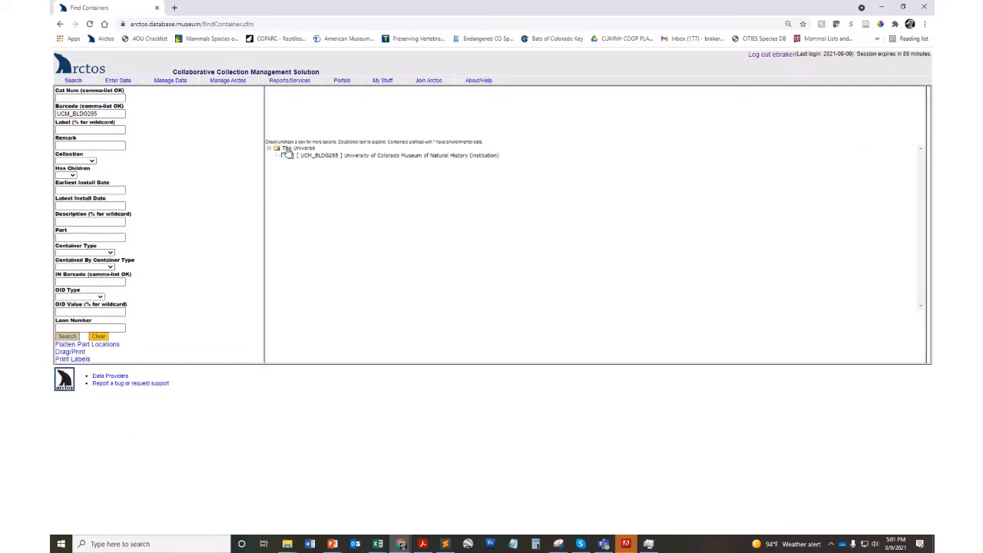
Unfold the tree through the building, snake room, bay 1 and shelf 4 down to the jars' specimens, including jar 1043
{"action": "left_click", "coordinate": [286, 154]}
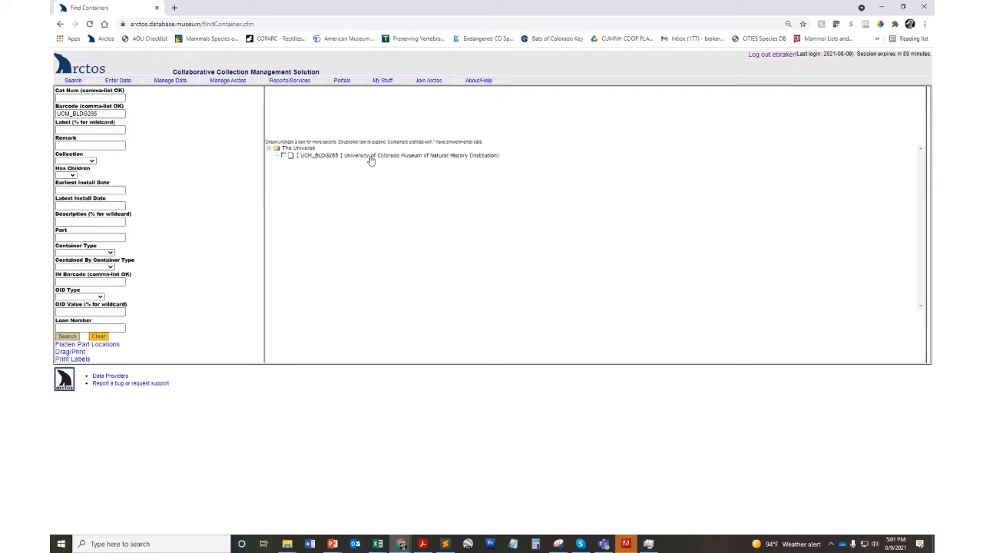
{"action": "left_click", "coordinate": [277, 155]}
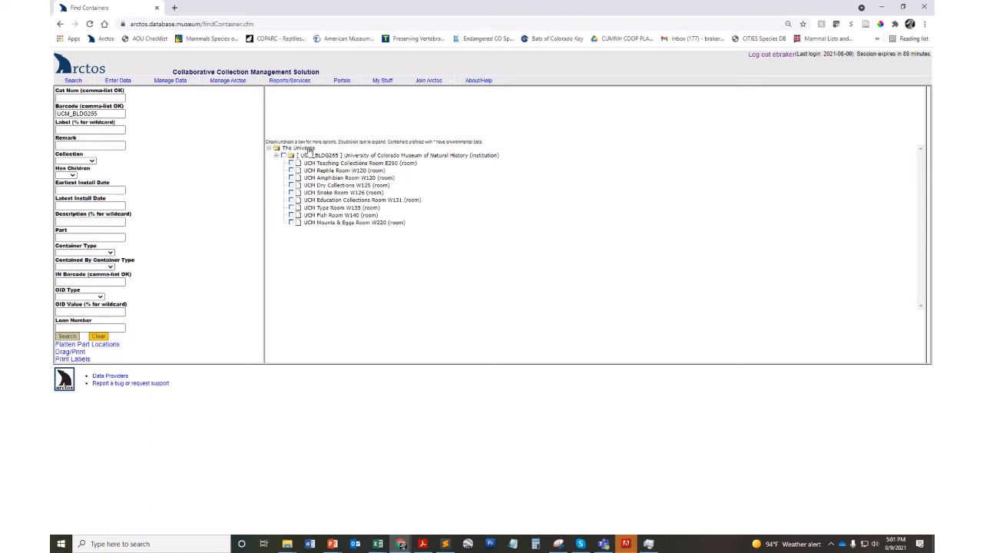
{"action": "mouse_move", "coordinate": [344, 244]}
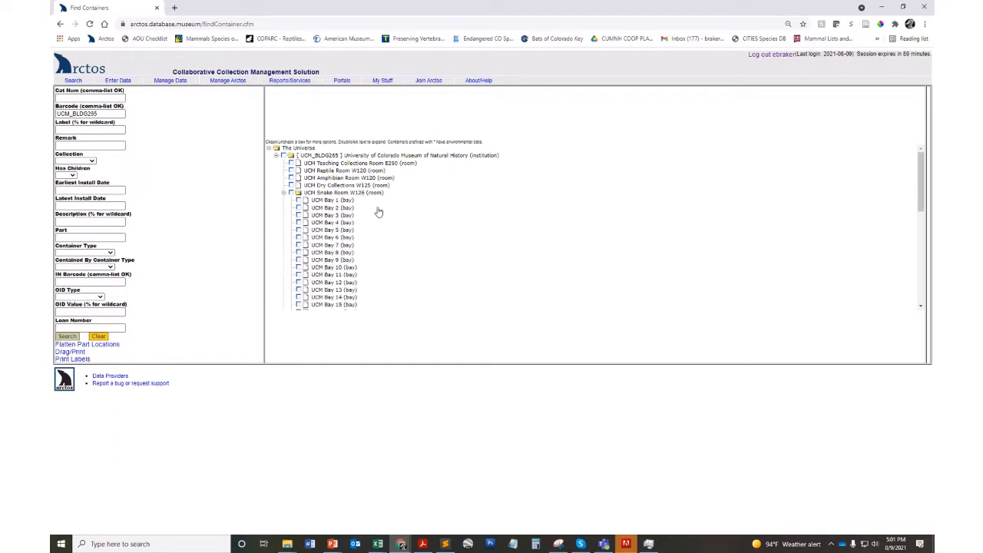
{"action": "mouse_move", "coordinate": [334, 233]}
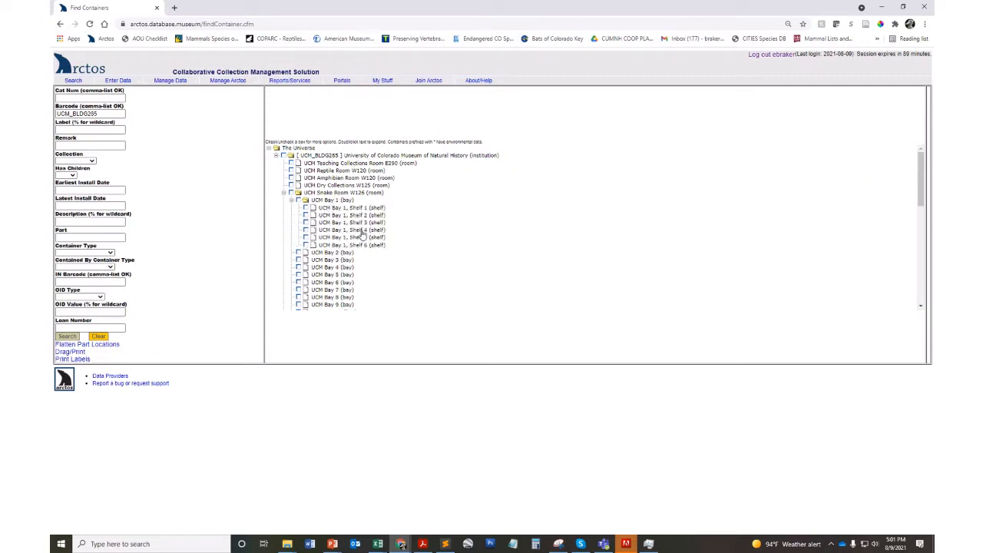
{"action": "double_click", "coordinate": [352, 231]}
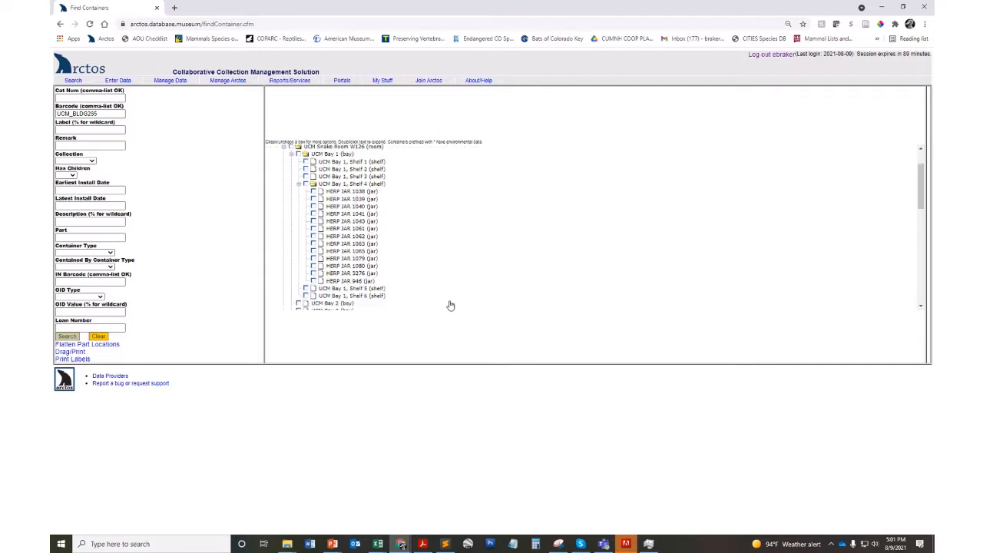
{"action": "mouse_move", "coordinate": [418, 260]}
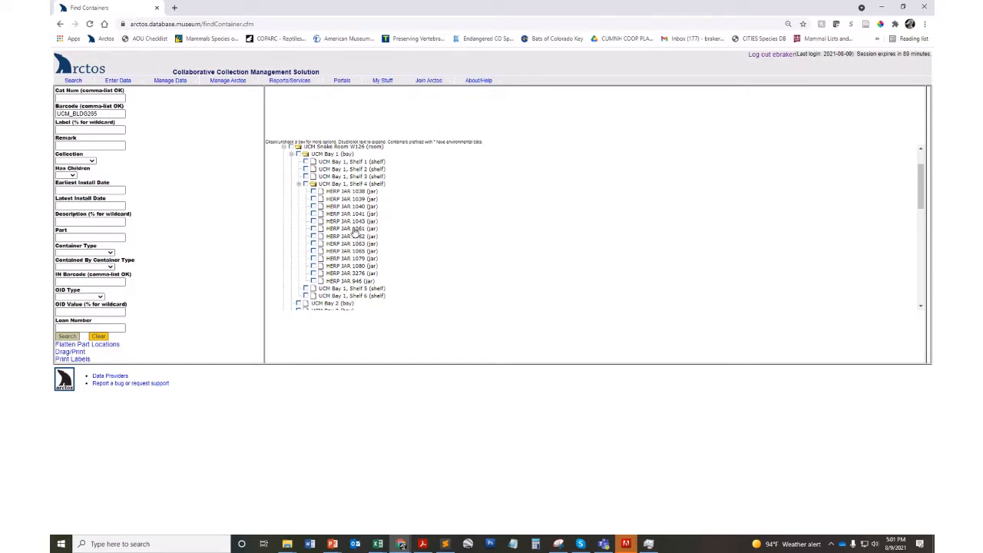
{"action": "double_click", "coordinate": [351, 228]}
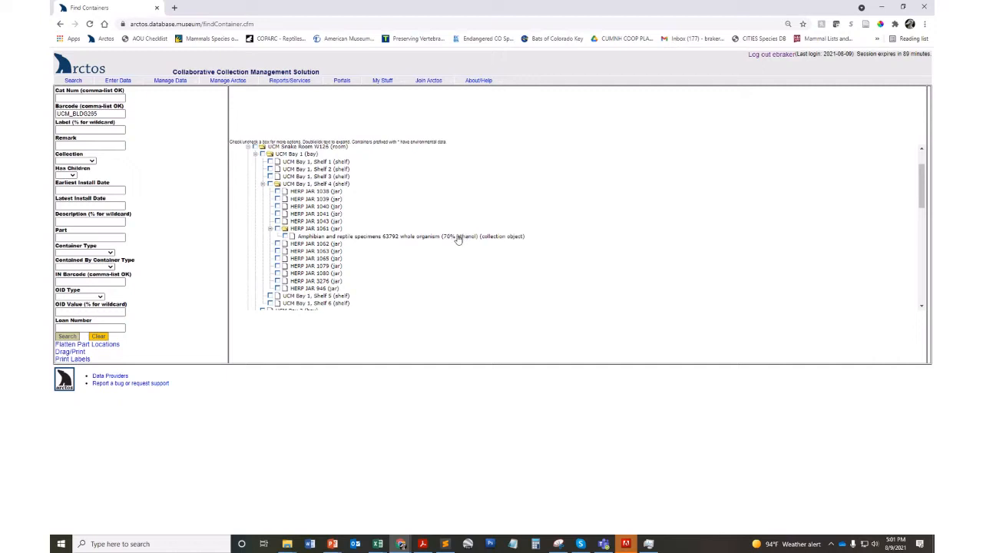
{"action": "mouse_move", "coordinate": [324, 278]}
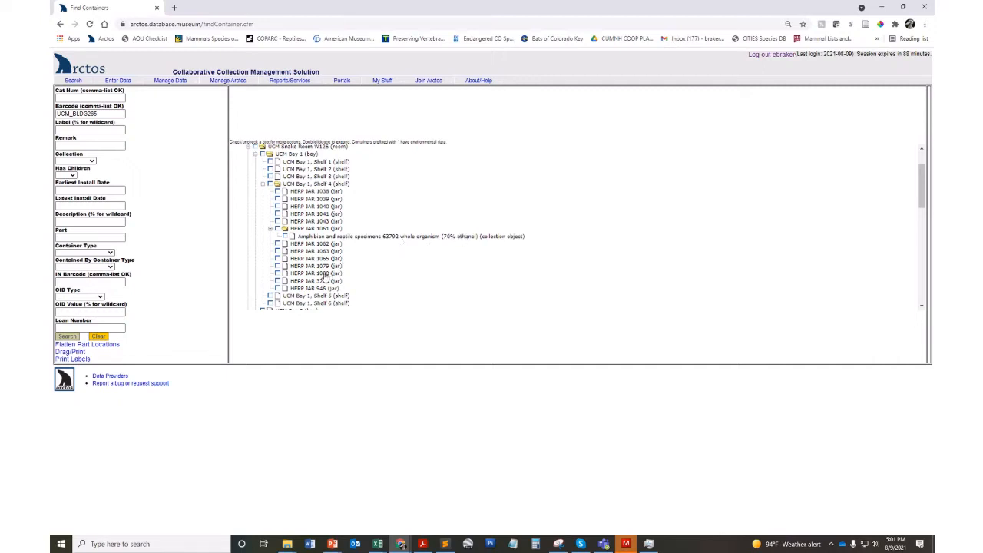
{"action": "left_click", "coordinate": [270, 273]}
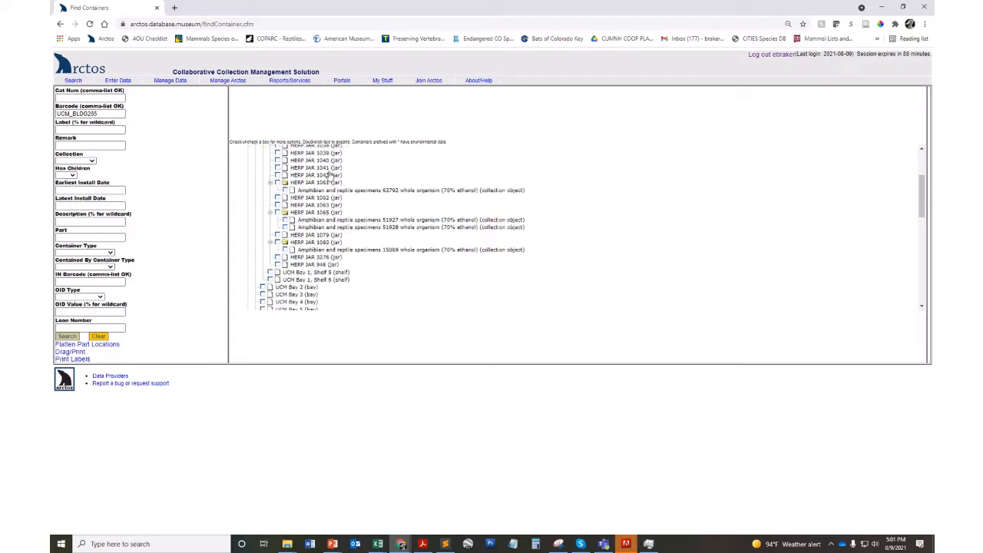
{"action": "left_click", "coordinate": [269, 175]}
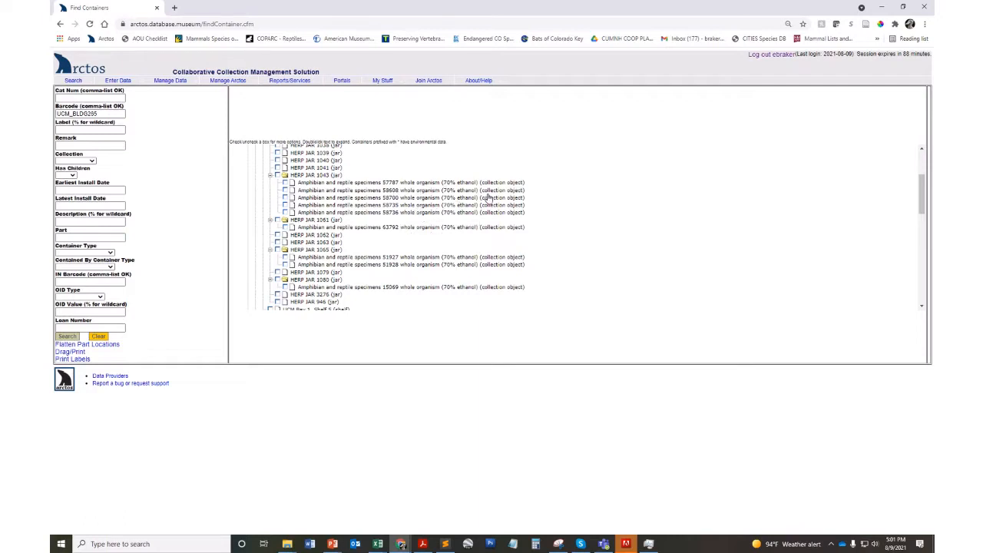
{"action": "mouse_move", "coordinate": [308, 175]}
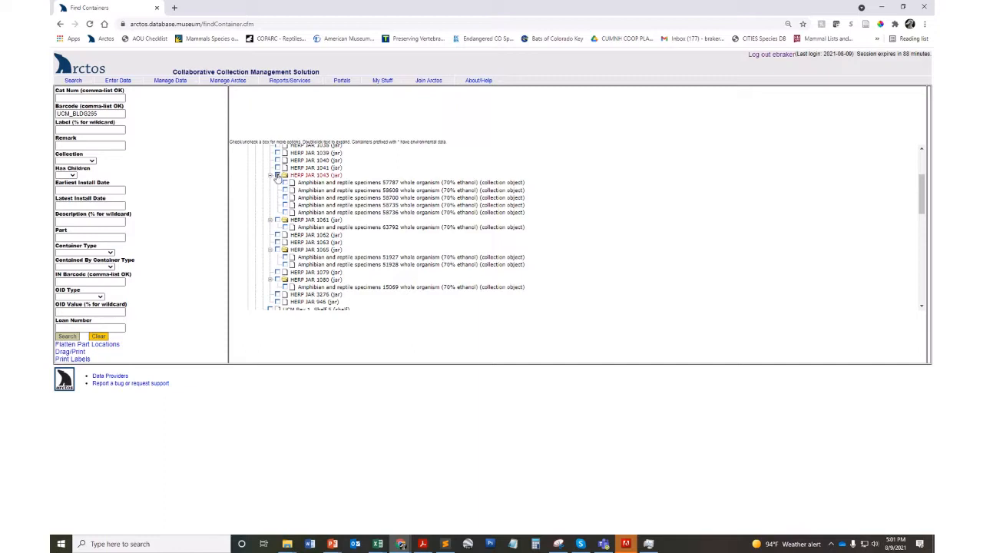
Show jar 1043's container details and list all its collection objects on a new page
{"action": "double_click", "coordinate": [307, 175]}
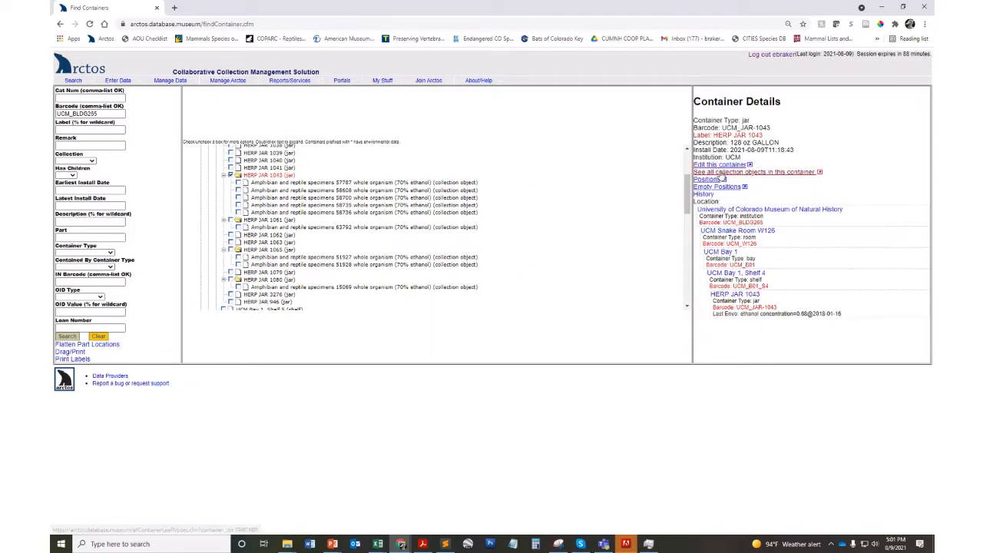
{"action": "left_click", "coordinate": [716, 178]}
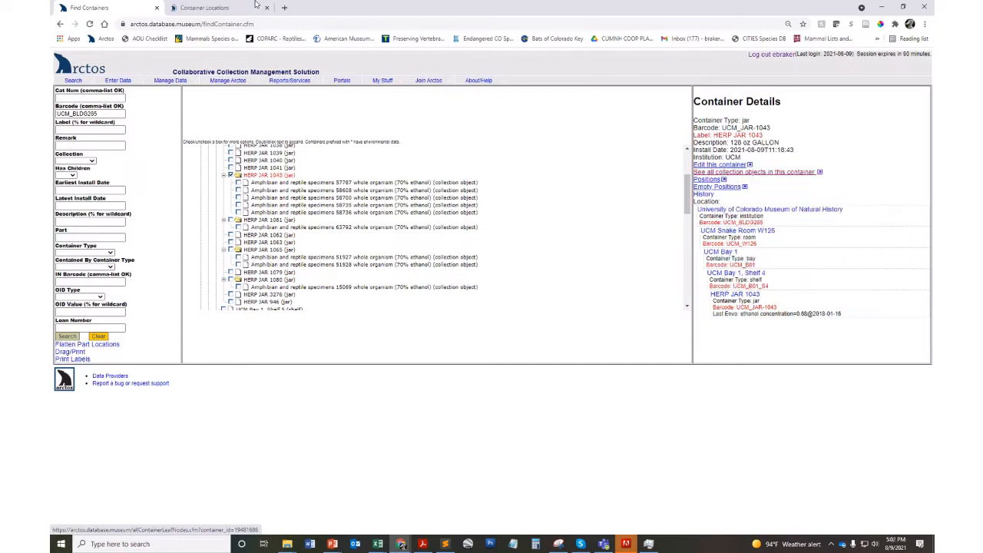
{"action": "left_click", "coordinate": [756, 172]}
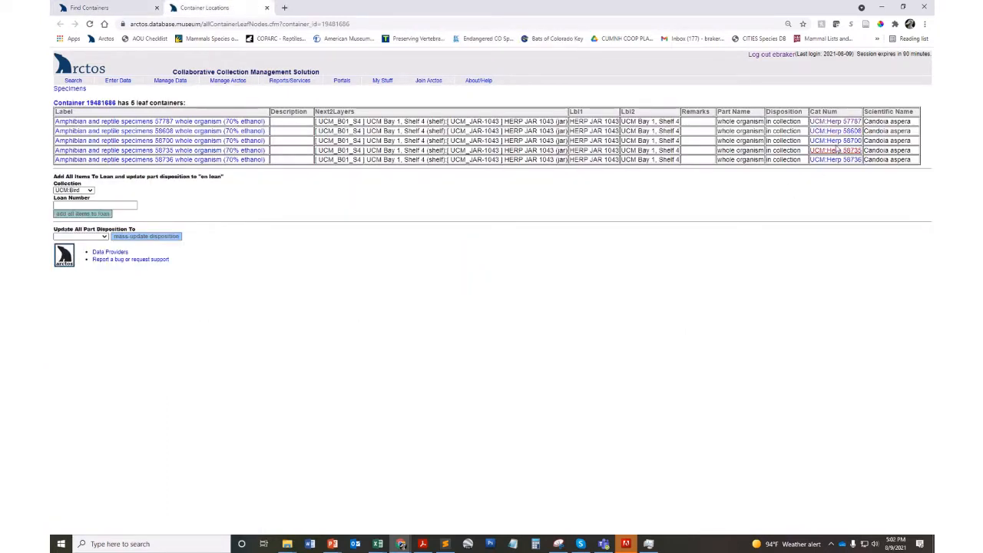
Open the catalog record UCM:Herp:58700 from the specimen table
{"action": "left_click", "coordinate": [836, 141]}
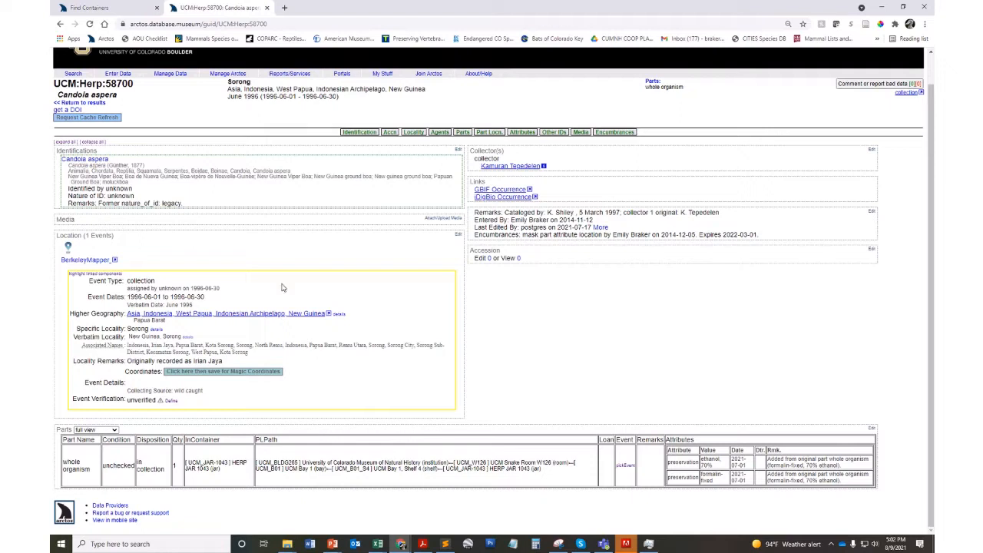
{"action": "mouse_move", "coordinate": [298, 461]}
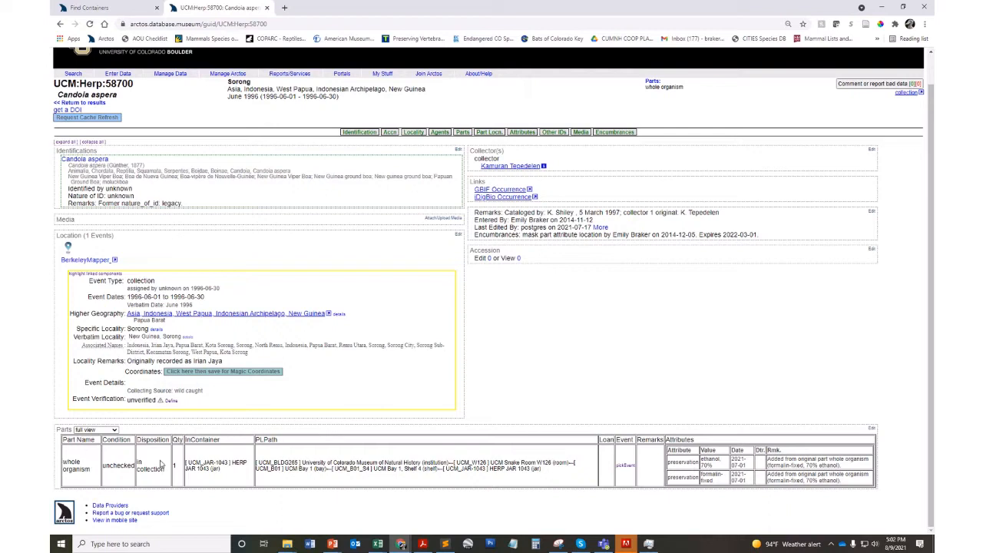
{"action": "mouse_move", "coordinate": [300, 445]}
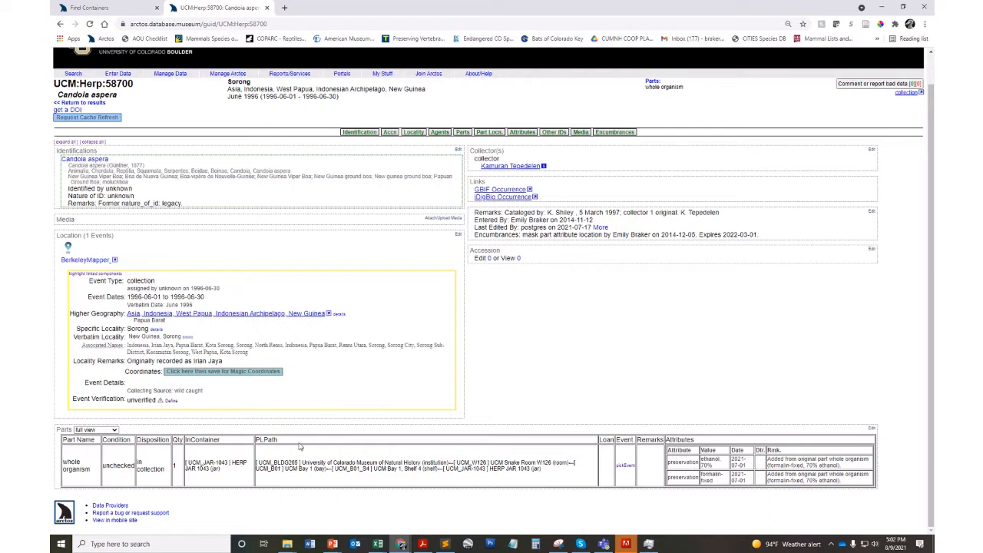
{"action": "mouse_move", "coordinate": [394, 439]}
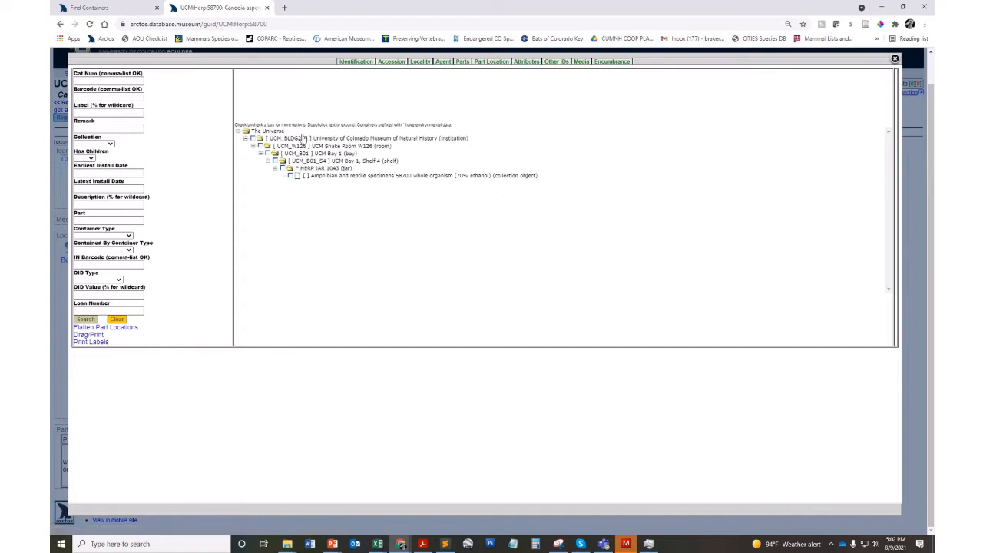
{"action": "mouse_move", "coordinate": [492, 304]}
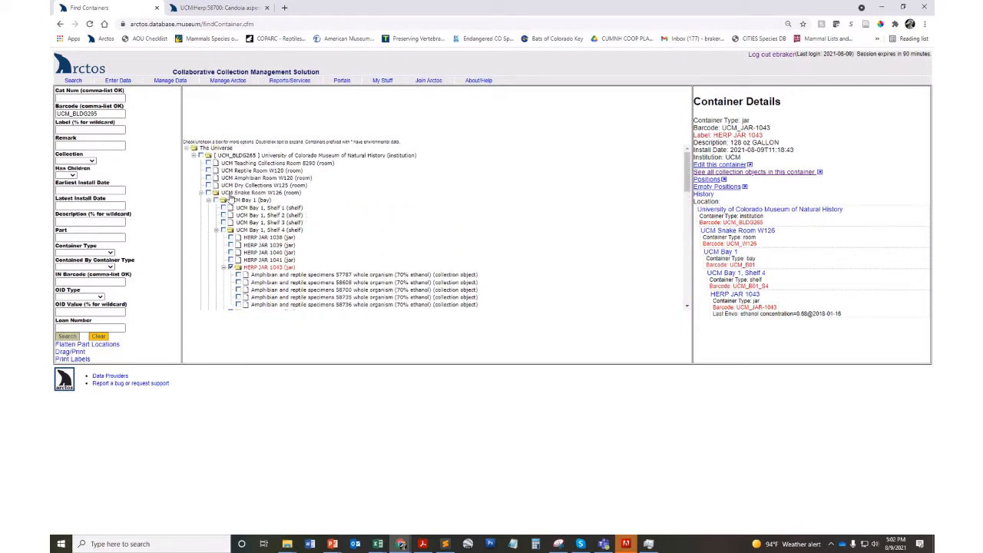
Show bay 1's details and list its 120 leaf containers on a new page
{"action": "left_click", "coordinate": [249, 200]}
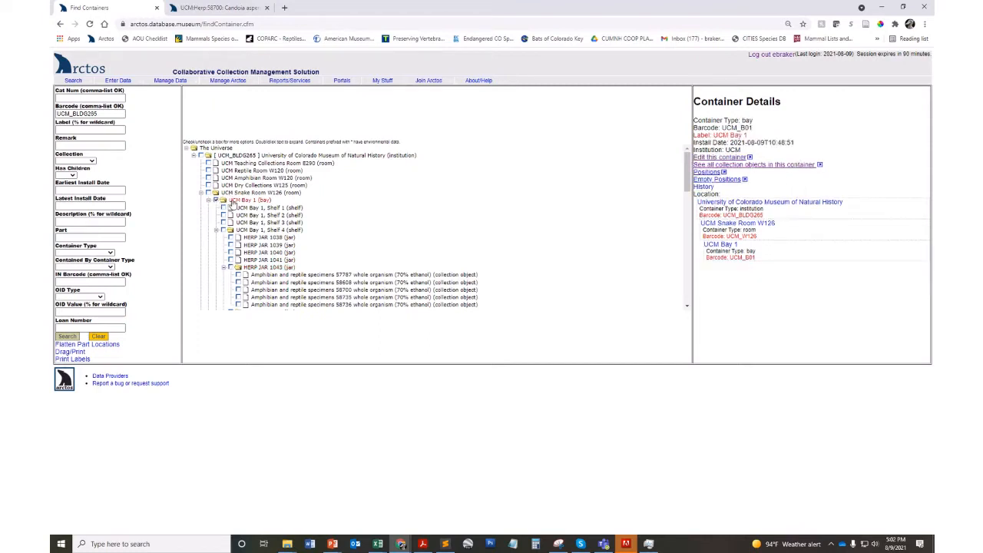
{"action": "right_click", "coordinate": [756, 165]}
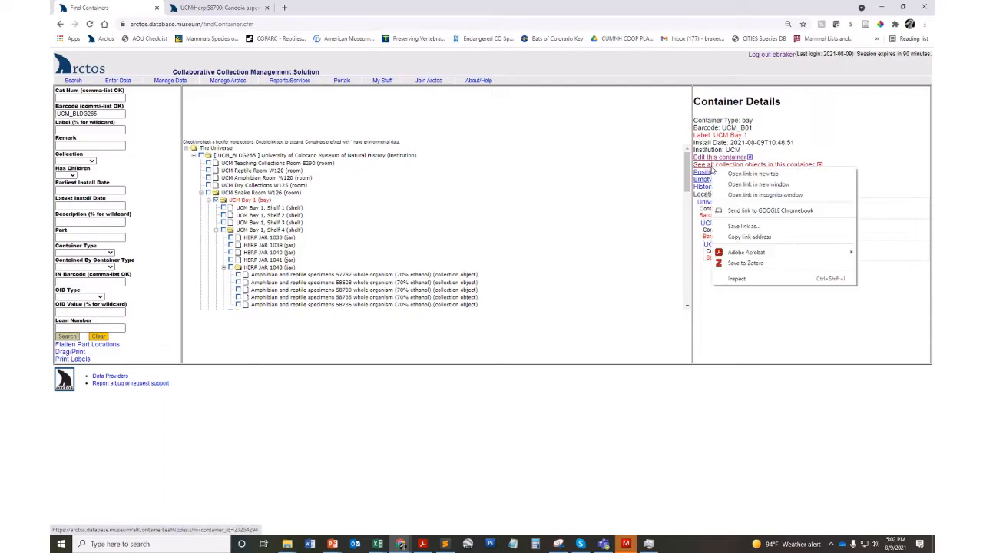
{"action": "left_click", "coordinate": [751, 173]}
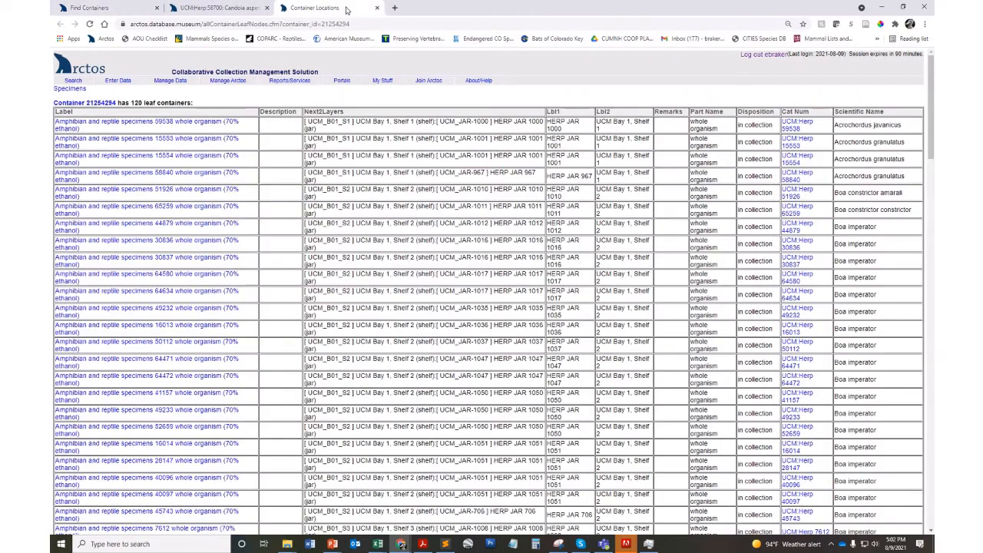
{"action": "scroll", "scroll_direction": "down", "scroll_amount": 3}
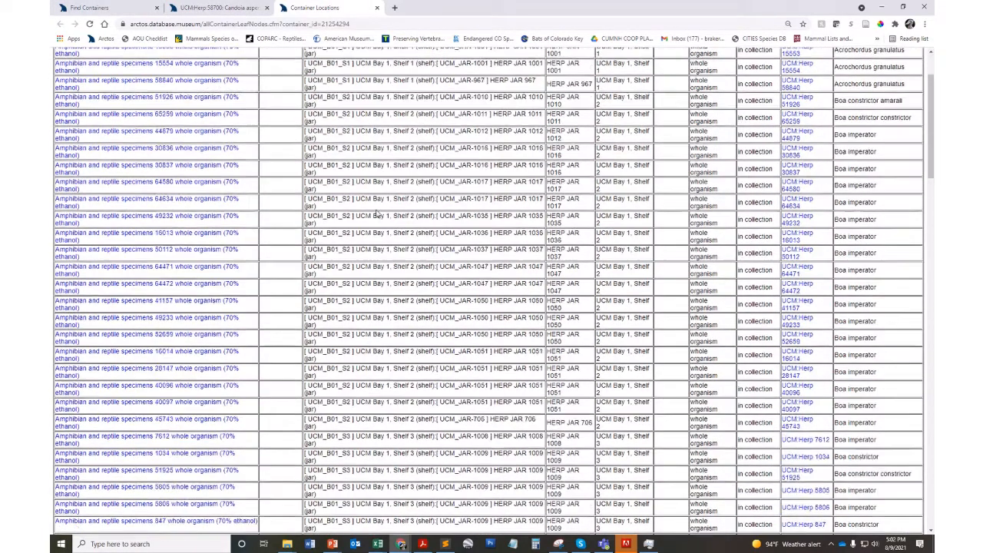
{"action": "scroll", "scroll_direction": "up", "scroll_amount": 3}
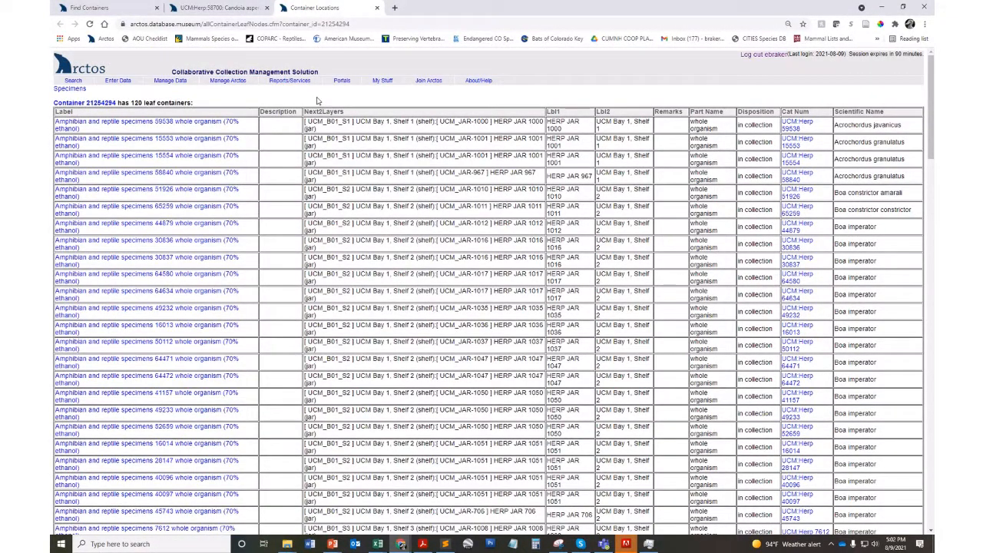
{"action": "mouse_move", "coordinate": [289, 80]}
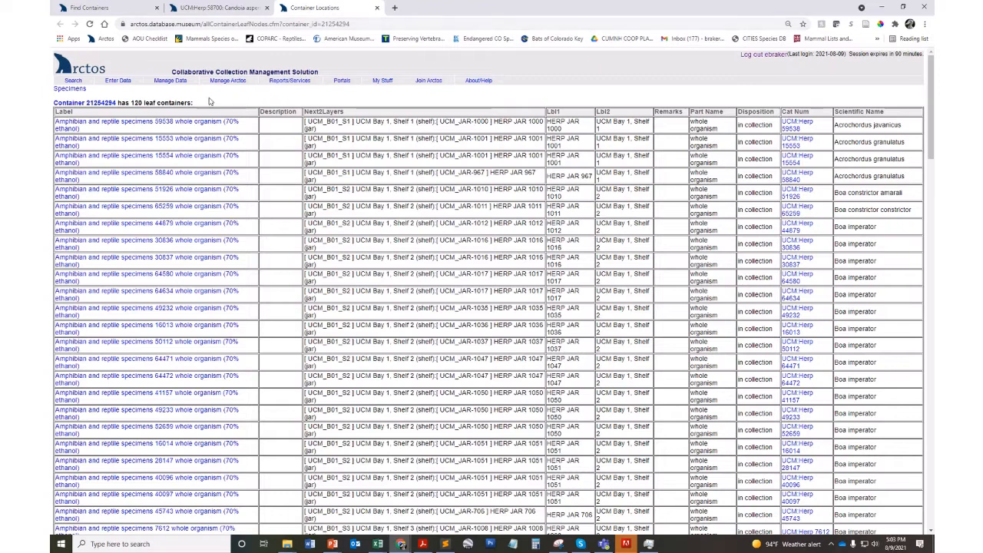
Bring up the Manage Data object-tracking container tasks
{"action": "left_click", "coordinate": [170, 79]}
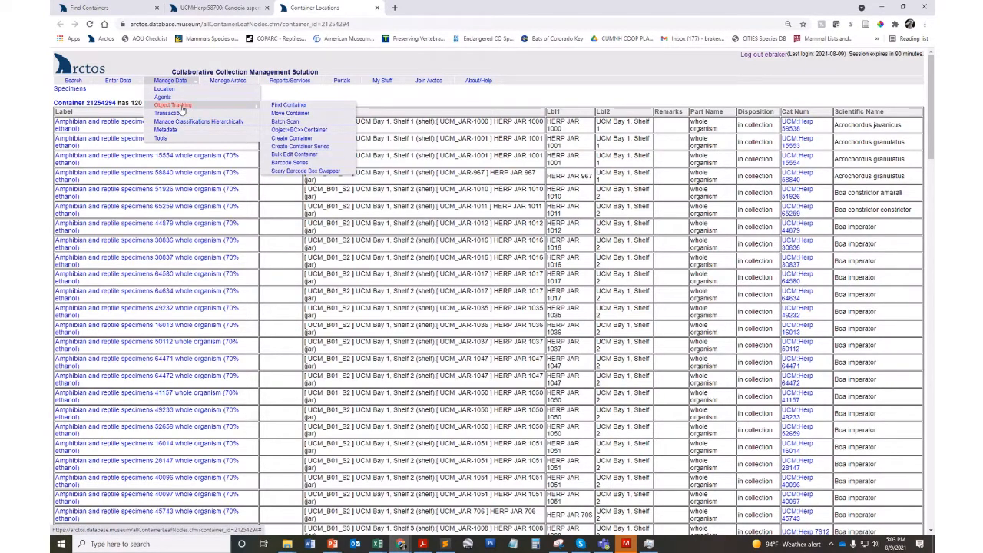
{"action": "mouse_move", "coordinate": [300, 146]}
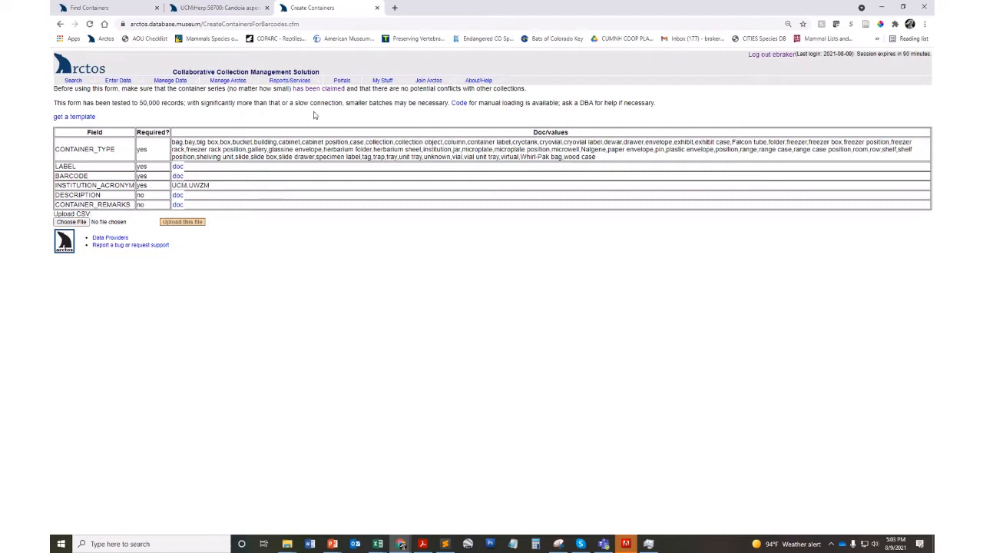
Review the claimed barcode series table with its SQL patterns and institutions
{"action": "left_click", "coordinate": [316, 88]}
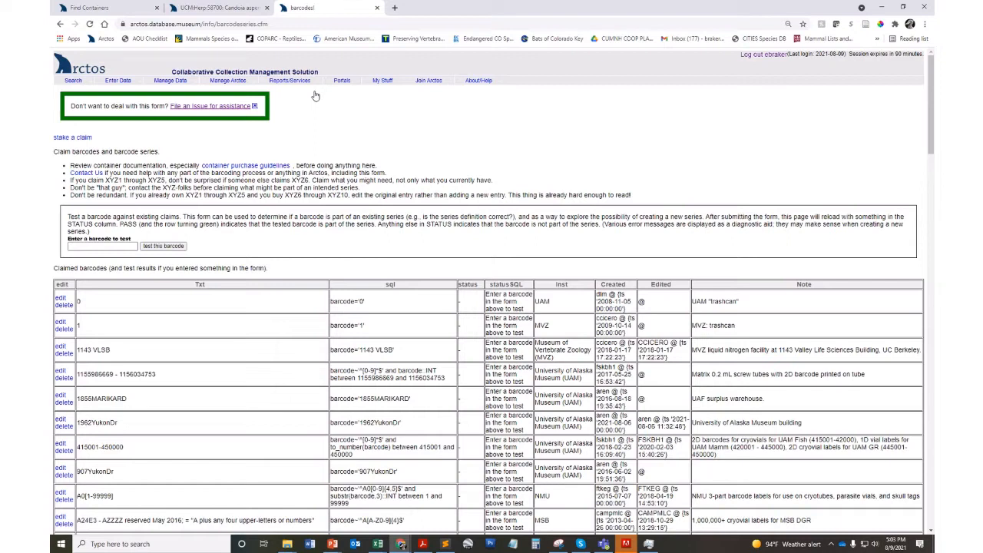
{"action": "mouse_move", "coordinate": [375, 179]}
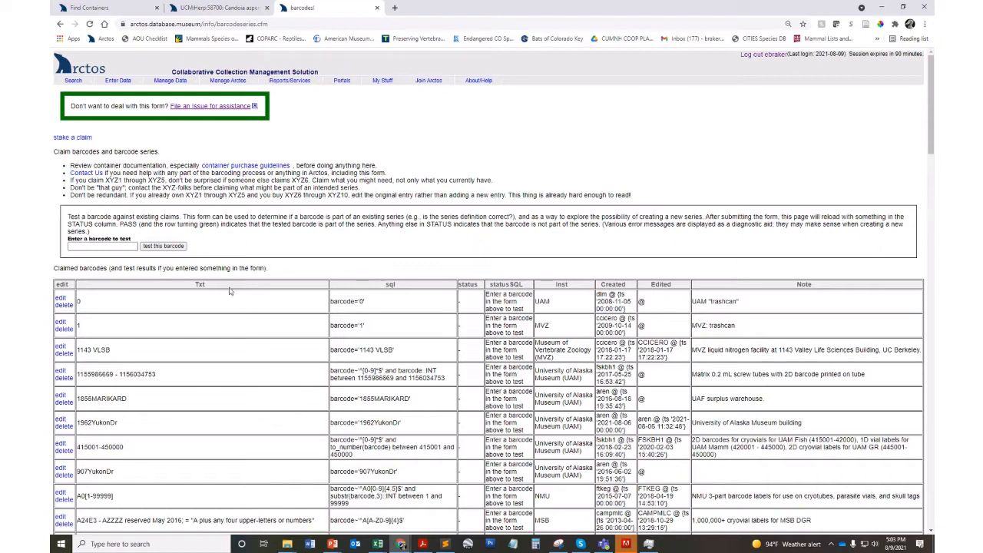
{"action": "mouse_move", "coordinate": [141, 392]}
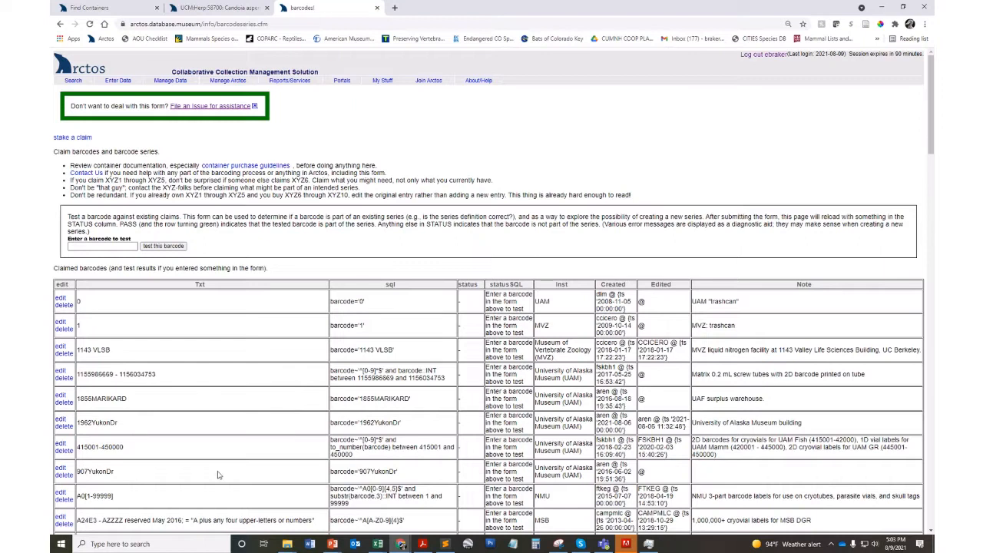
{"action": "mouse_move", "coordinate": [421, 510]}
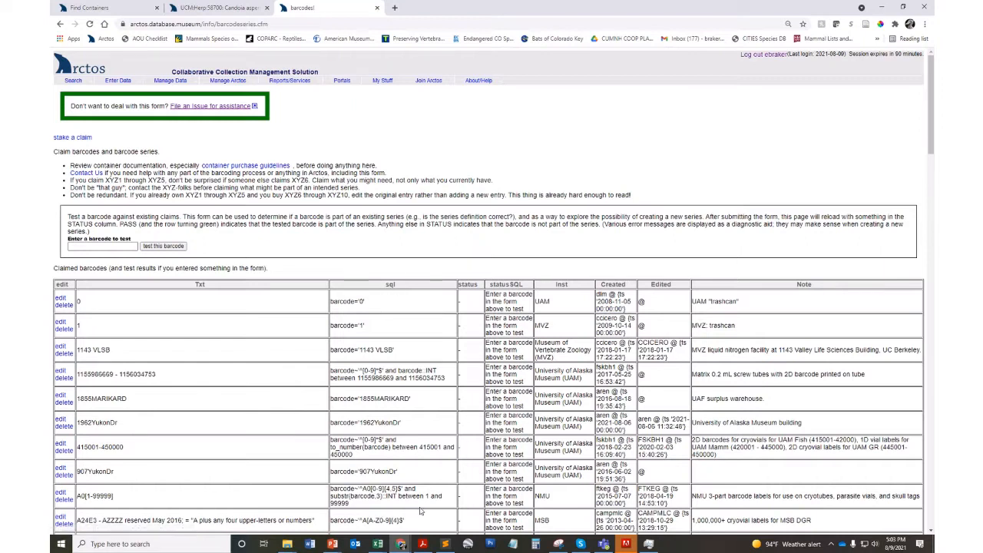
{"action": "mouse_move", "coordinate": [421, 510]}
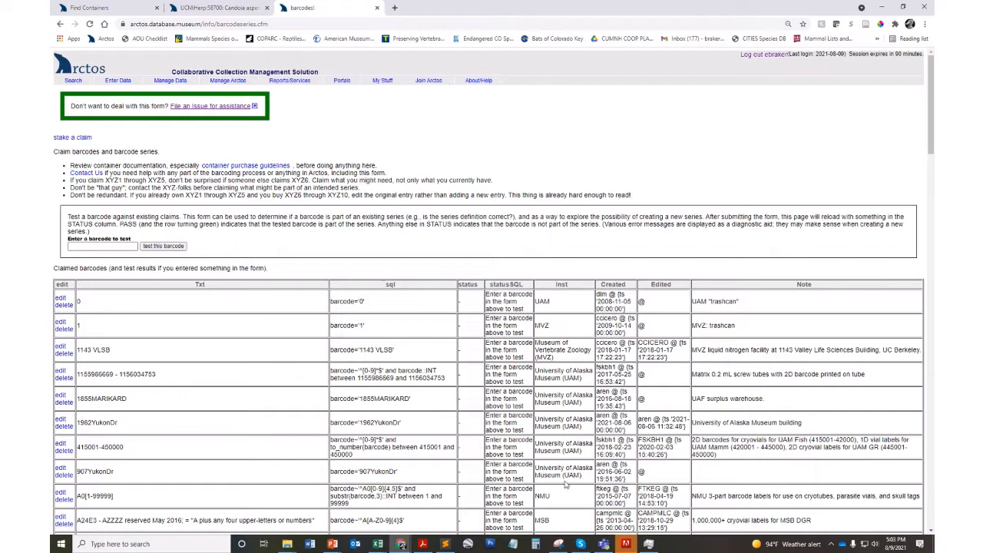
{"action": "mouse_move", "coordinate": [750, 490]}
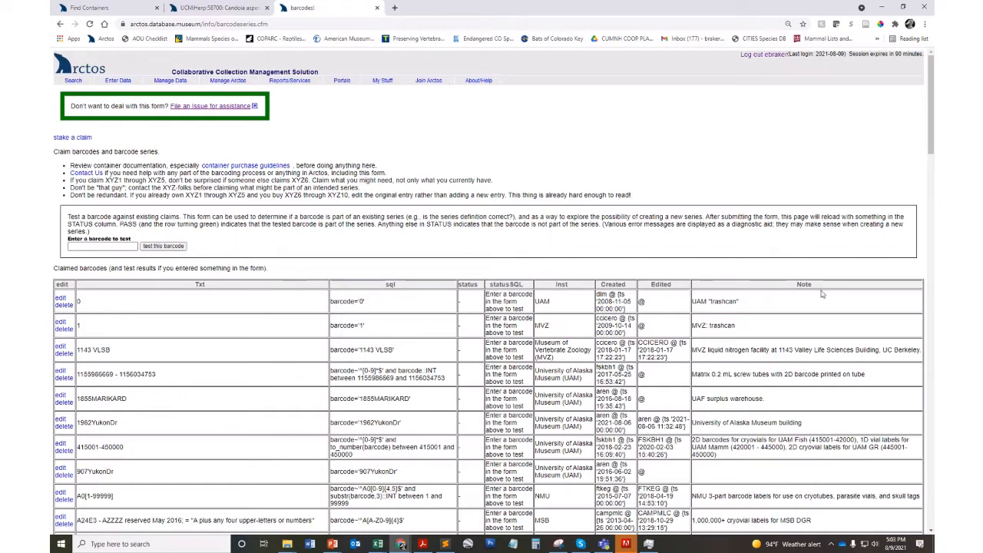
{"action": "mouse_move", "coordinate": [306, 298]}
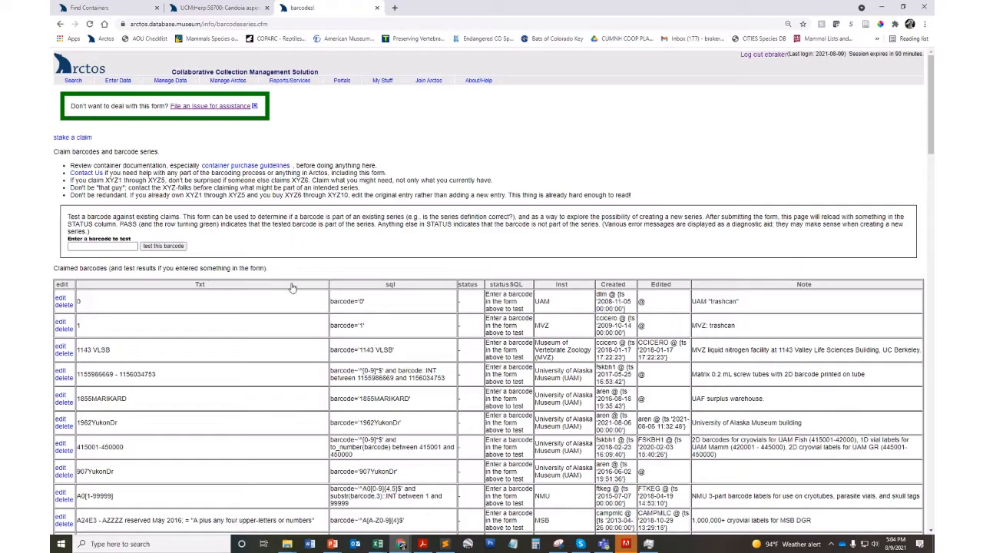
{"action": "scroll", "scroll_direction": "down", "scroll_amount": 3}
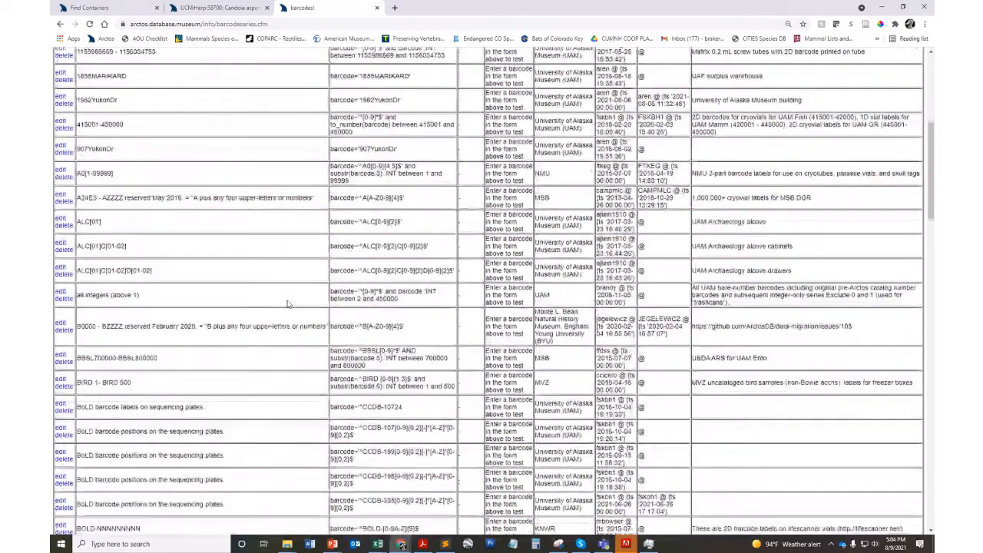
{"action": "scroll", "scroll_direction": "down", "scroll_amount": 3}
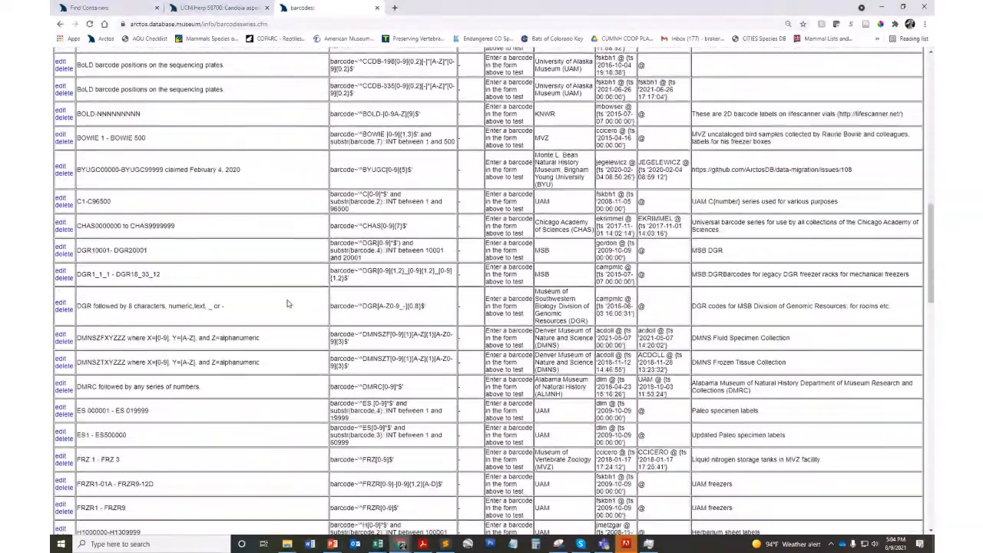
{"action": "scroll", "scroll_direction": "down", "scroll_amount": 3}
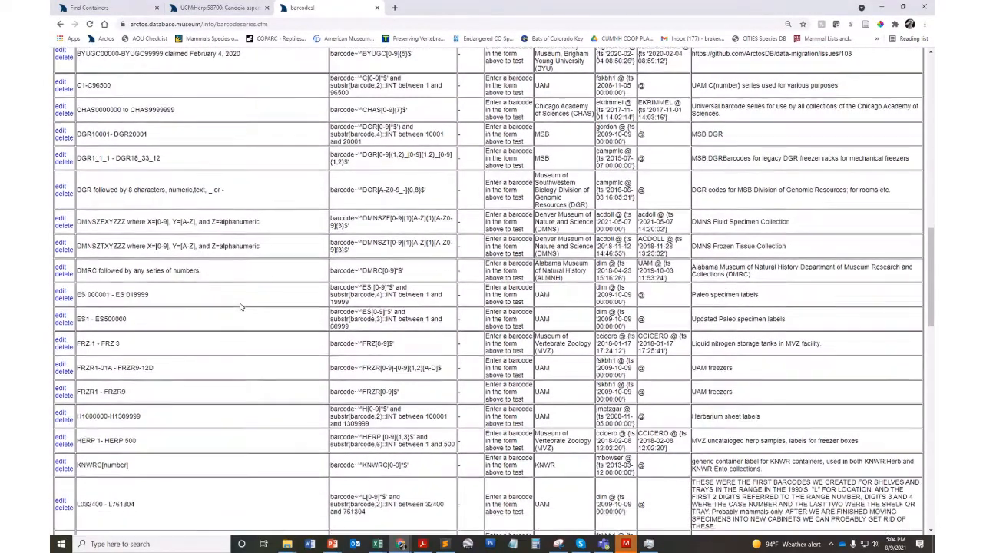
{"action": "scroll", "scroll_direction": "down", "scroll_amount": 3}
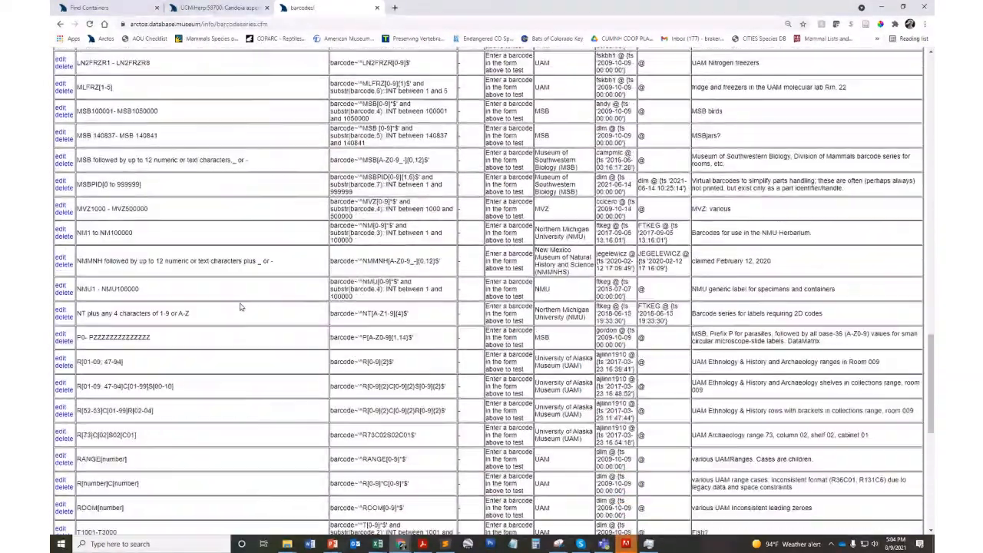
{"action": "scroll", "scroll_direction": "down", "scroll_amount": 3}
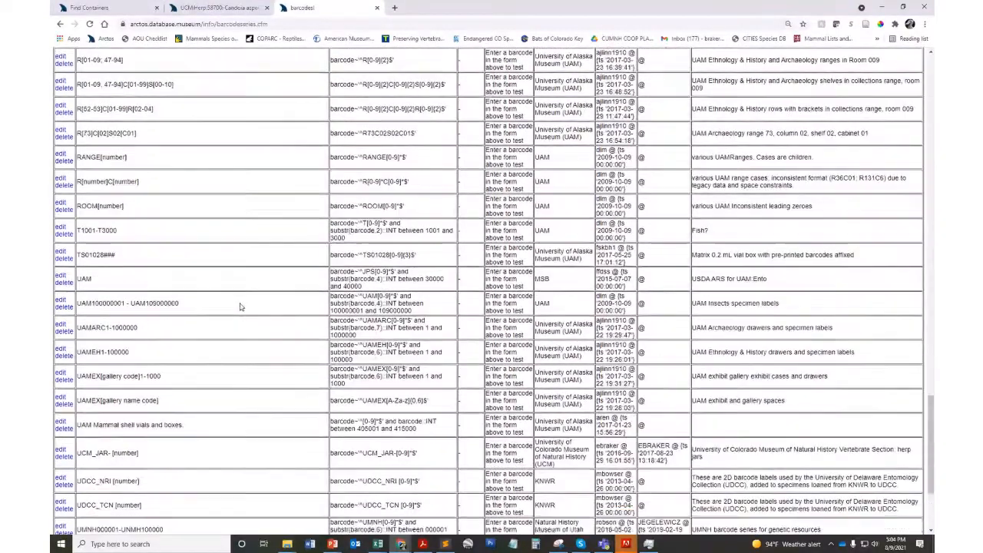
{"action": "scroll", "scroll_direction": "down", "scroll_amount": 3}
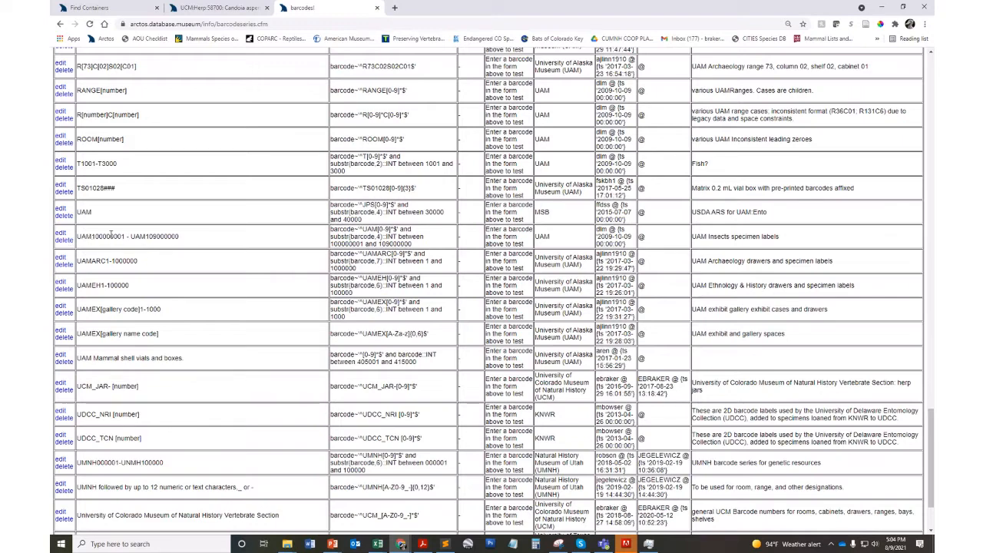
{"action": "mouse_move", "coordinate": [192, 245]}
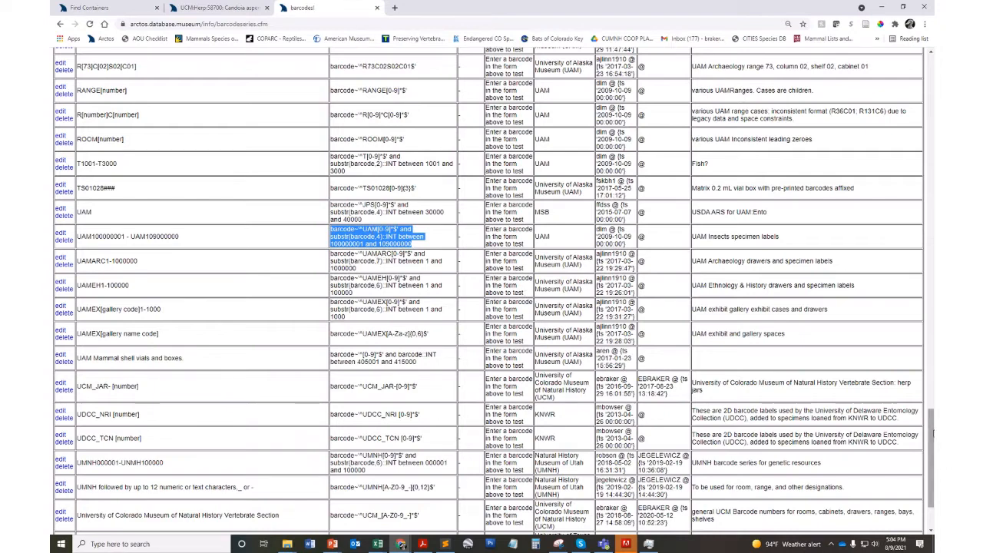
{"action": "scroll", "scroll_direction": "up", "scroll_amount": 3}
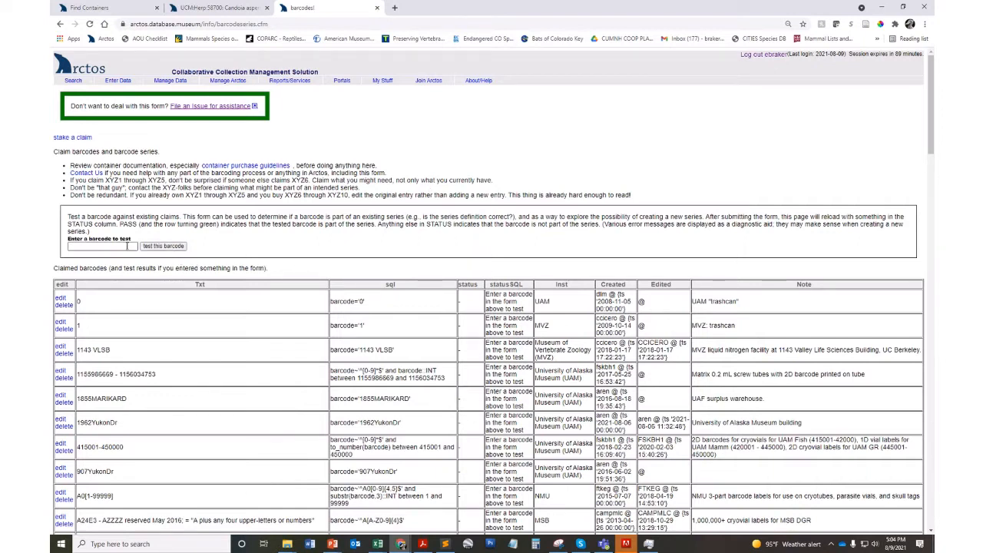
{"action": "left_click", "coordinate": [101, 246]}
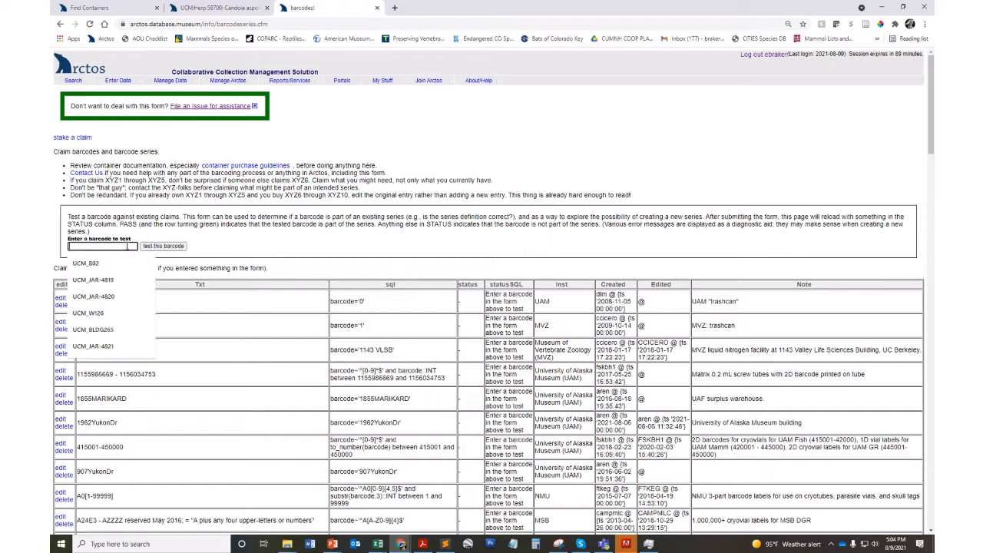
{"action": "left_click", "coordinate": [92, 296]}
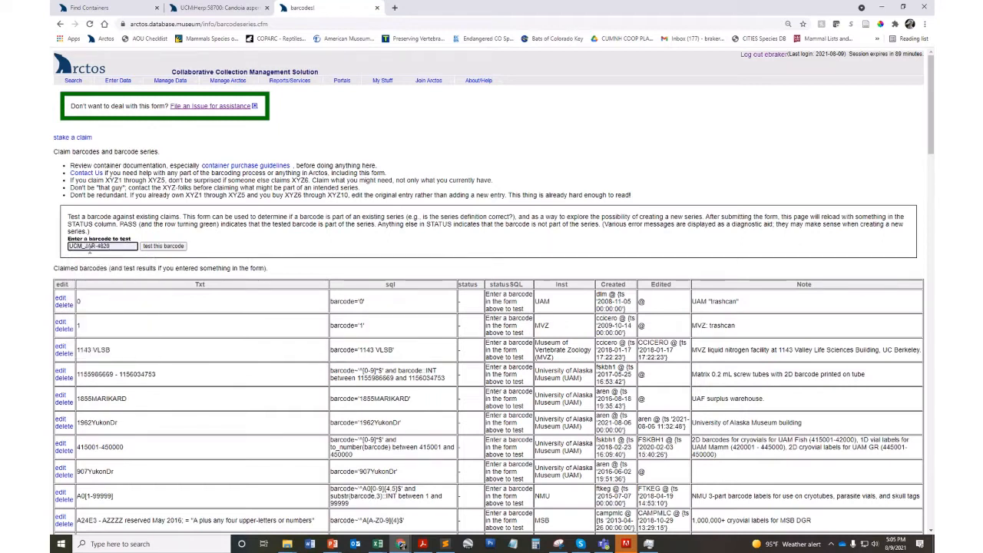
{"action": "mouse_move", "coordinate": [159, 246]}
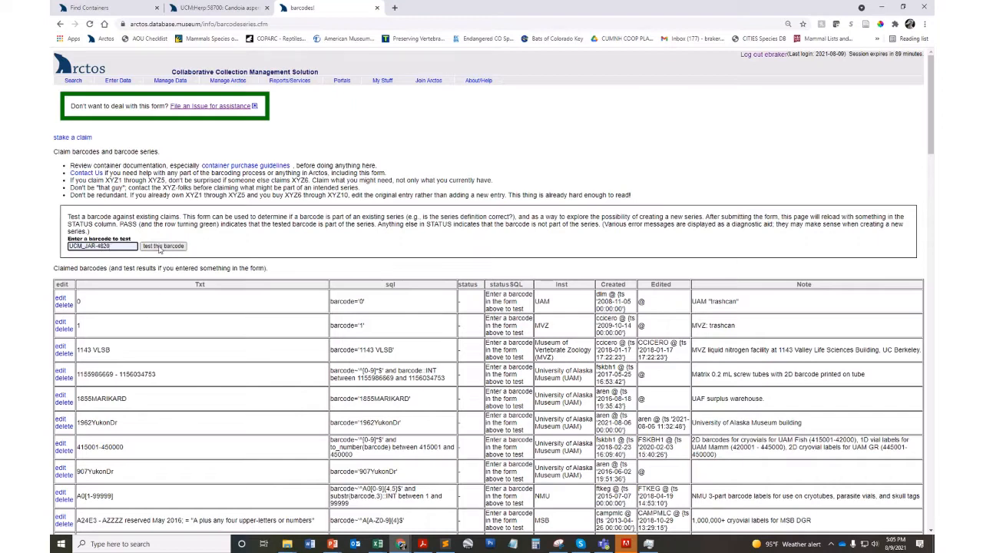
{"action": "left_click", "coordinate": [163, 246]}
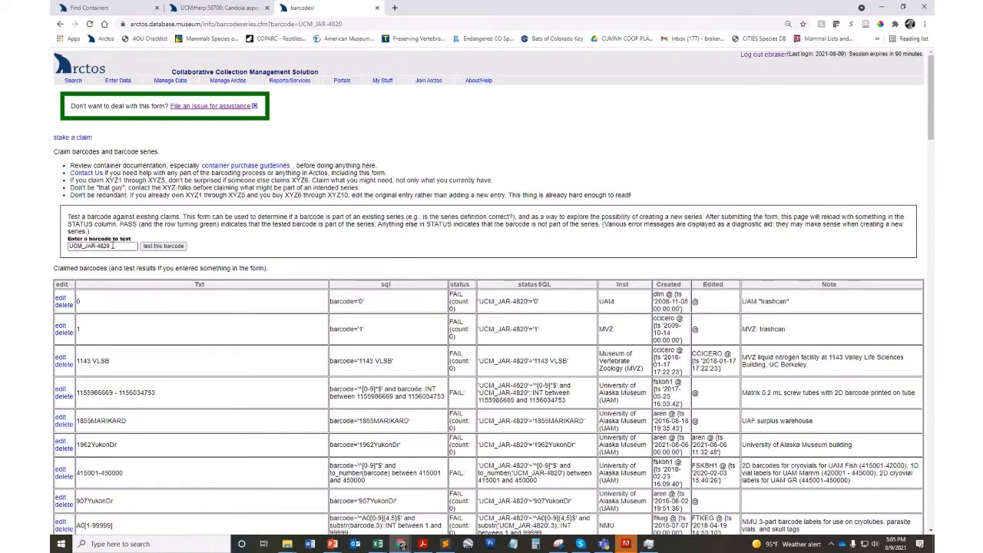
{"action": "mouse_move", "coordinate": [473, 315]}
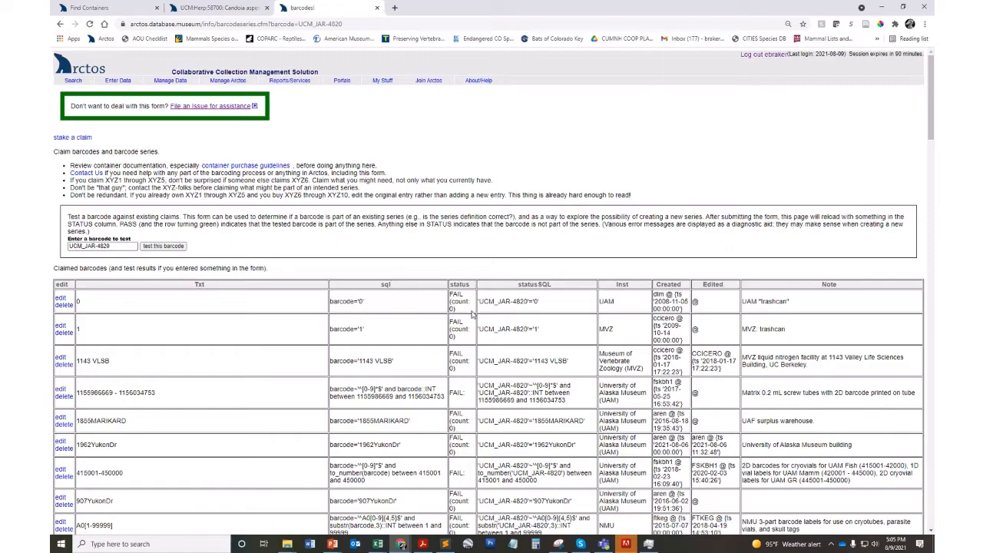
{"action": "scroll", "scroll_direction": "down", "scroll_amount": 3}
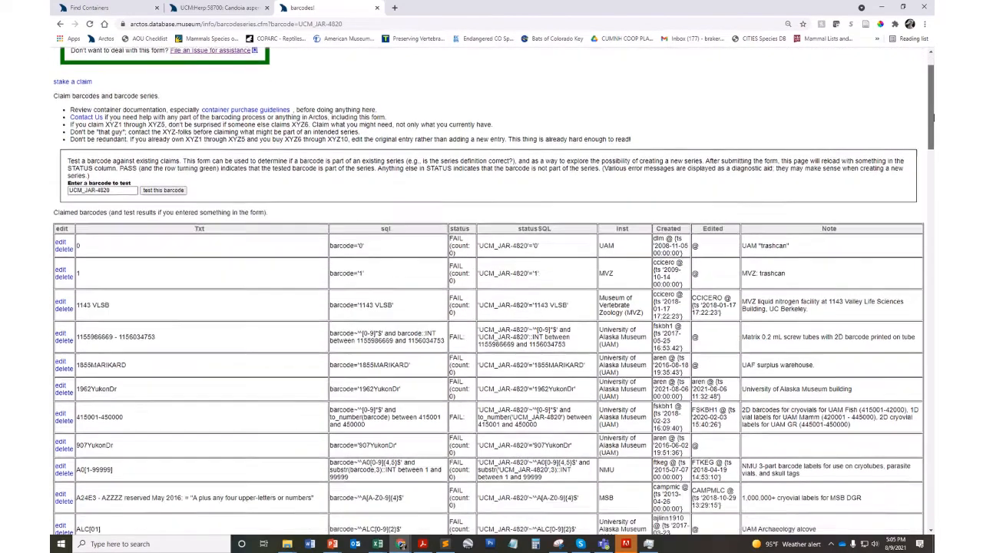
{"action": "scroll", "scroll_direction": "down", "scroll_amount": 3}
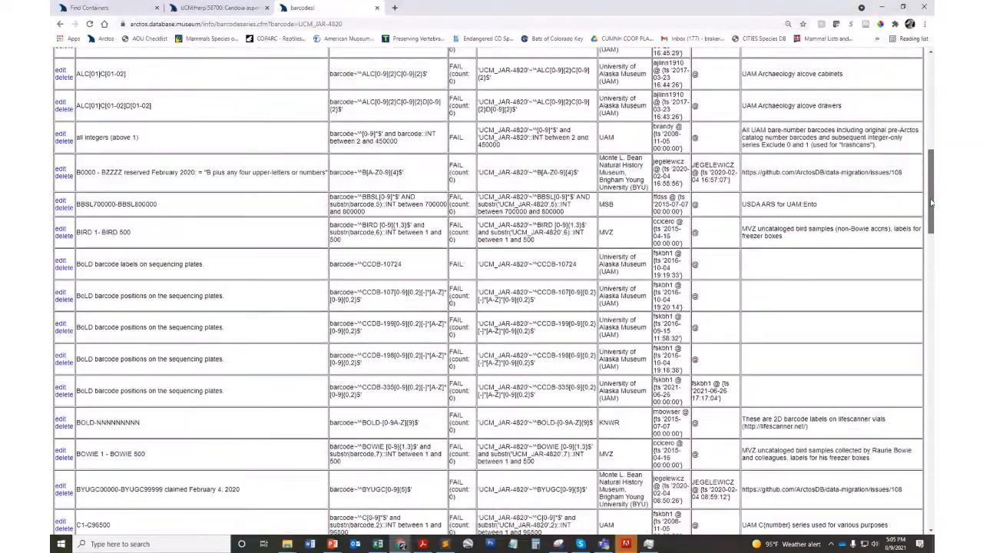
{"action": "scroll", "scroll_direction": "down", "scroll_amount": 3}
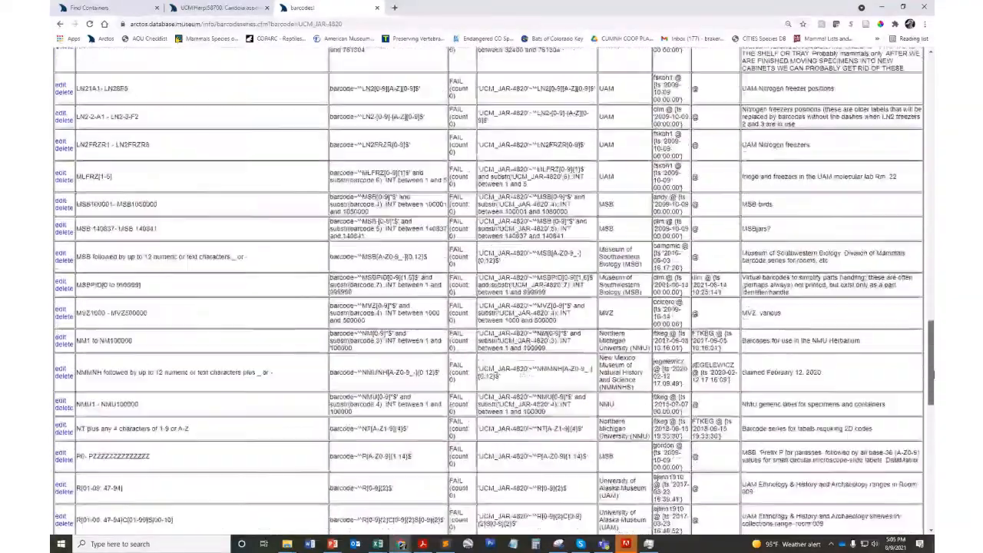
{"action": "scroll", "scroll_direction": "down", "scroll_amount": 3}
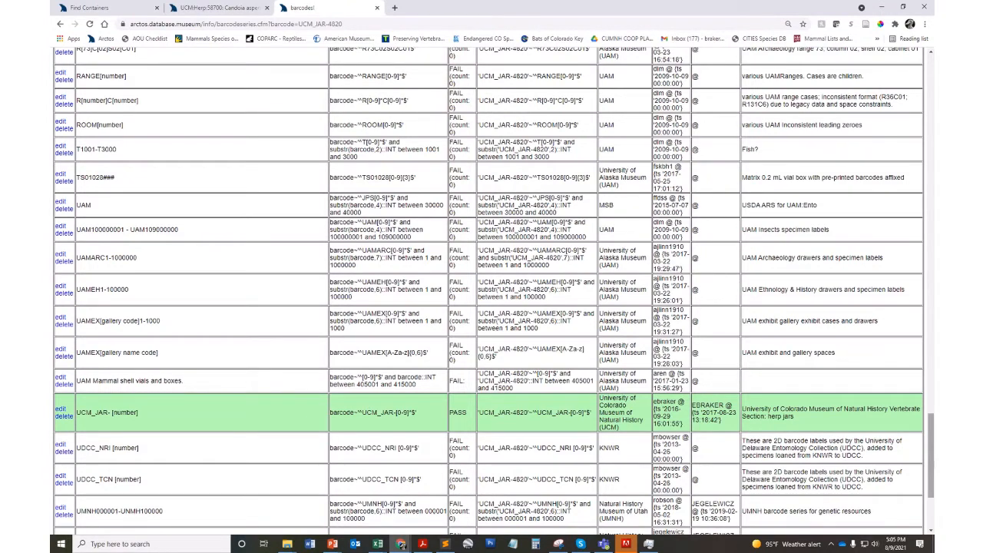
{"action": "scroll", "scroll_direction": "up", "scroll_amount": 3}
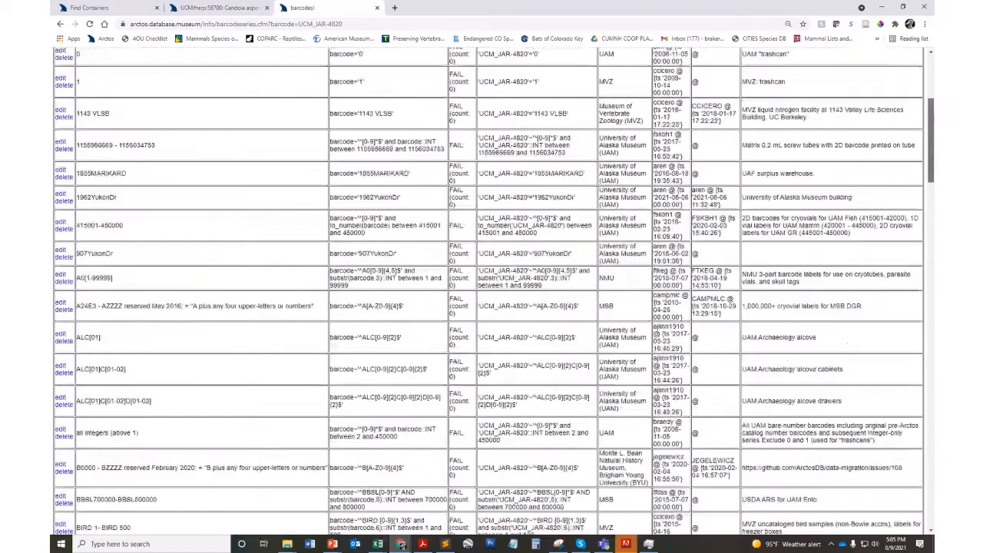
{"action": "scroll", "scroll_direction": "up", "scroll_amount": 3}
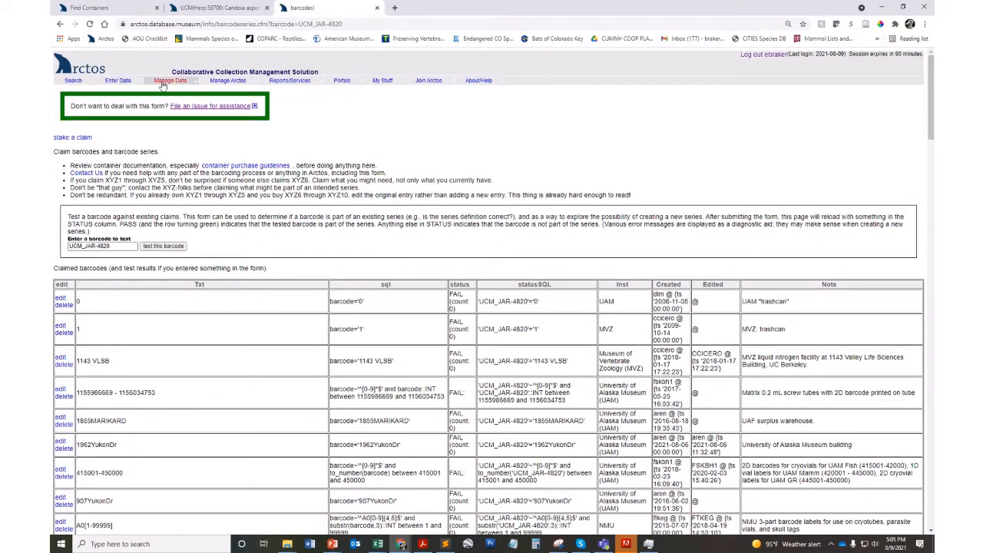
Start a new container on Create Container and choose its container type
{"action": "left_click", "coordinate": [169, 80]}
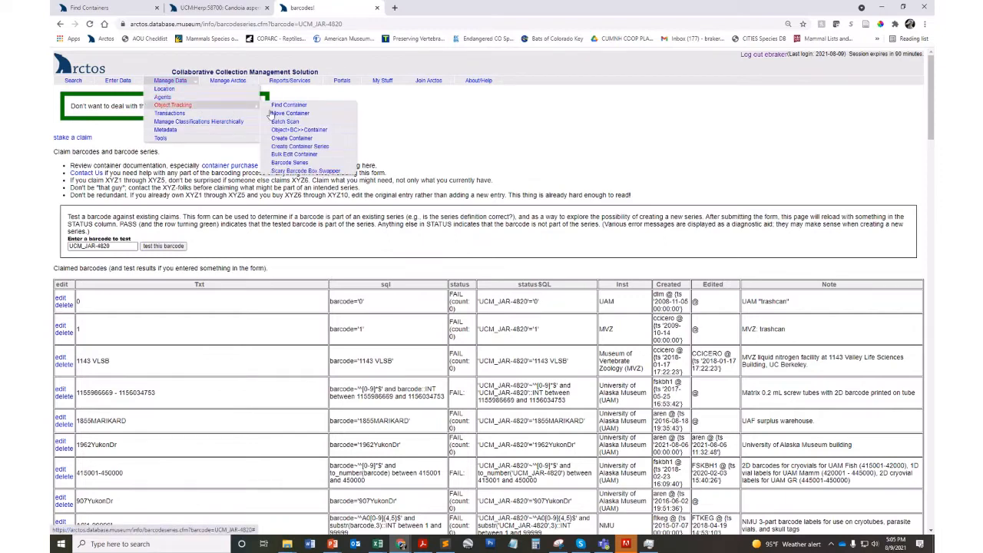
{"action": "left_click", "coordinate": [292, 138]}
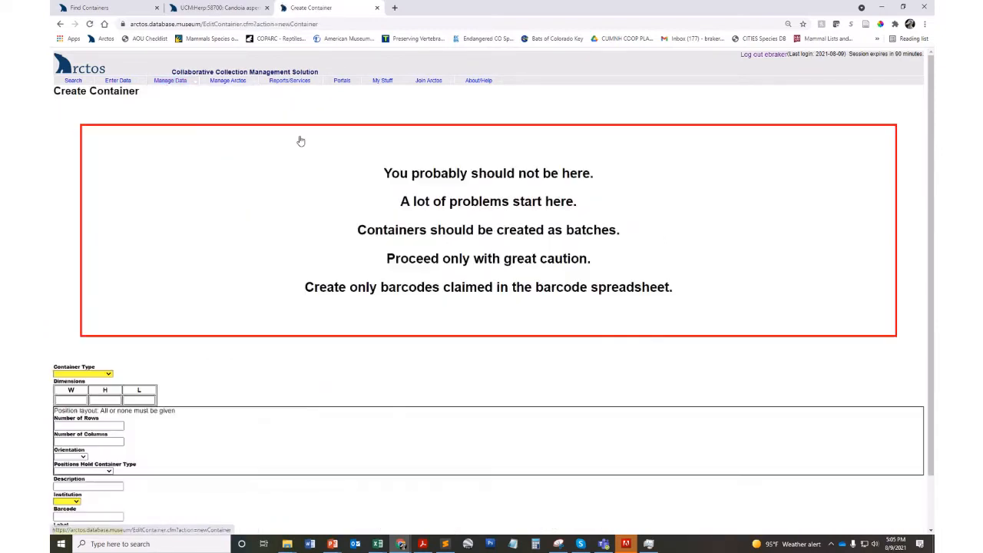
{"action": "scroll", "scroll_direction": "down", "scroll_amount": 3}
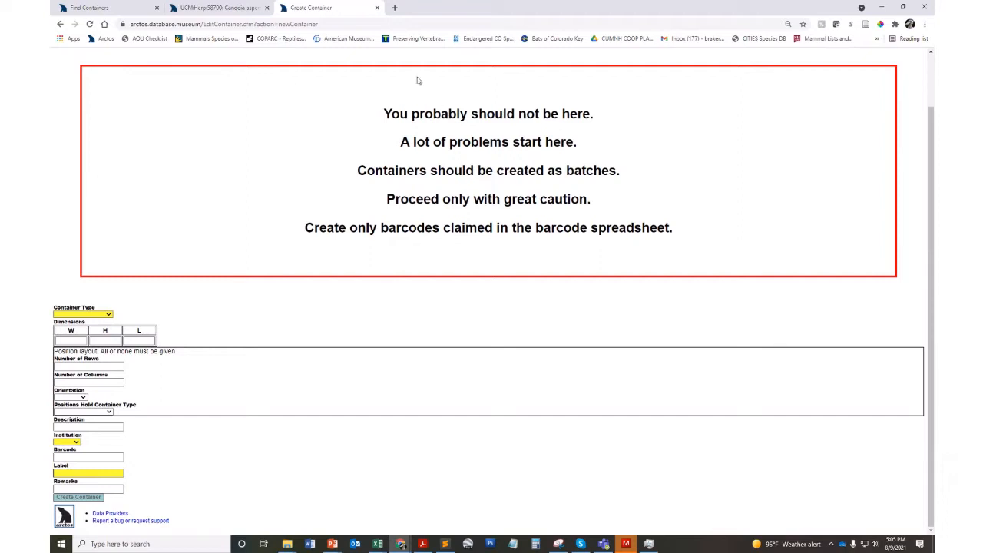
{"action": "mouse_move", "coordinate": [261, 344]}
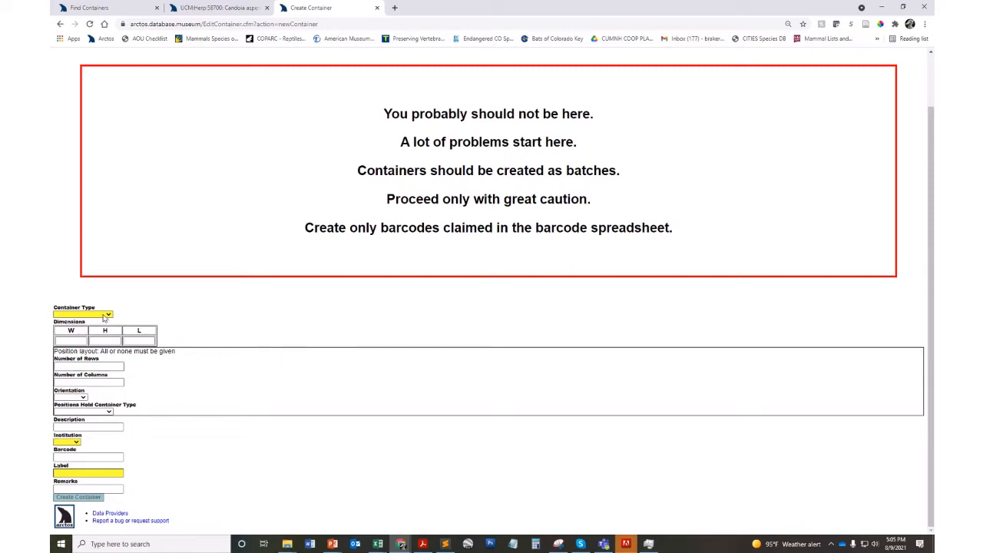
{"action": "left_click", "coordinate": [108, 314]}
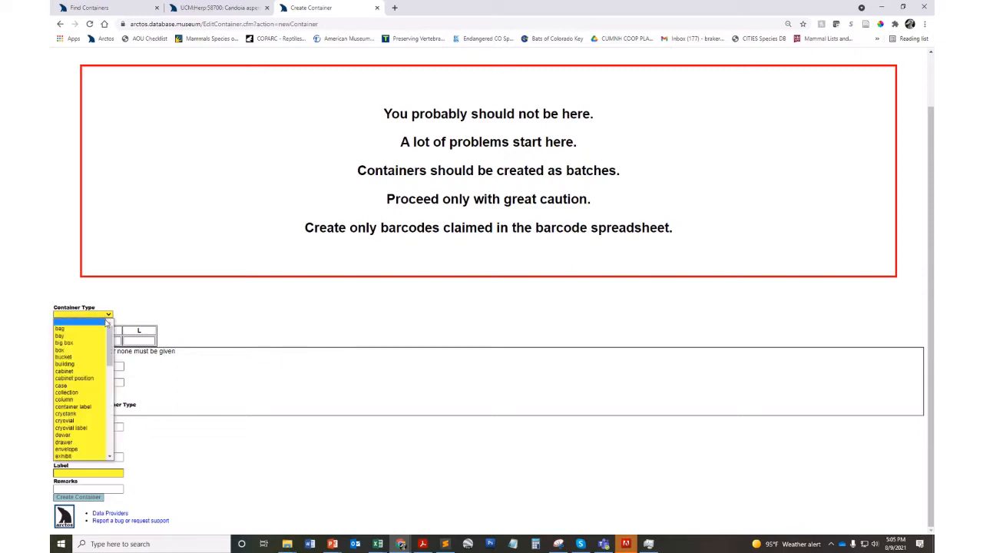
{"action": "scroll", "scroll_direction": "down", "scroll_amount": 3}
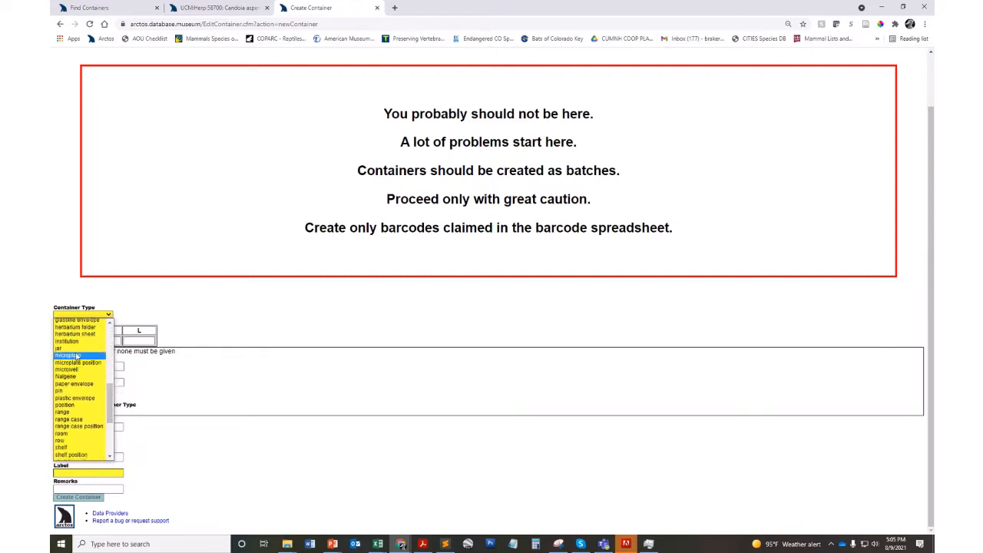
{"action": "mouse_move", "coordinate": [69, 347]}
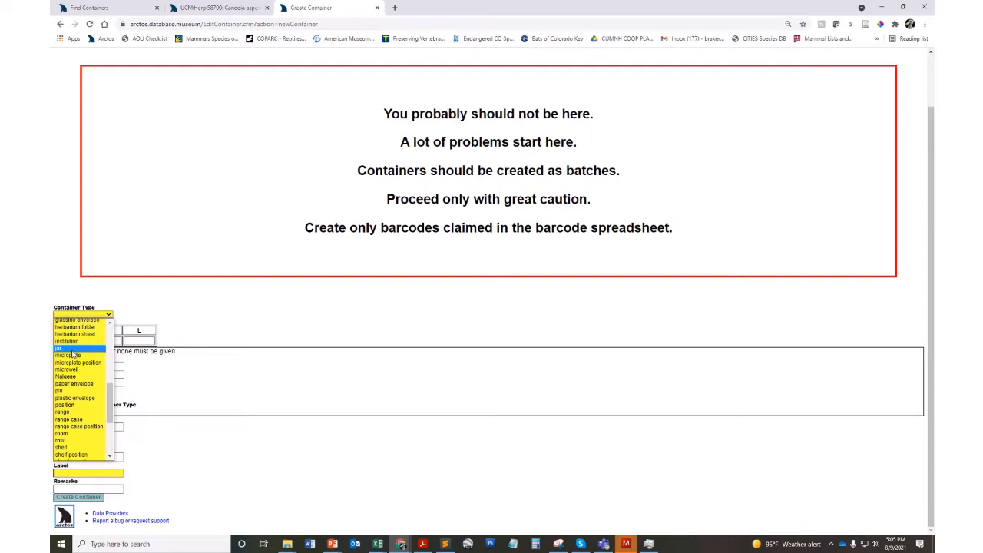
{"action": "left_click", "coordinate": [68, 348]}
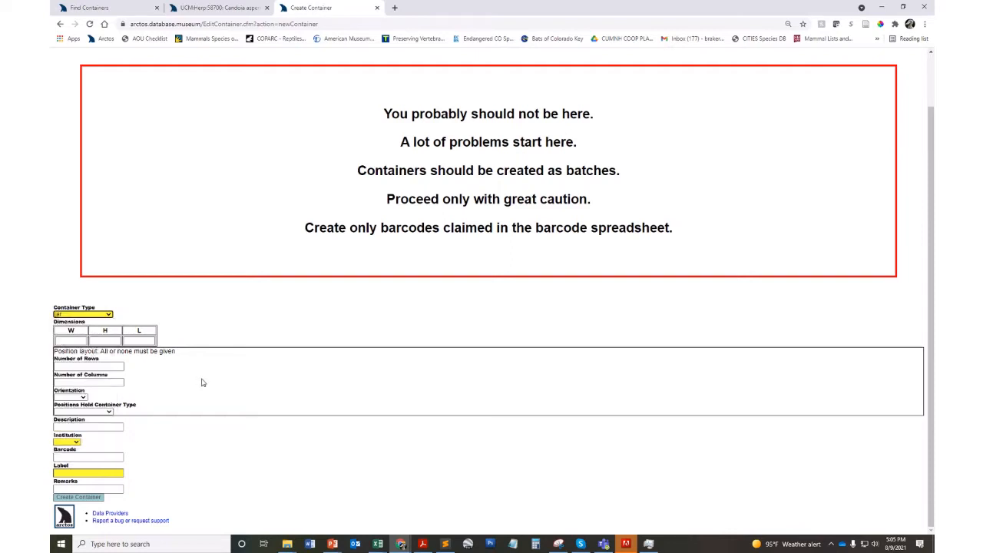
{"action": "mouse_move", "coordinate": [220, 423]}
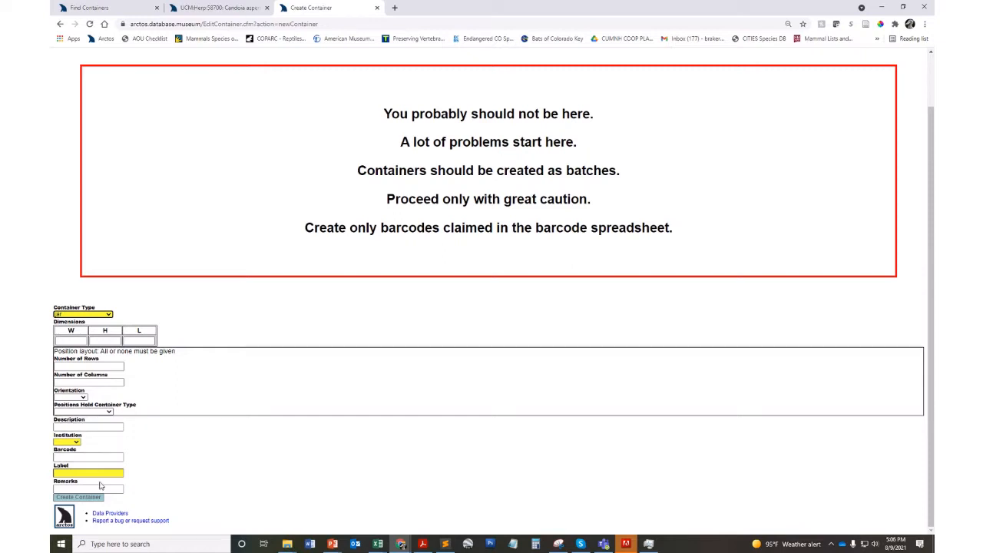
Set the barcode to UCM_JAR-4820 and pick the matching jar label
{"action": "left_click", "coordinate": [67, 441]}
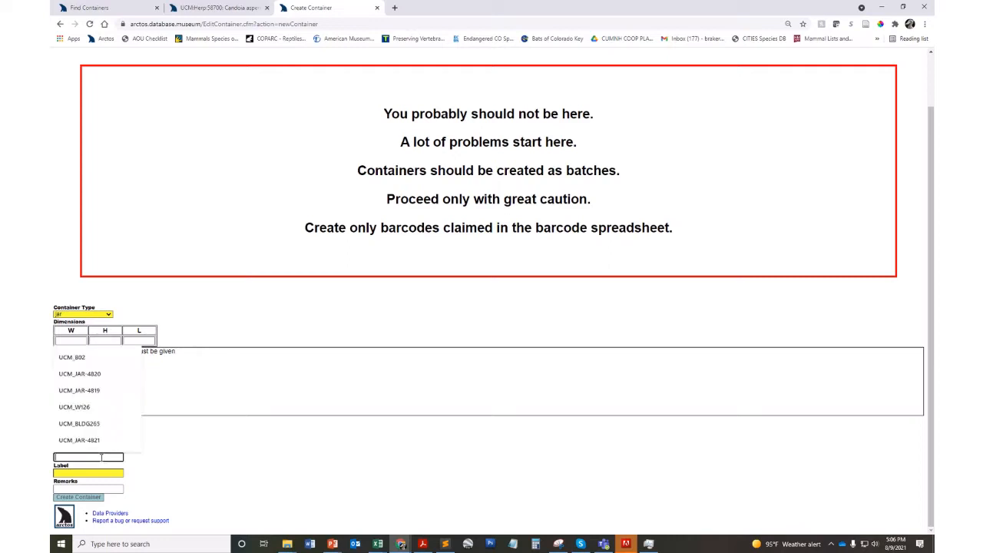
{"action": "left_click", "coordinate": [80, 373]}
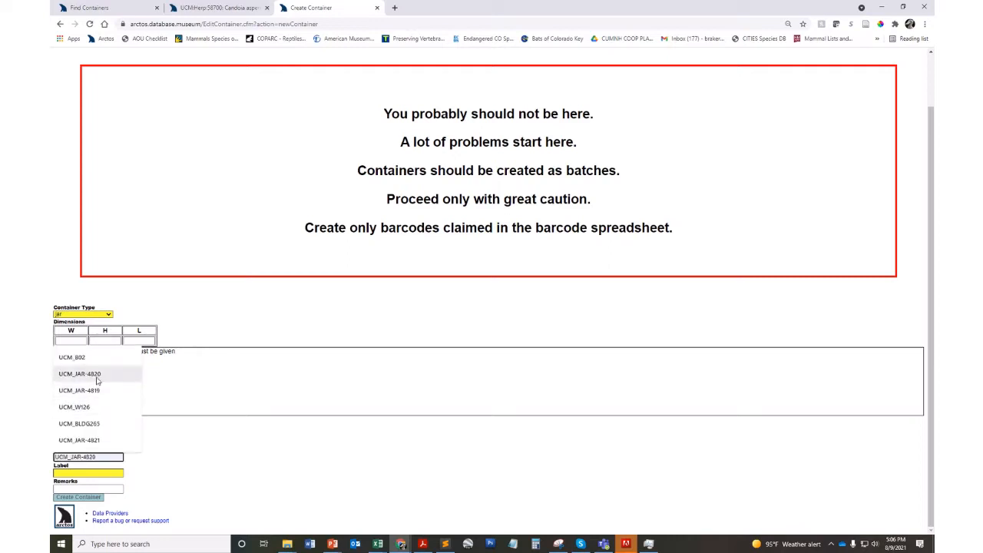
{"action": "left_click", "coordinate": [78, 373]}
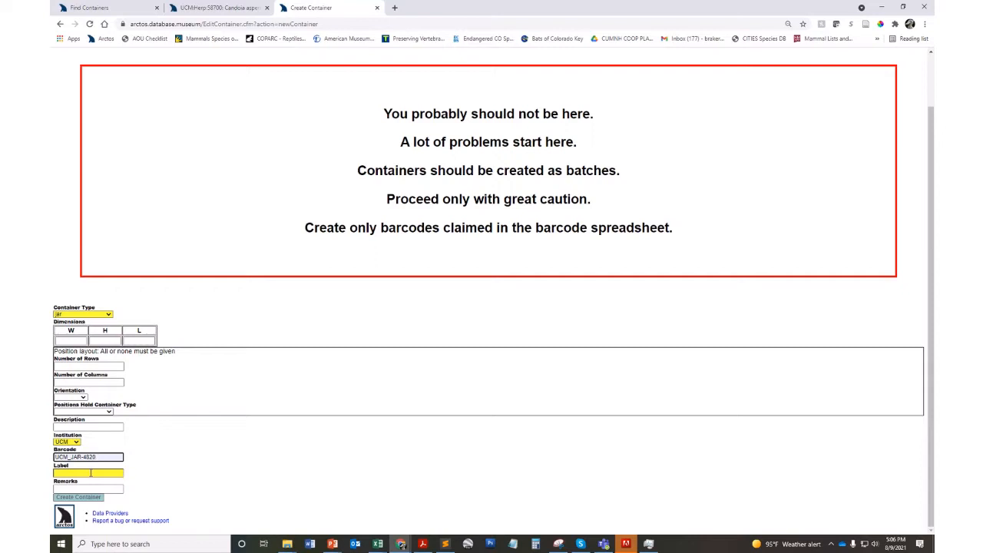
{"action": "left_click", "coordinate": [86, 474]}
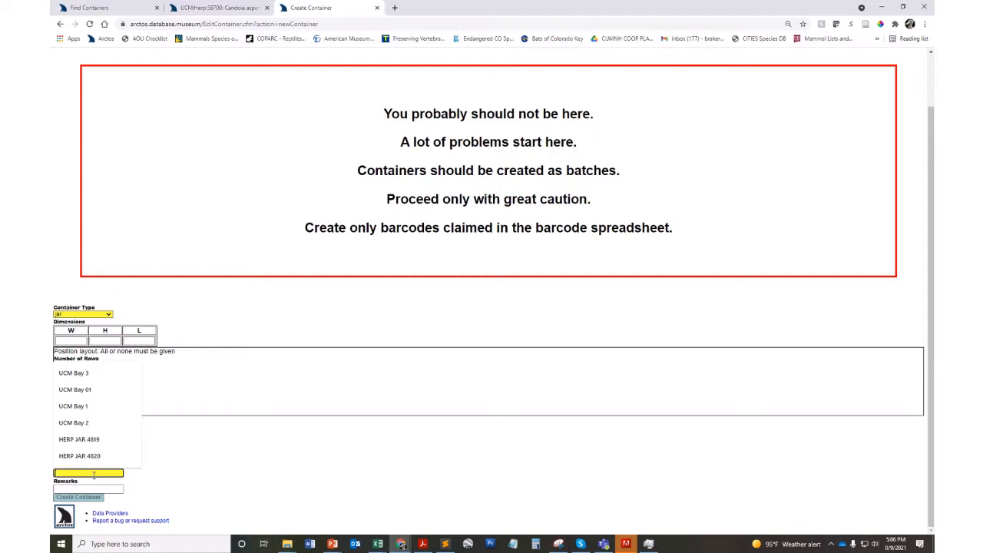
{"action": "left_click", "coordinate": [80, 454]}
{"action": "type", "text": "Snake jar 4820"}
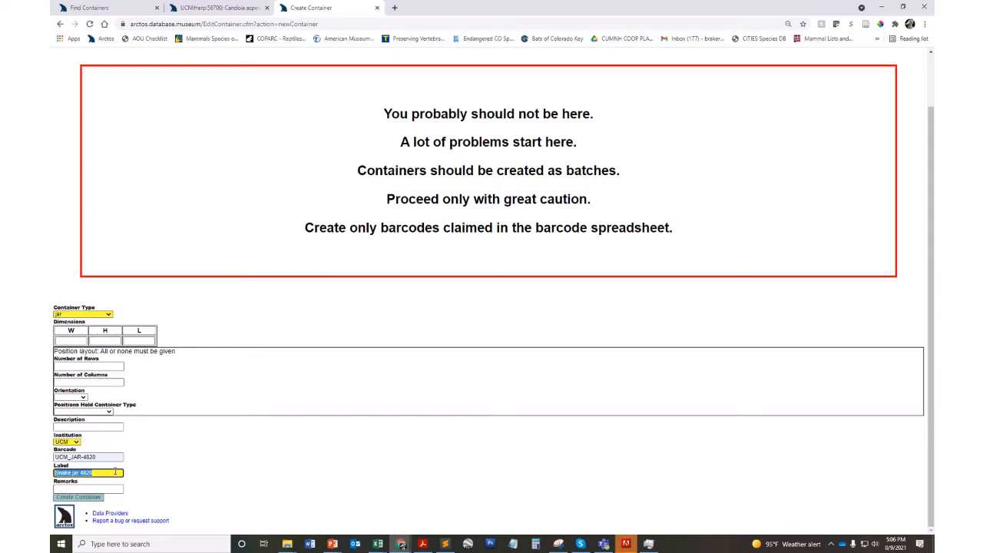
{"action": "mouse_move", "coordinate": [221, 494]}
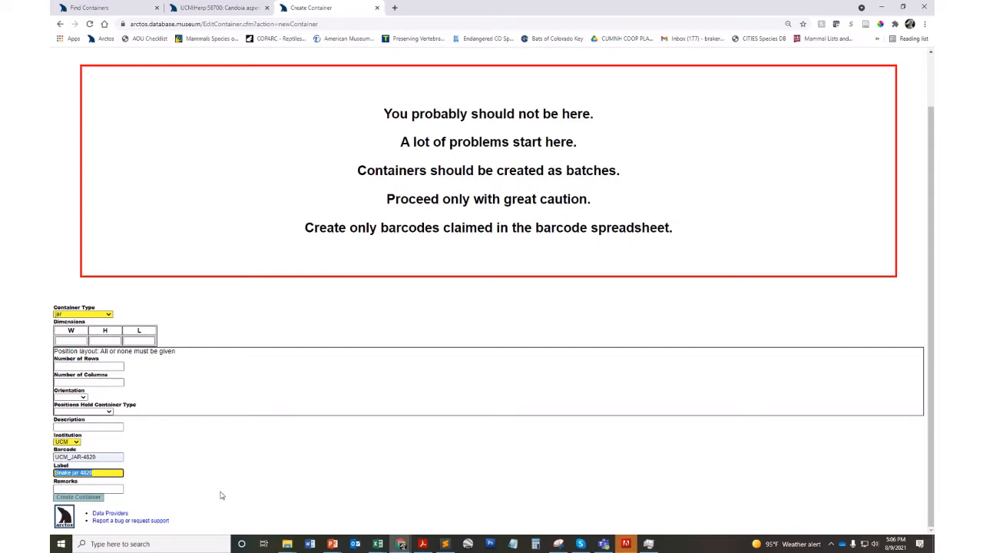
{"action": "mouse_move", "coordinate": [154, 412]}
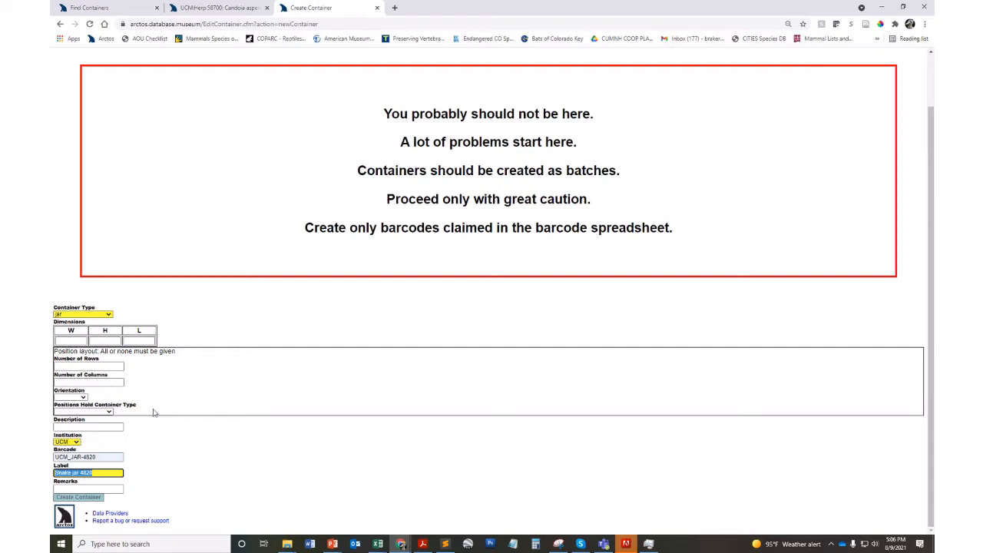
{"action": "mouse_move", "coordinate": [291, 482]}
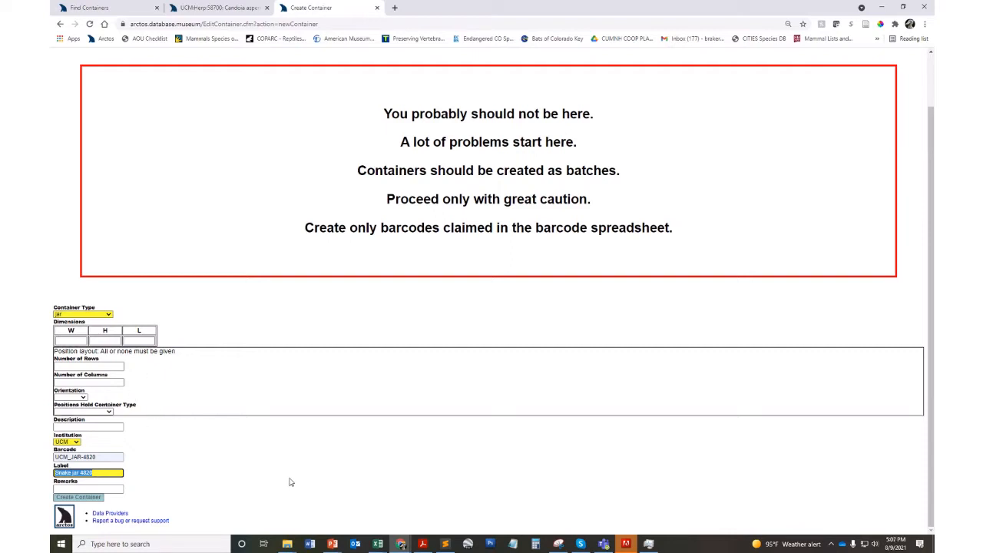
{"action": "mouse_move", "coordinate": [377, 544]}
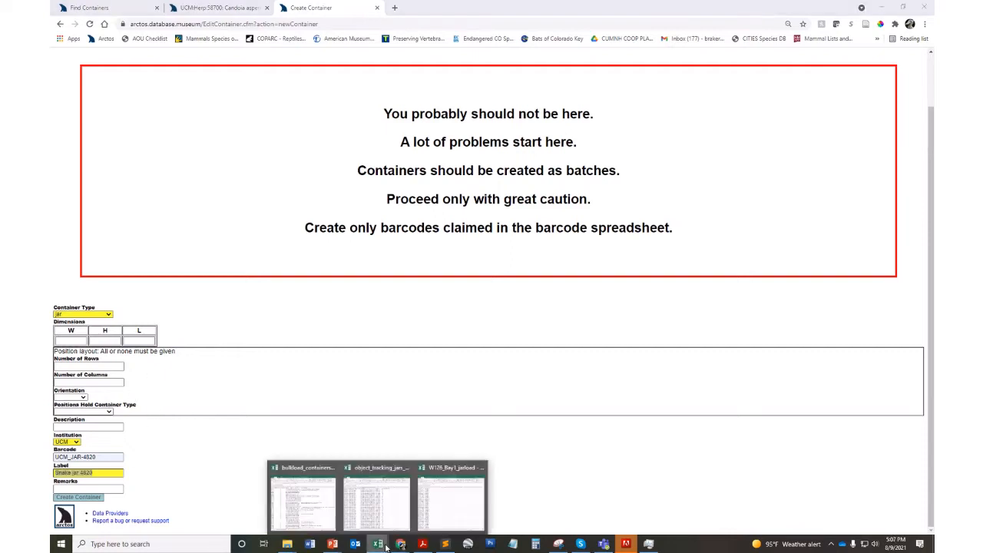
{"action": "left_click", "coordinate": [302, 499]}
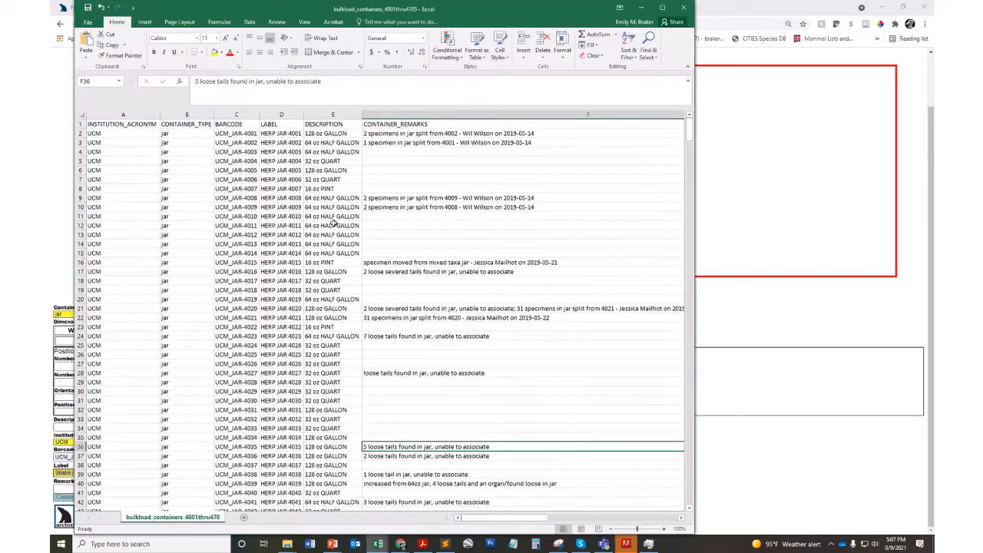
{"action": "mouse_move", "coordinate": [92, 114]}
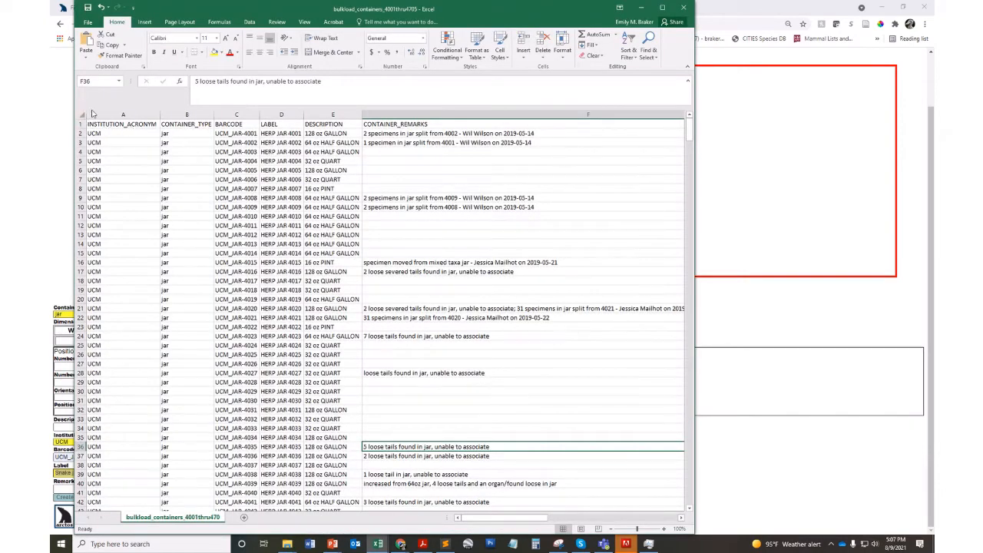
{"action": "left_click", "coordinate": [123, 114]}
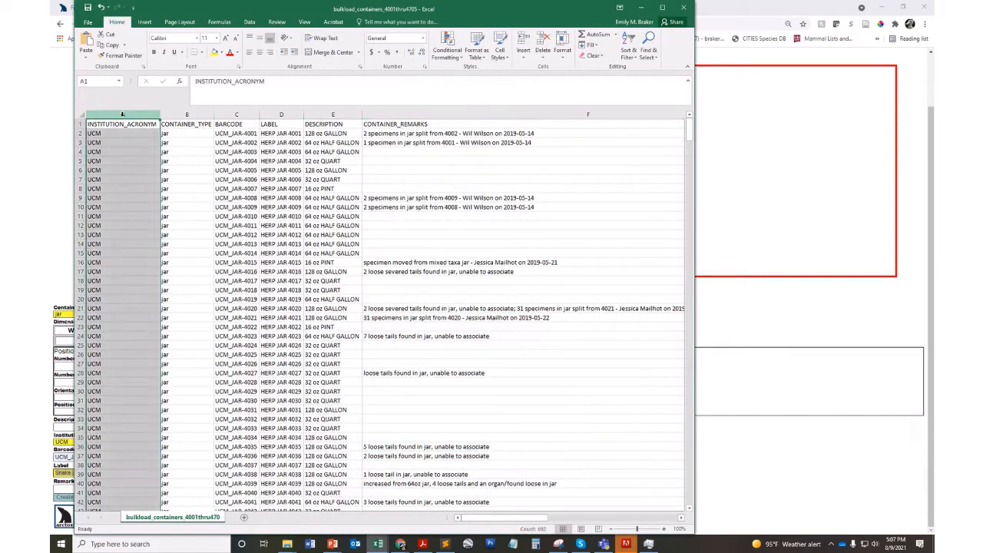
{"action": "left_click", "coordinate": [187, 123]}
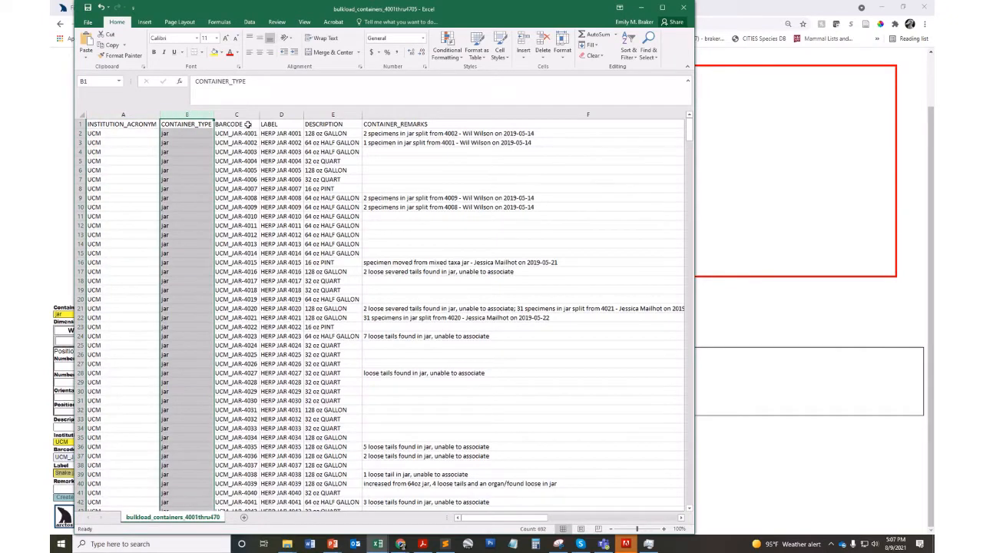
{"action": "left_click", "coordinate": [236, 122]}
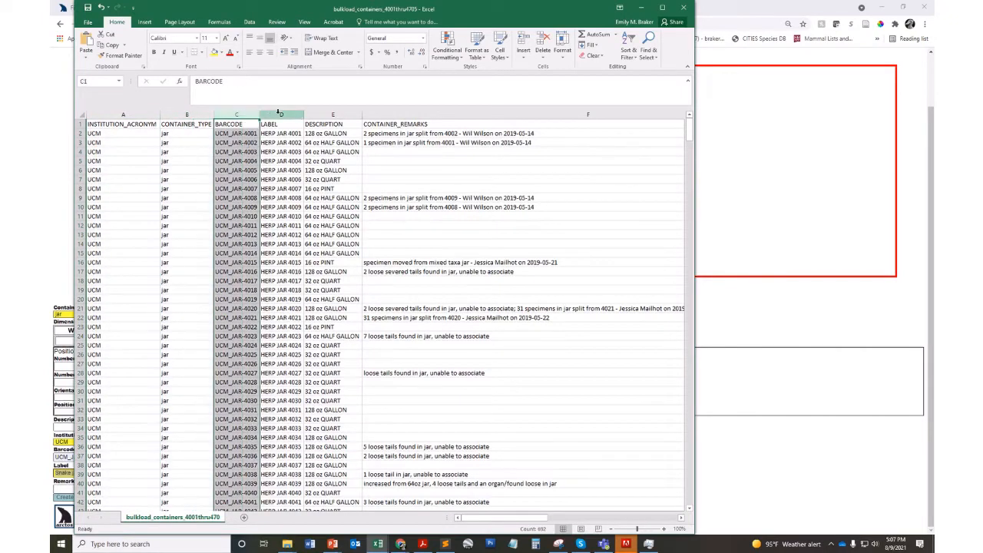
{"action": "left_click", "coordinate": [281, 123]}
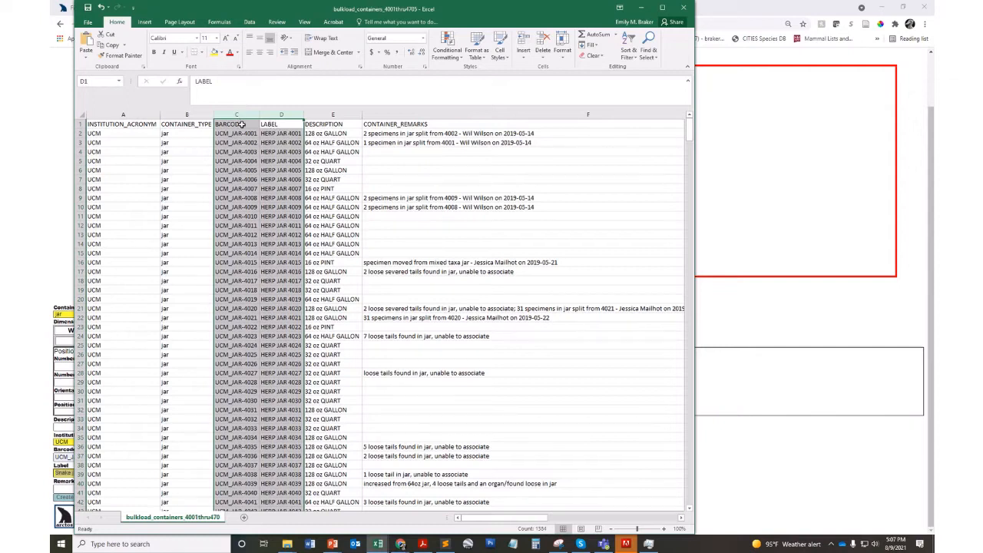
{"action": "left_click", "coordinate": [281, 114]}
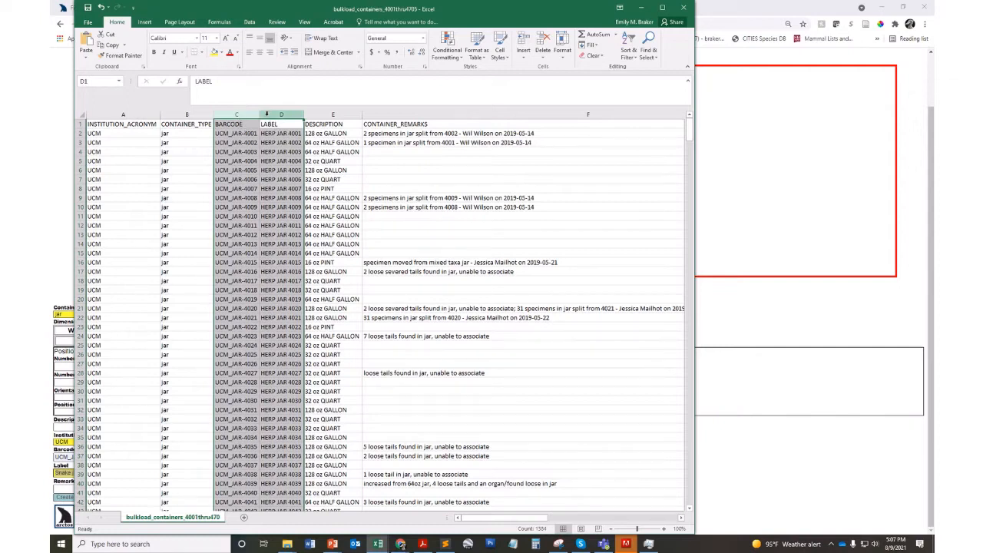
{"action": "left_click", "coordinate": [237, 123]}
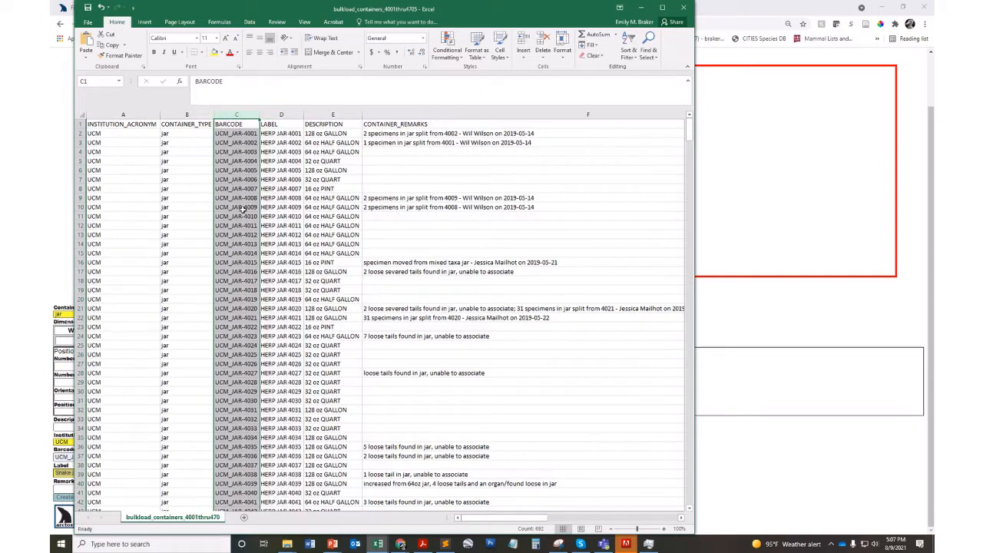
{"action": "left_click", "coordinate": [281, 123]}
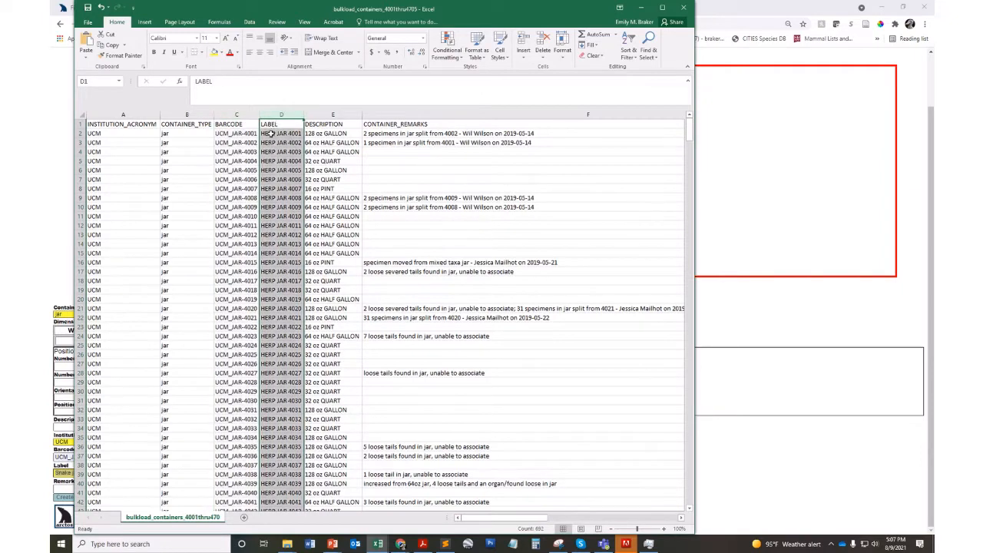
{"action": "left_click", "coordinate": [332, 114]}
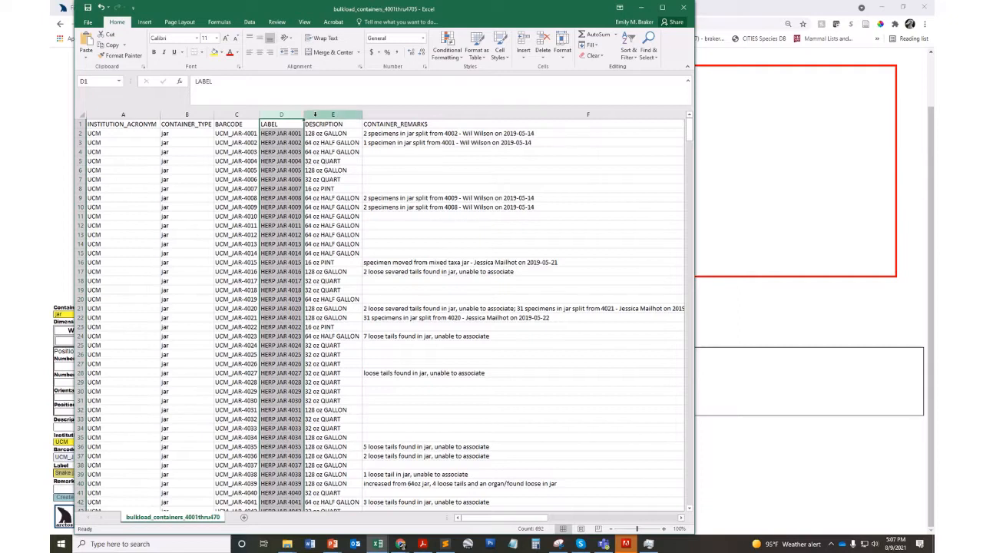
{"action": "left_click", "coordinate": [331, 123]}
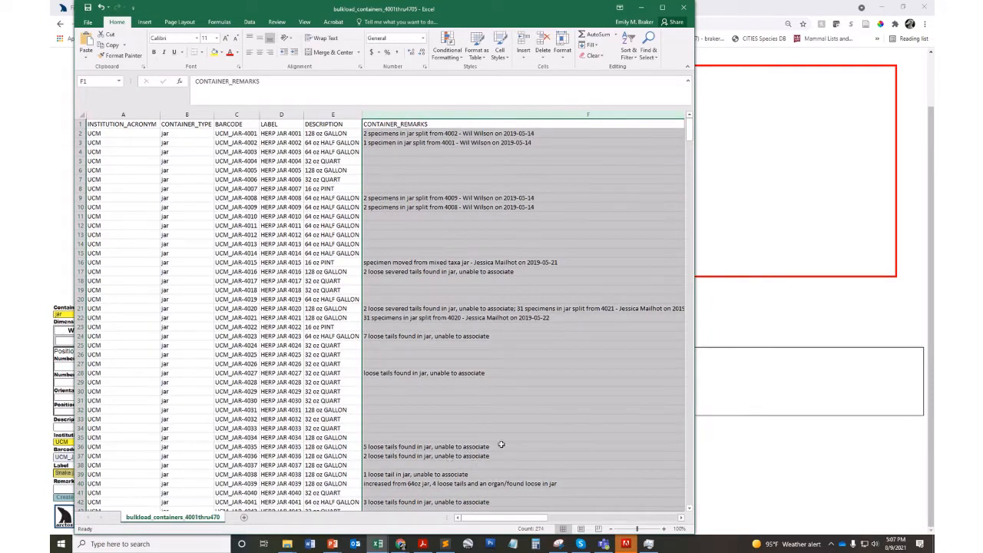
{"action": "mouse_move", "coordinate": [562, 432]}
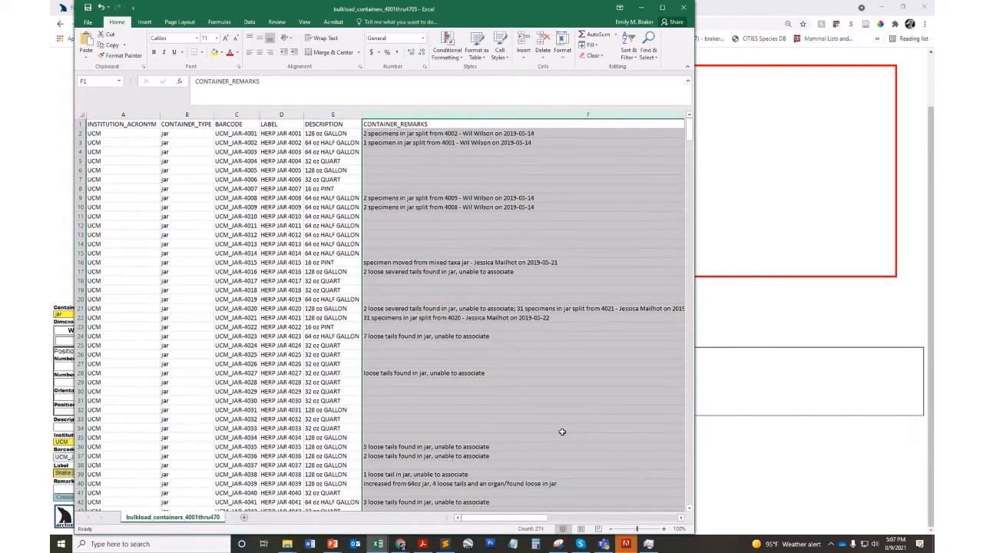
{"action": "mouse_move", "coordinate": [412, 475]}
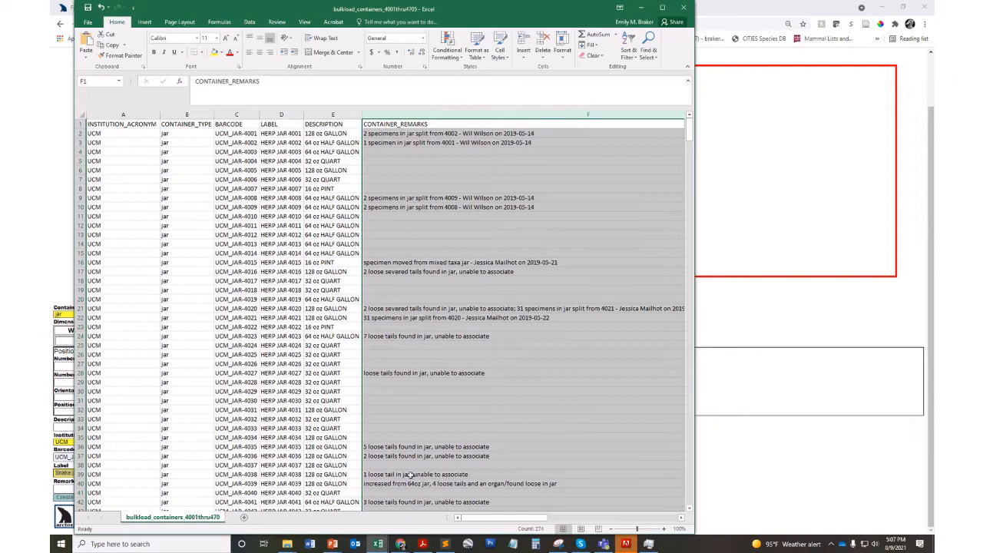
{"action": "mouse_move", "coordinate": [436, 435]}
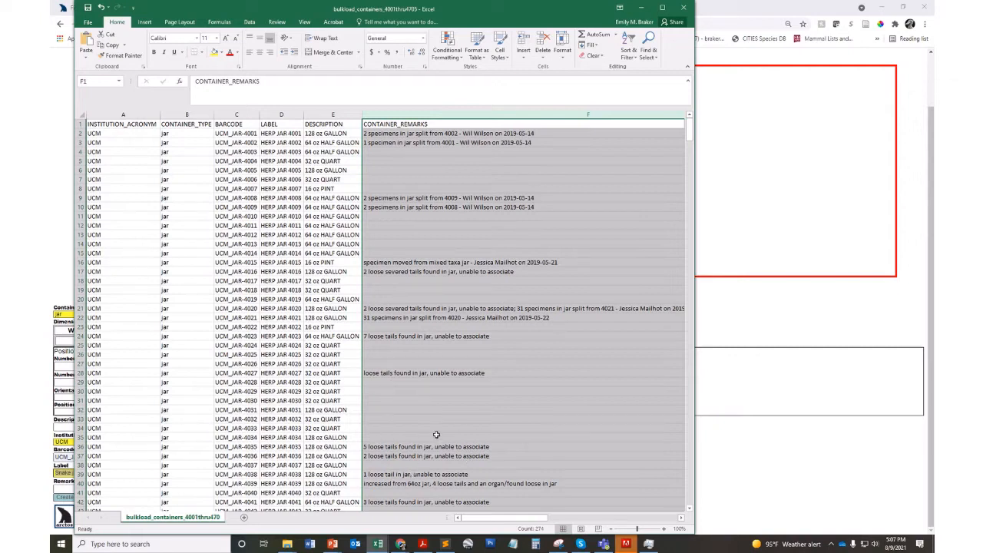
{"action": "mouse_move", "coordinate": [440, 446]}
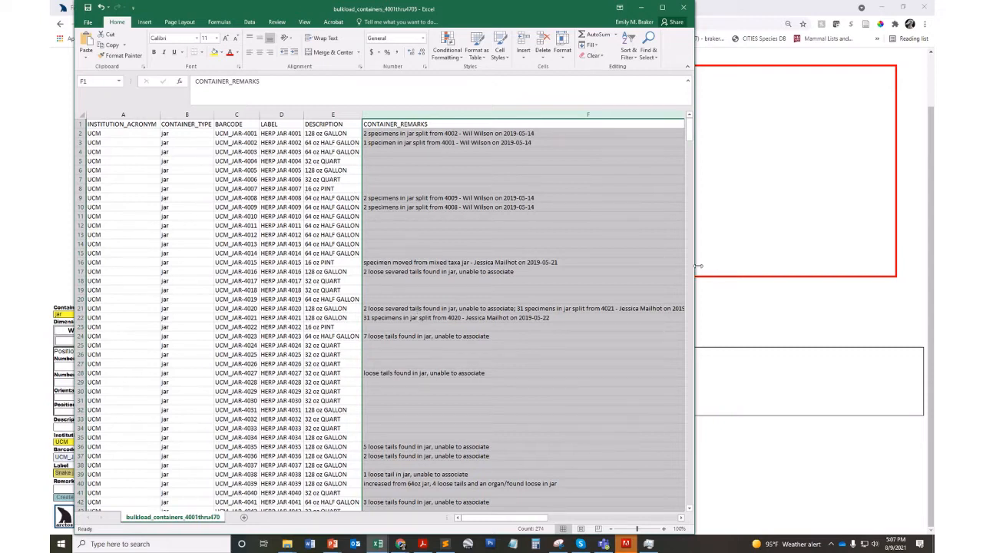
{"action": "mouse_move", "coordinate": [714, 305]}
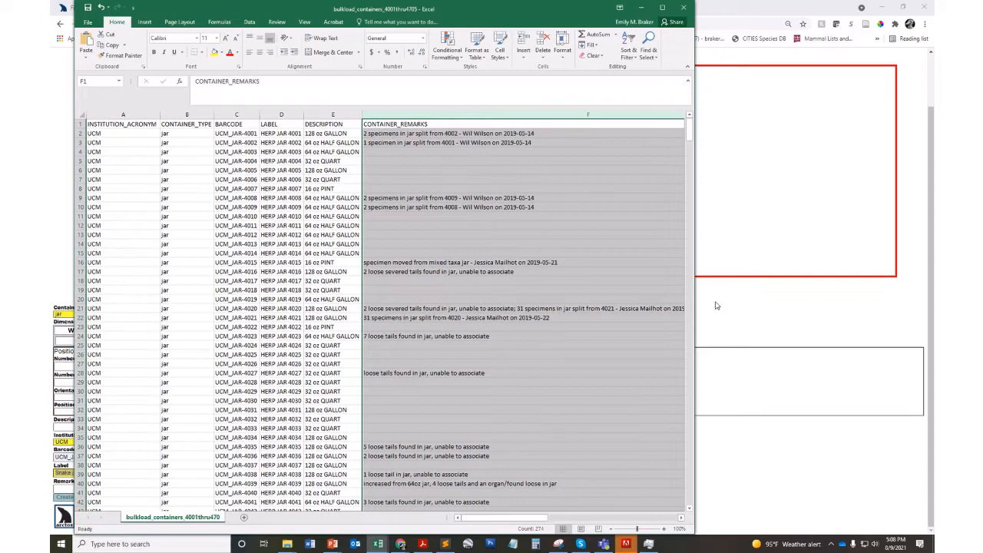
Return to Arctos and go to the parts-to-containers page
{"action": "left_click", "coordinate": [311, 7]}
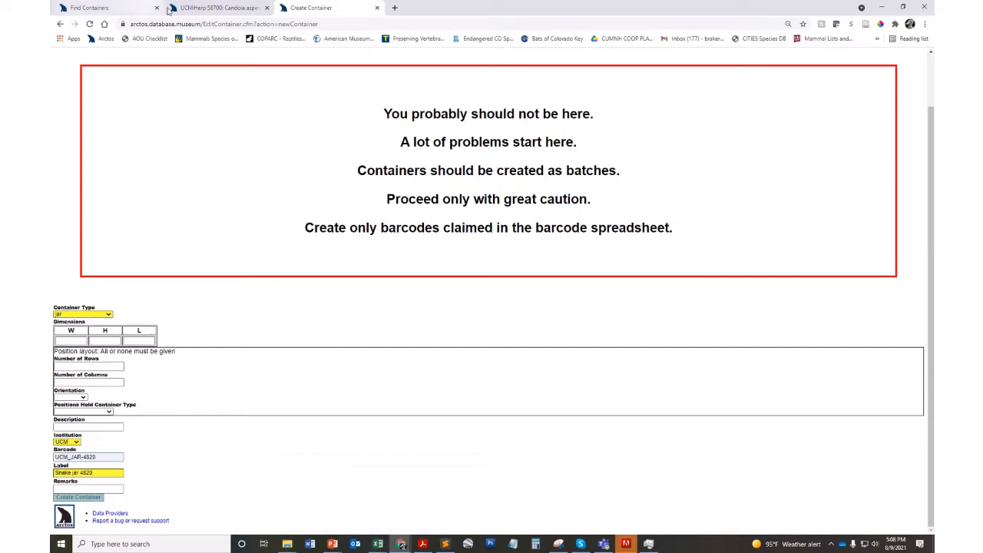
{"action": "left_click", "coordinate": [90, 8]}
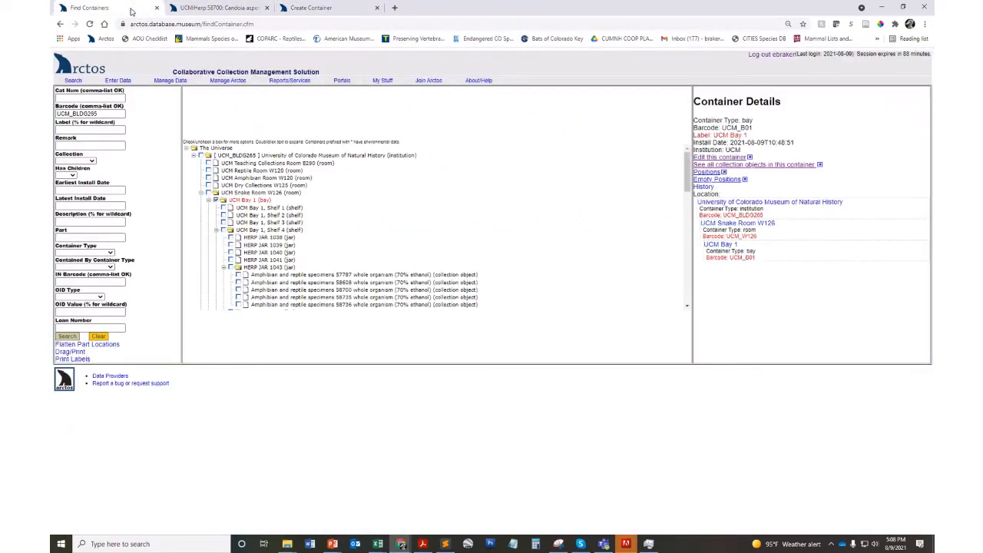
{"action": "left_click", "coordinate": [169, 79]}
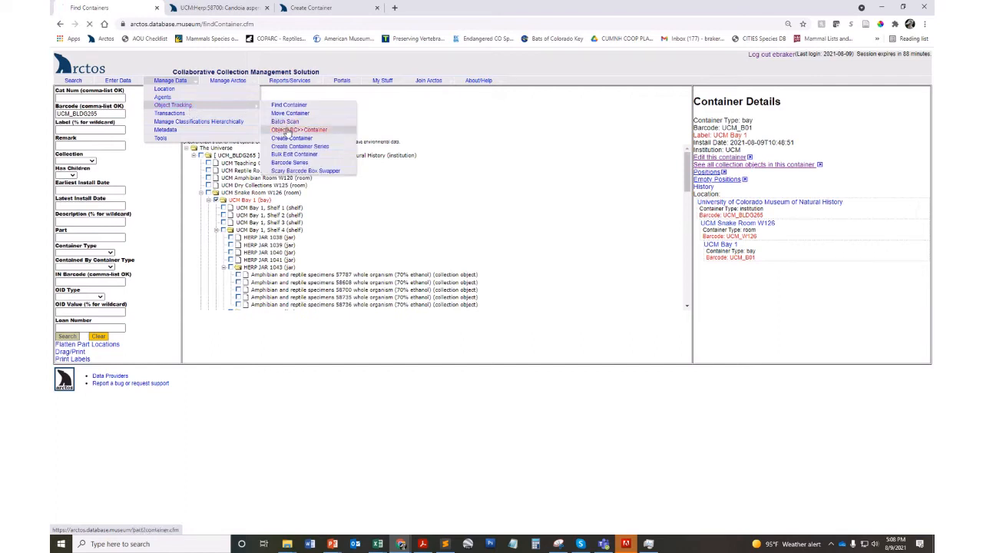
{"action": "left_click", "coordinate": [298, 129]}
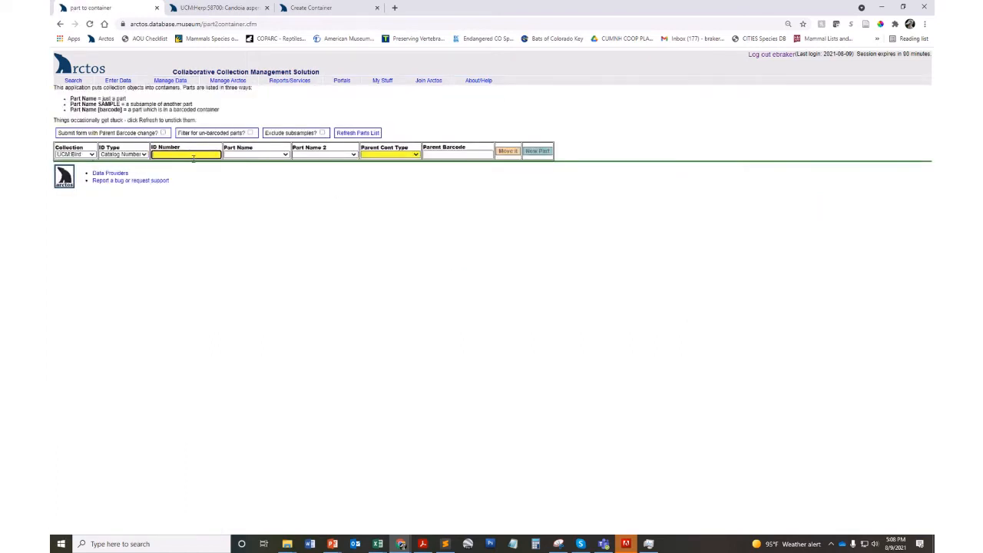
{"action": "mouse_move", "coordinate": [172, 264]}
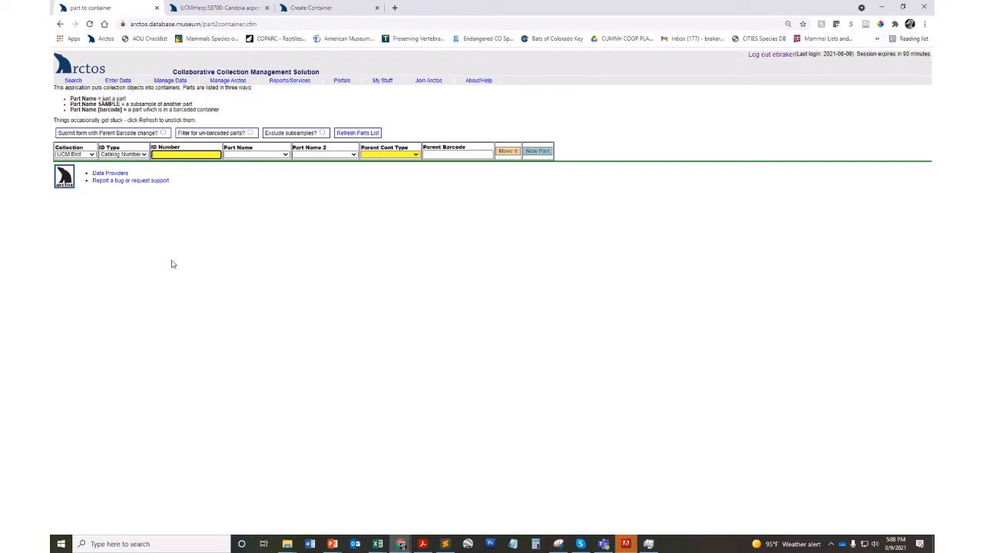
Fill in the collection, catalog number 1334, part whole organism and parent container type jar
{"action": "left_click", "coordinate": [74, 154]}
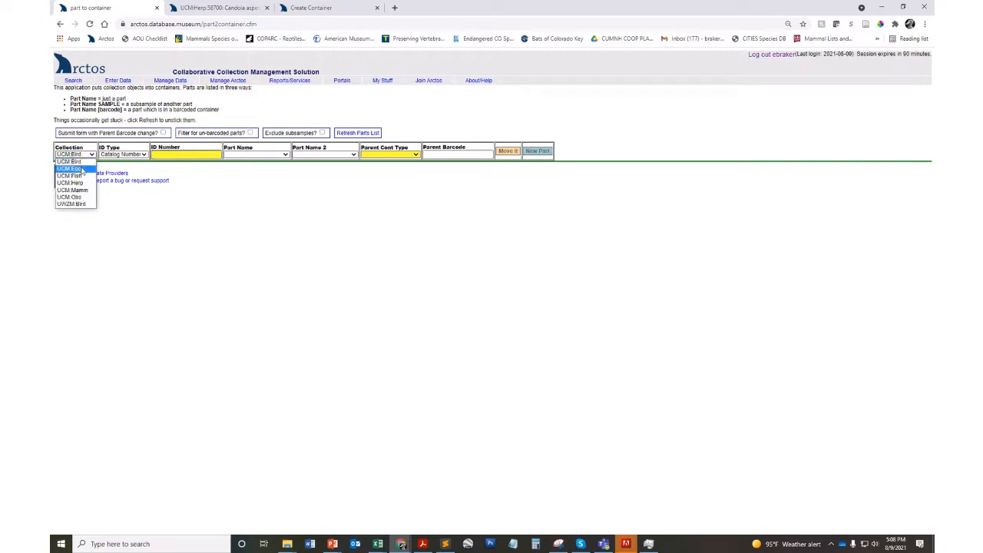
{"action": "left_click", "coordinate": [70, 182]}
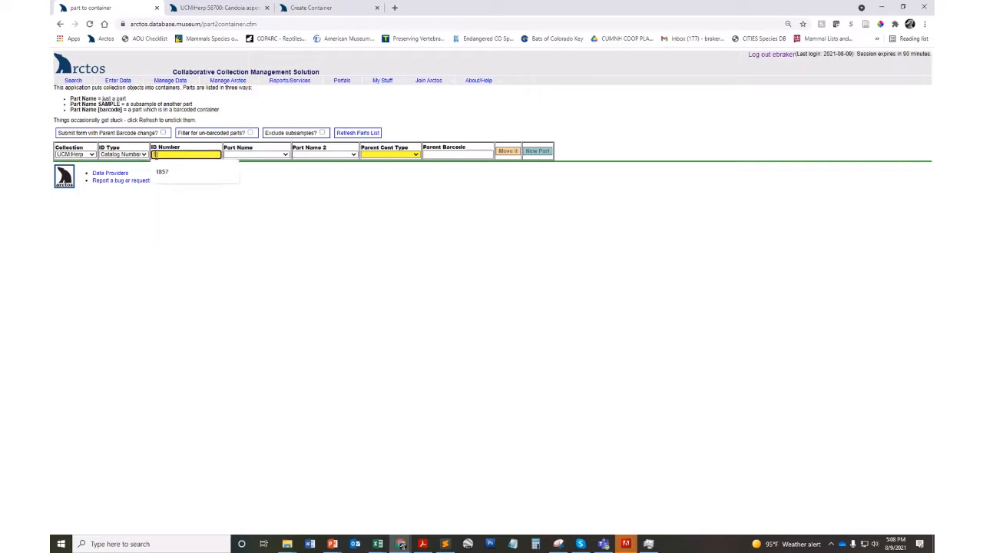
{"action": "type", "text": "1334"}
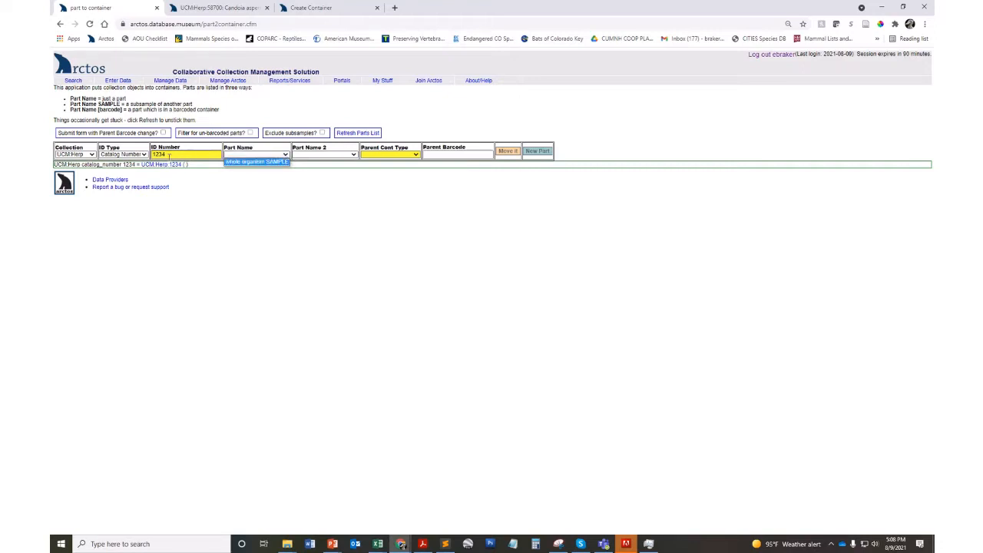
{"action": "left_click", "coordinate": [255, 161]}
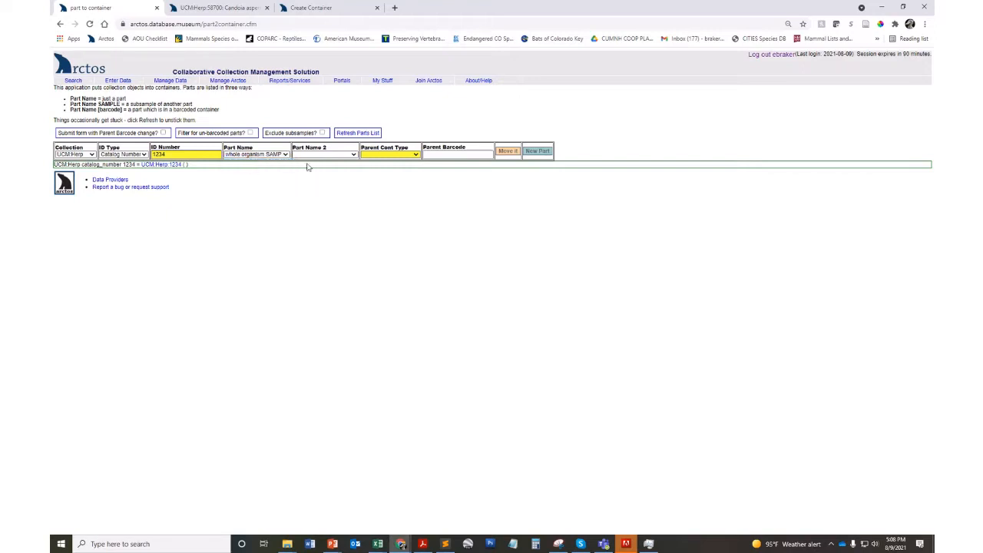
{"action": "left_click", "coordinate": [323, 153]}
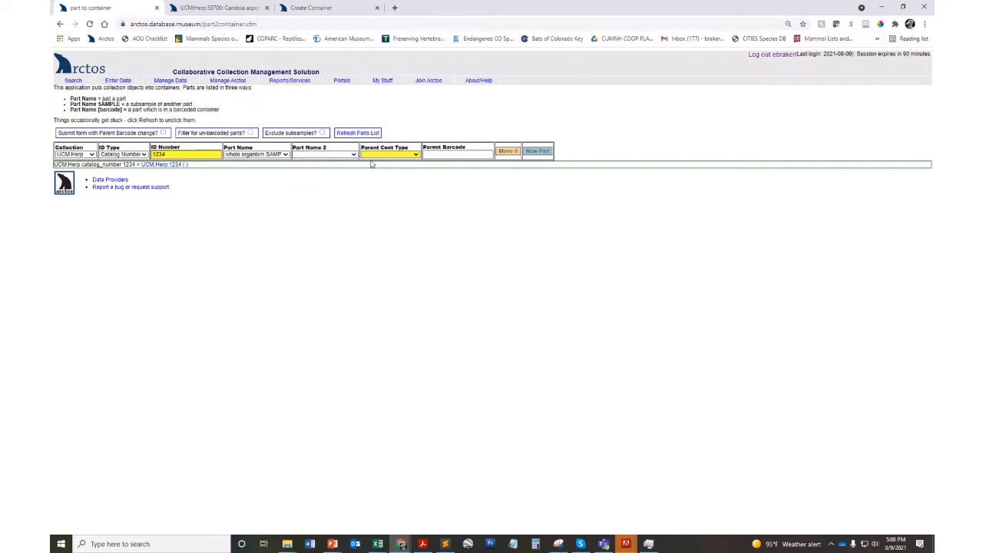
{"action": "left_click", "coordinate": [415, 154]}
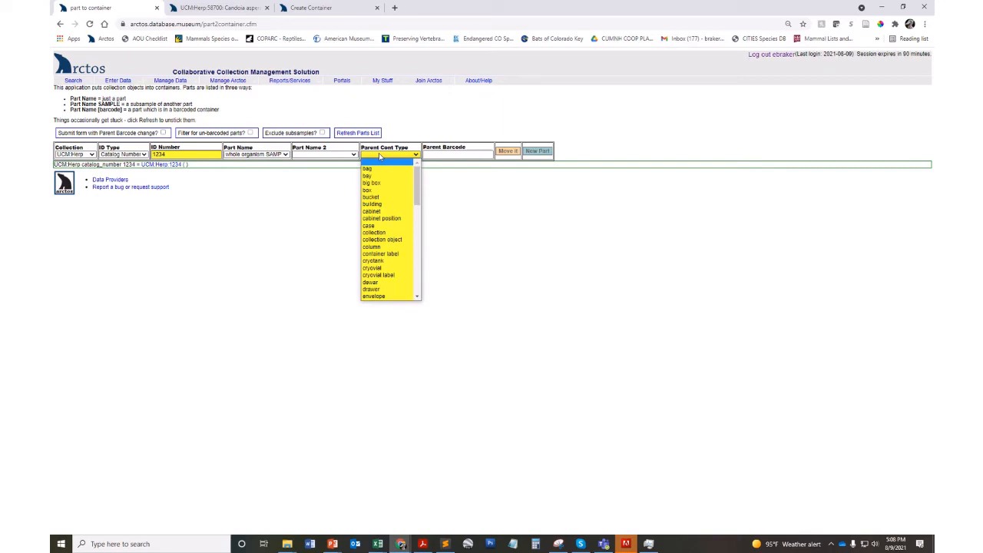
{"action": "mouse_move", "coordinate": [387, 184]}
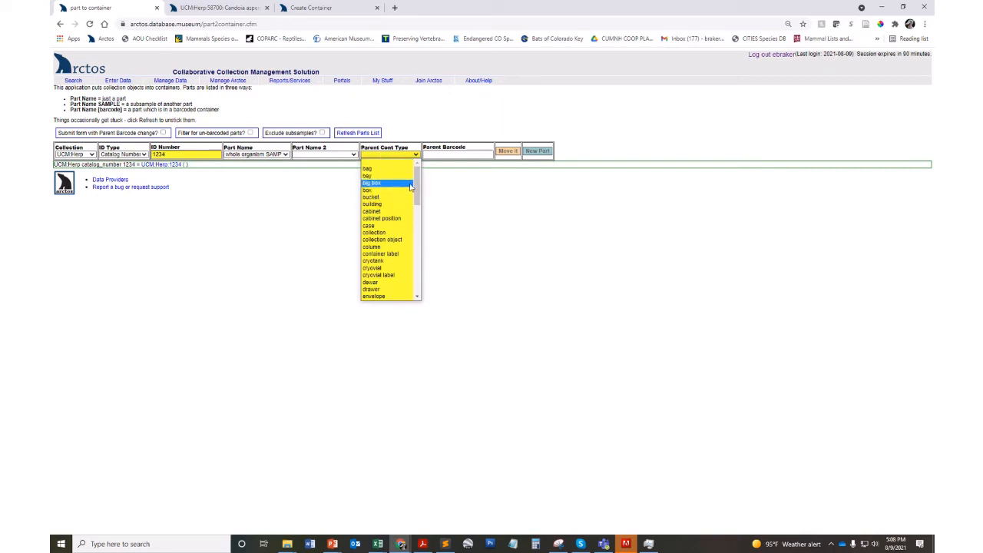
{"action": "left_click", "coordinate": [372, 184]}
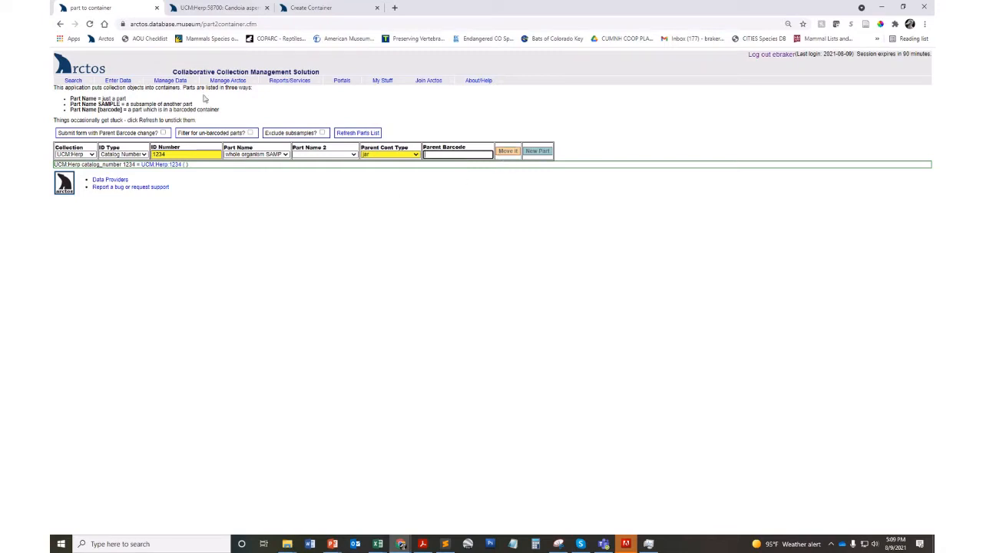
{"action": "left_click", "coordinate": [169, 80]}
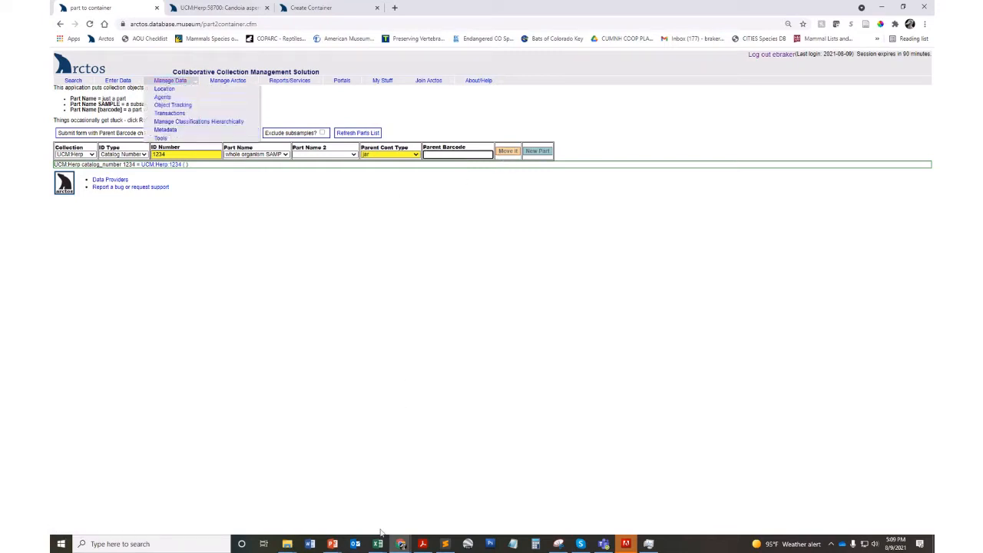
{"action": "left_click", "coordinate": [376, 544]}
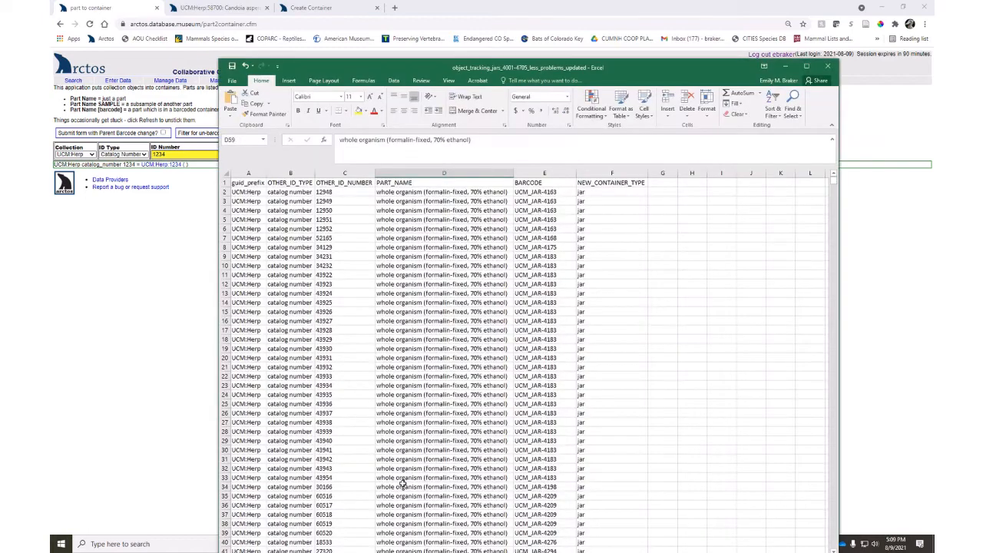
{"action": "left_click", "coordinate": [249, 173]}
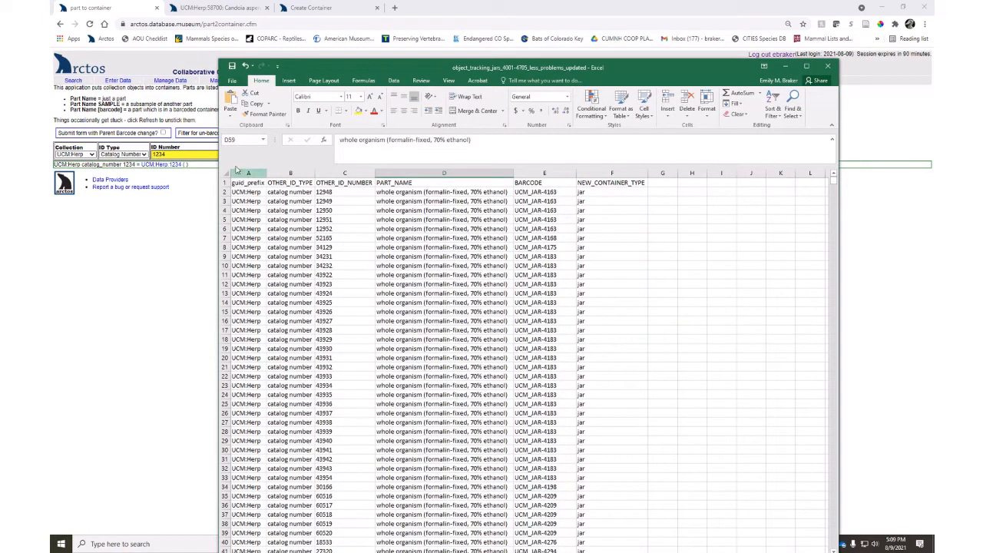
{"action": "left_click", "coordinate": [247, 181]}
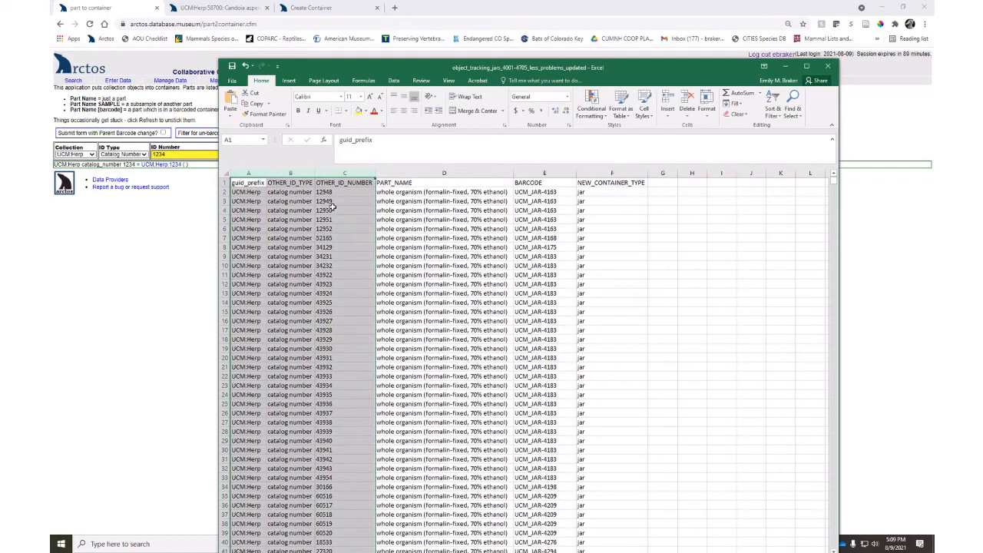
{"action": "left_click", "coordinate": [444, 172]}
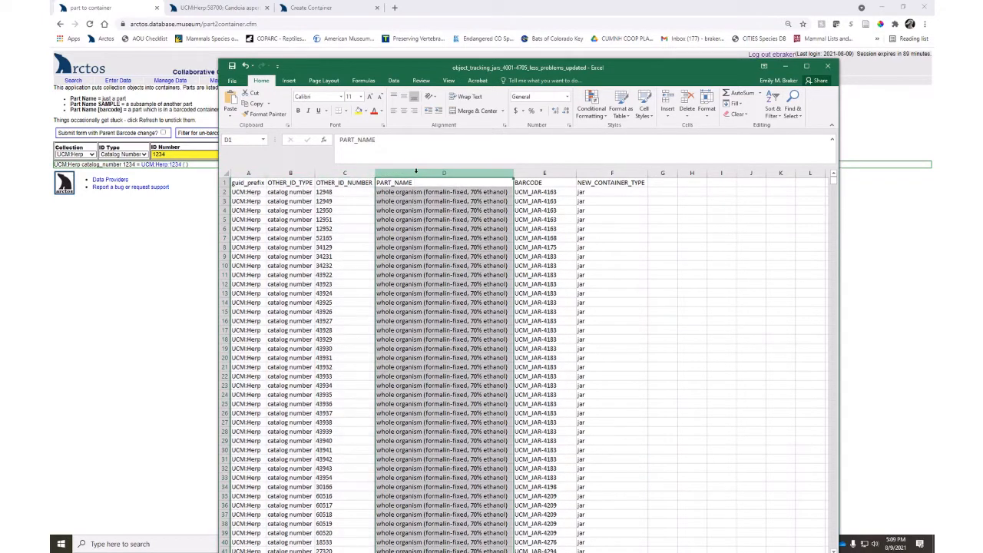
{"action": "left_click", "coordinate": [544, 172]}
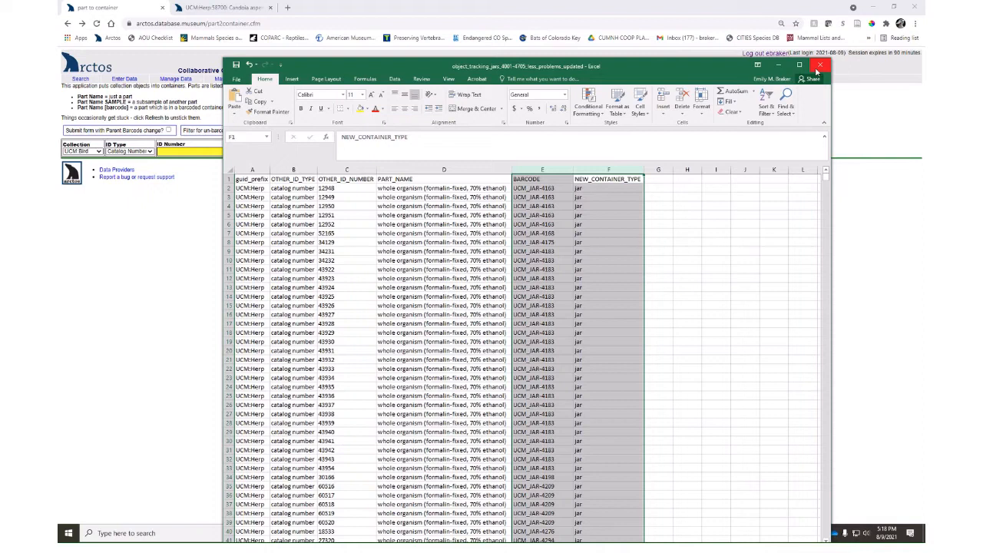
Close the spreadsheet and go to Move Container, ready to fill the first child barcode slot
{"action": "left_click", "coordinate": [799, 64]}
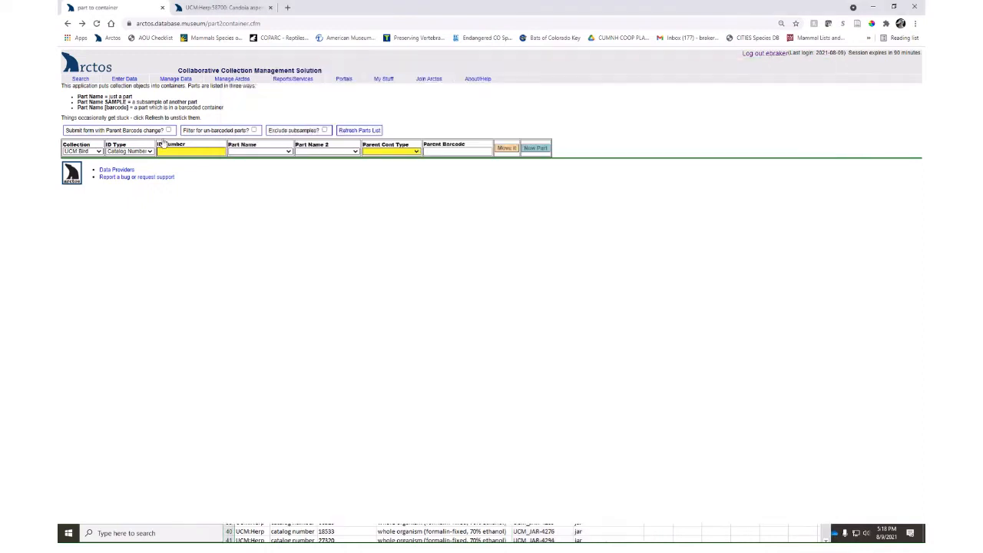
{"action": "left_click", "coordinate": [175, 78]}
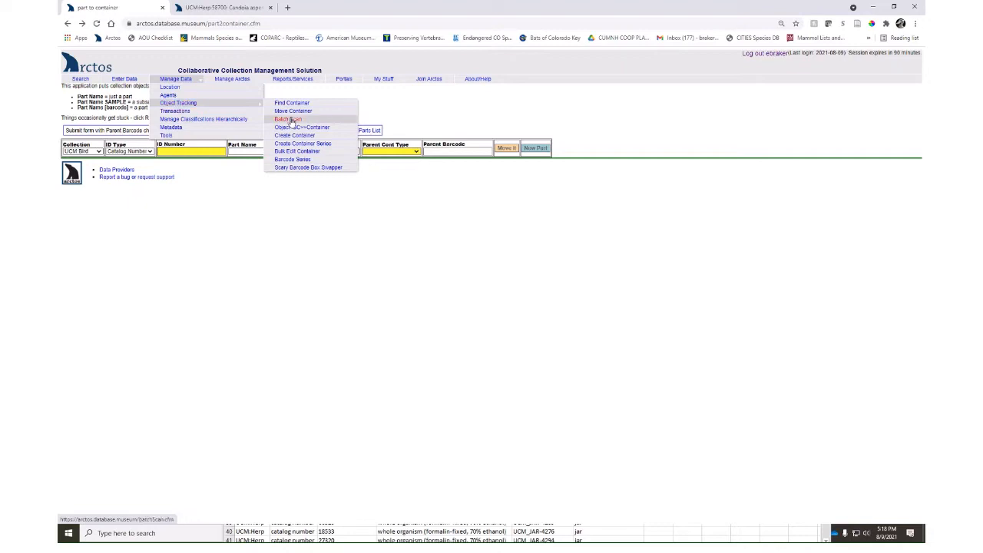
{"action": "left_click", "coordinate": [285, 119]}
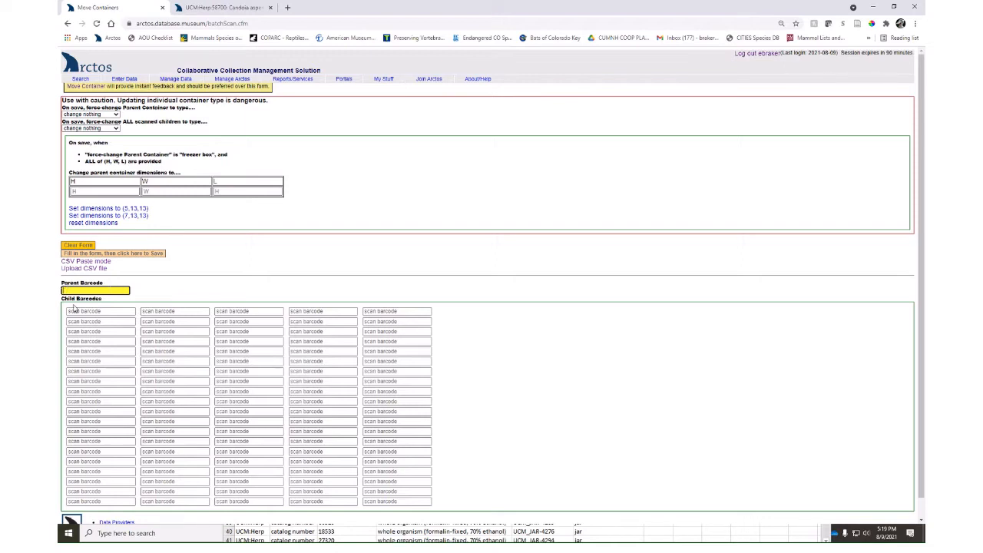
{"action": "left_click", "coordinate": [100, 321]}
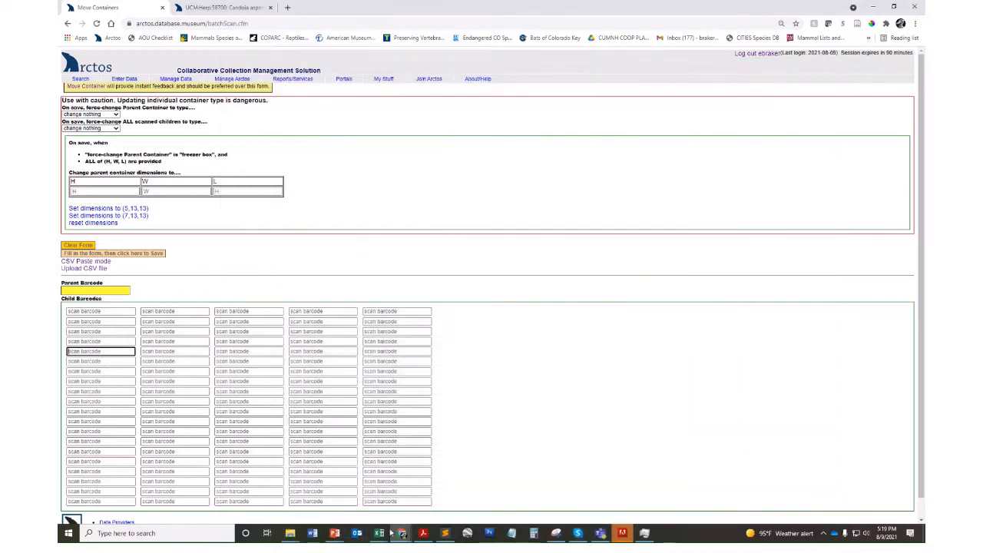
{"action": "left_click", "coordinate": [378, 531]}
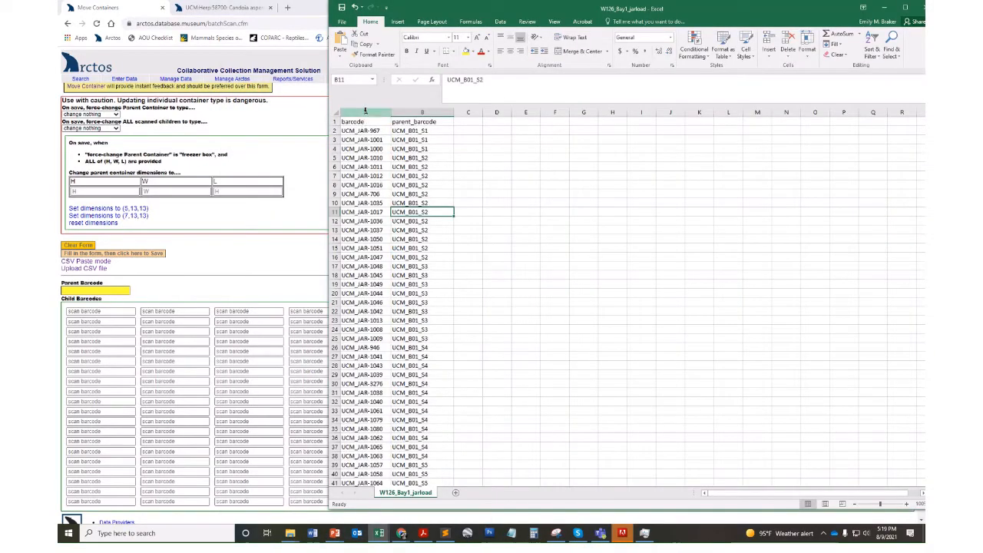
{"action": "left_click", "coordinate": [352, 110]}
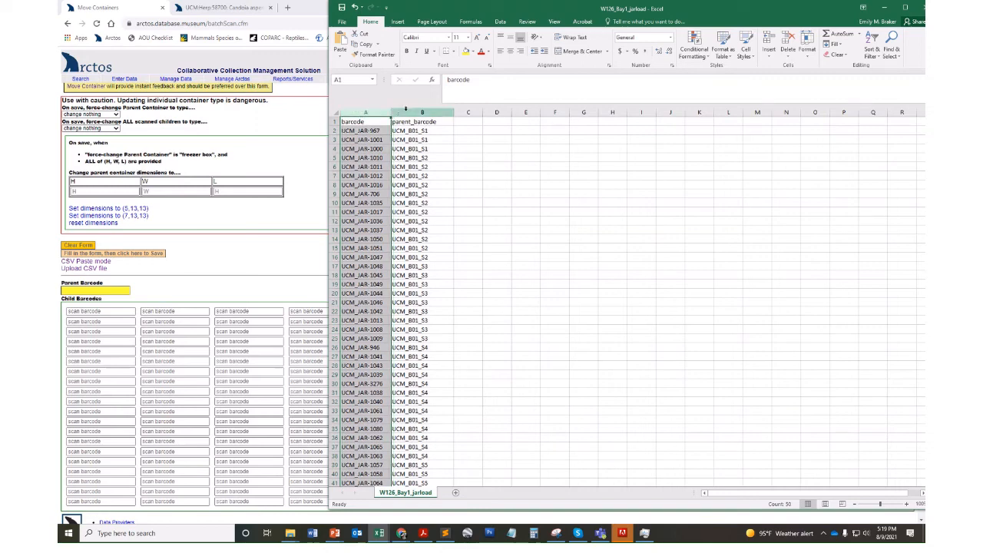
{"action": "left_click", "coordinate": [421, 112]}
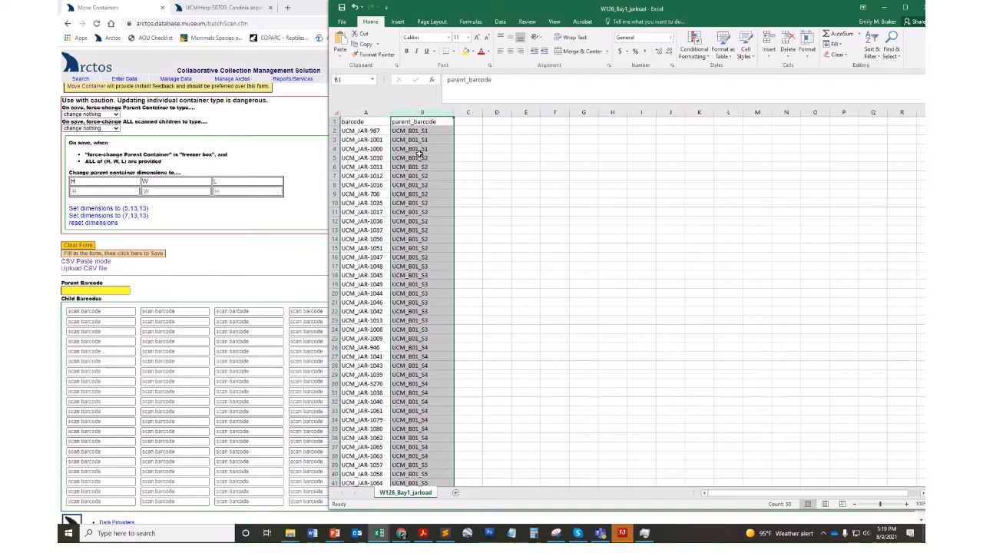
{"action": "left_click", "coordinate": [366, 121]}
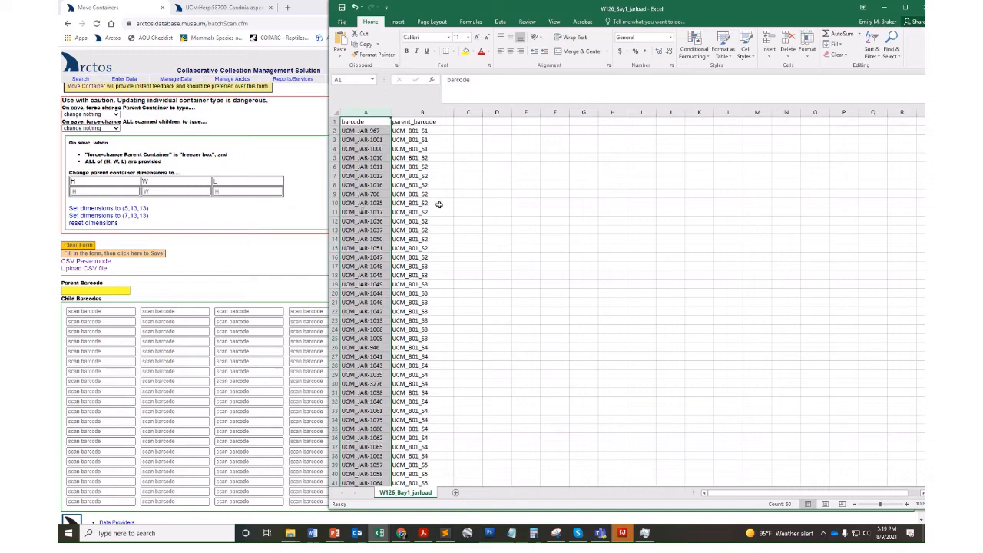
{"action": "mouse_move", "coordinate": [496, 238]}
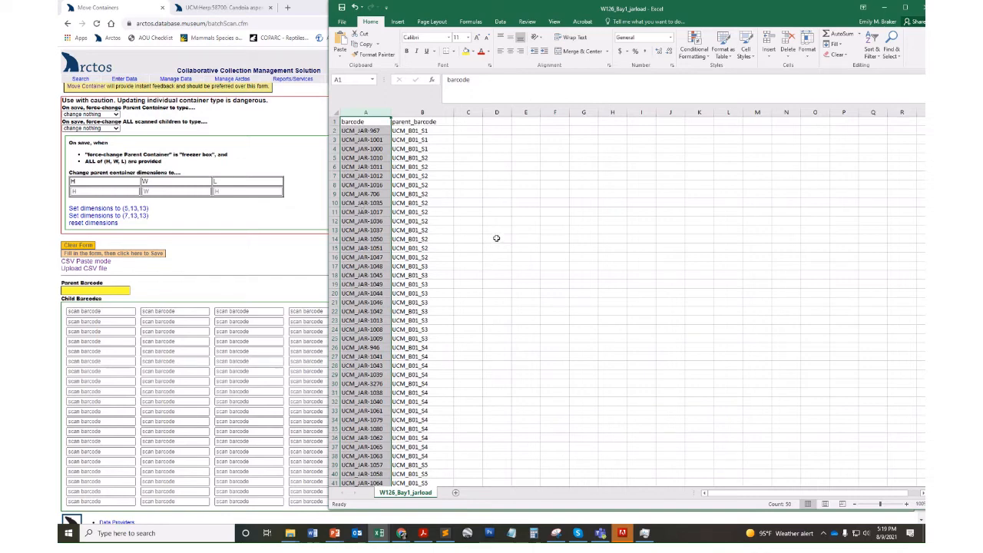
{"action": "mouse_move", "coordinate": [308, 276]}
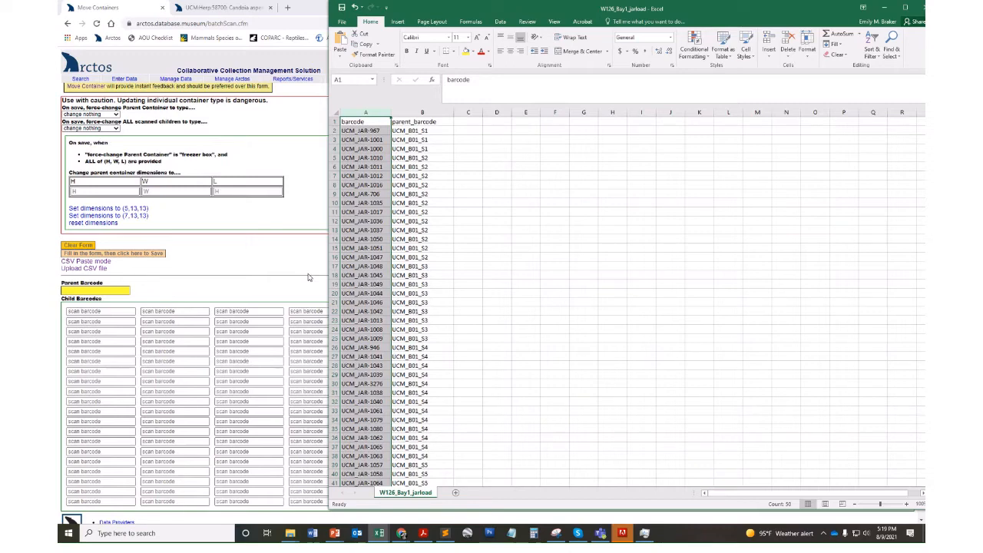
Edit the jar's container, reviewing environment parameters and the recorded ethanol-concentration check
{"action": "left_click", "coordinate": [223, 6]}
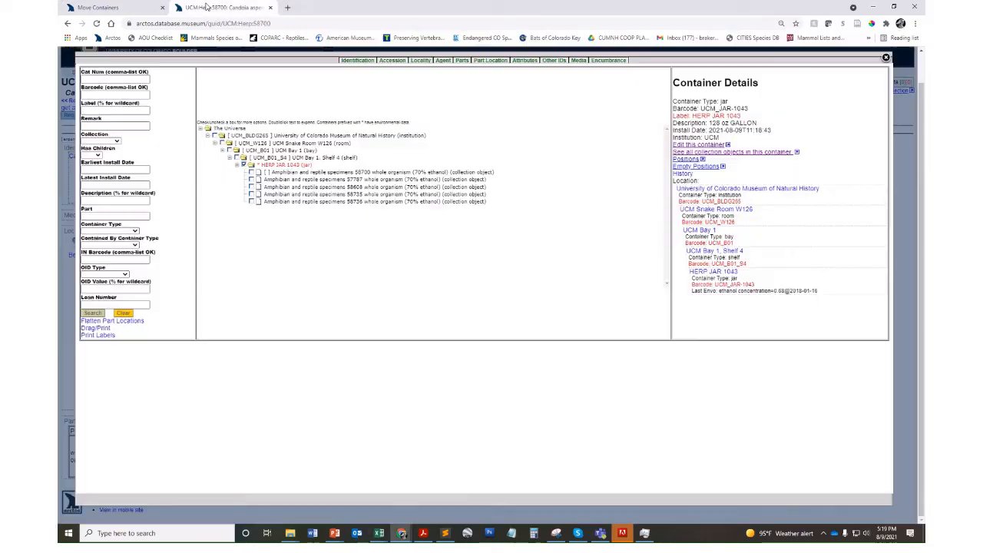
{"action": "mouse_move", "coordinate": [224, 43]}
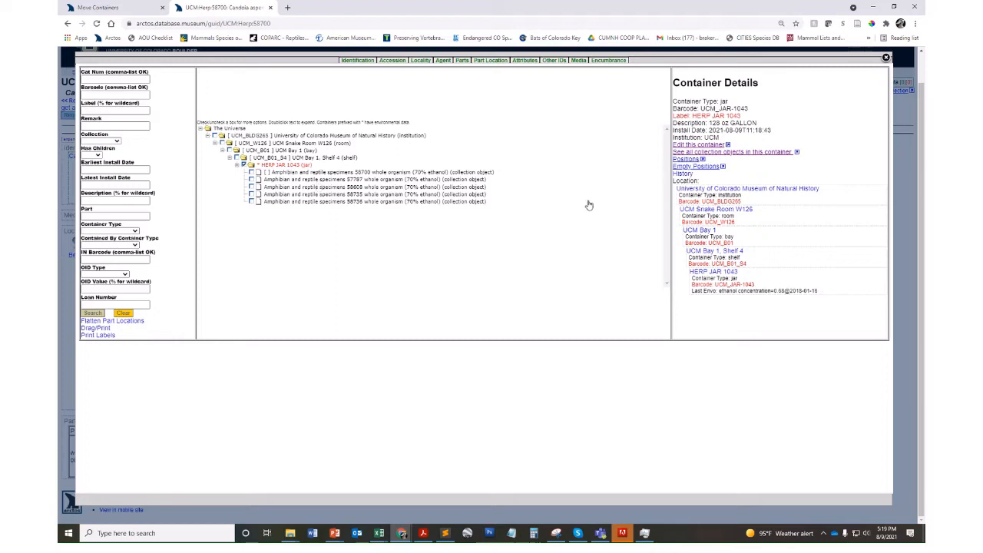
{"action": "left_click", "coordinate": [697, 145]}
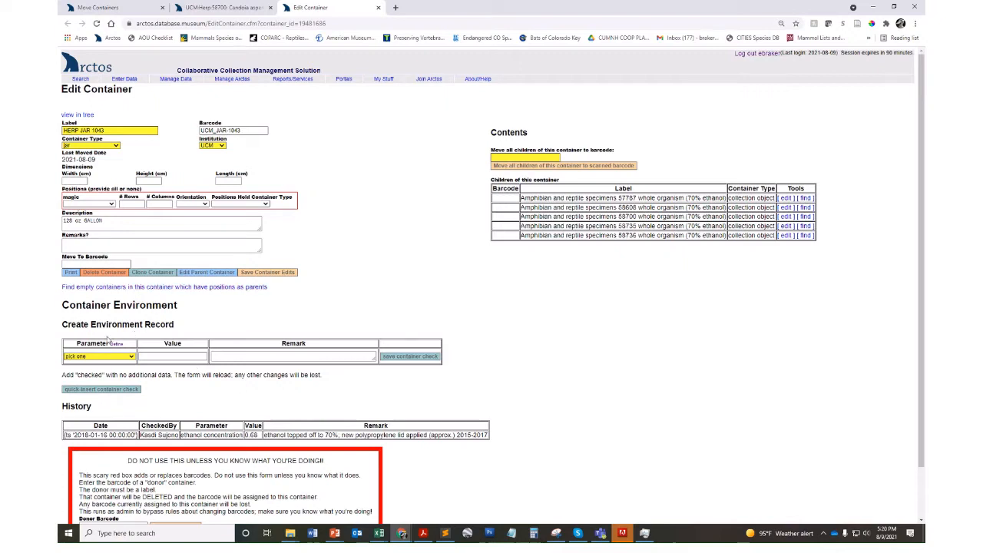
{"action": "left_click", "coordinate": [98, 357]}
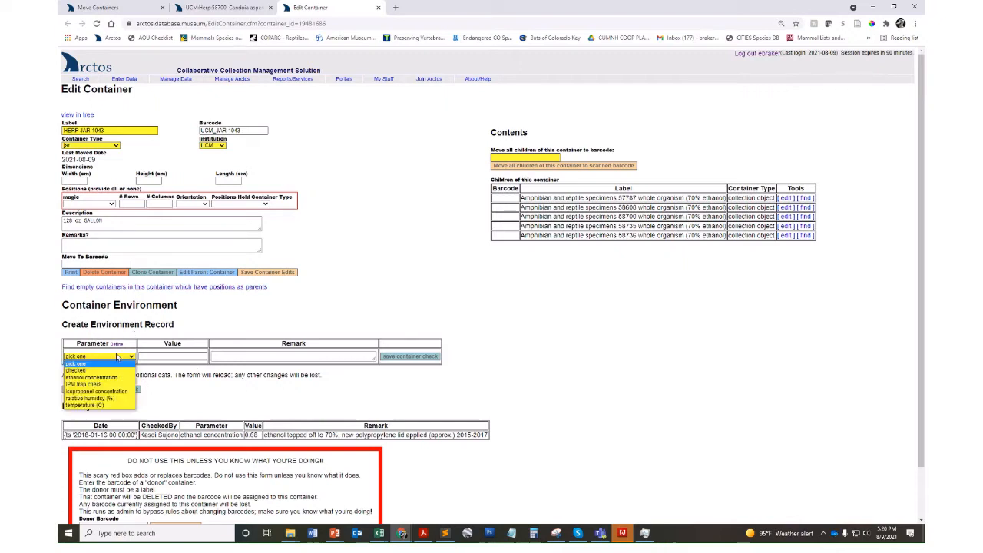
{"action": "mouse_move", "coordinate": [89, 400]}
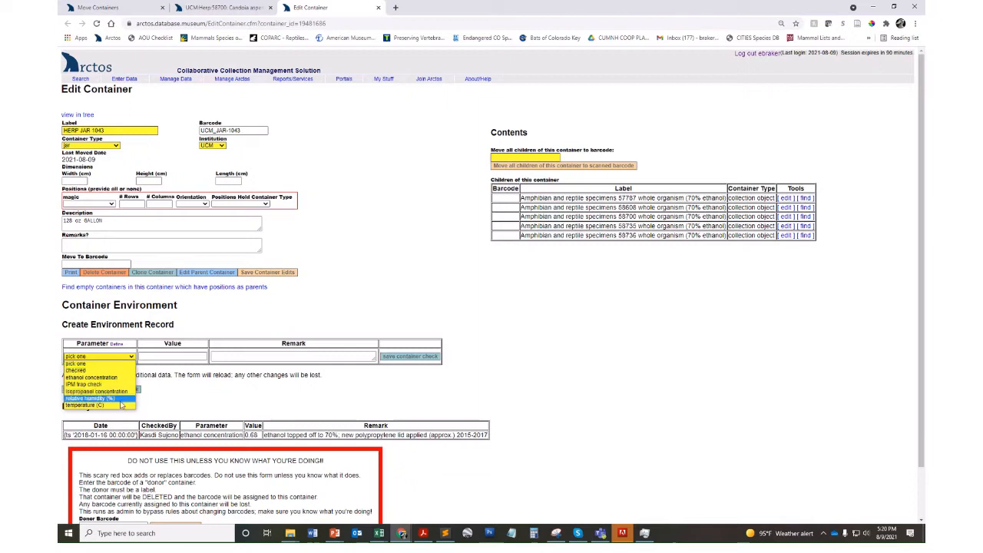
{"action": "mouse_move", "coordinate": [93, 377]}
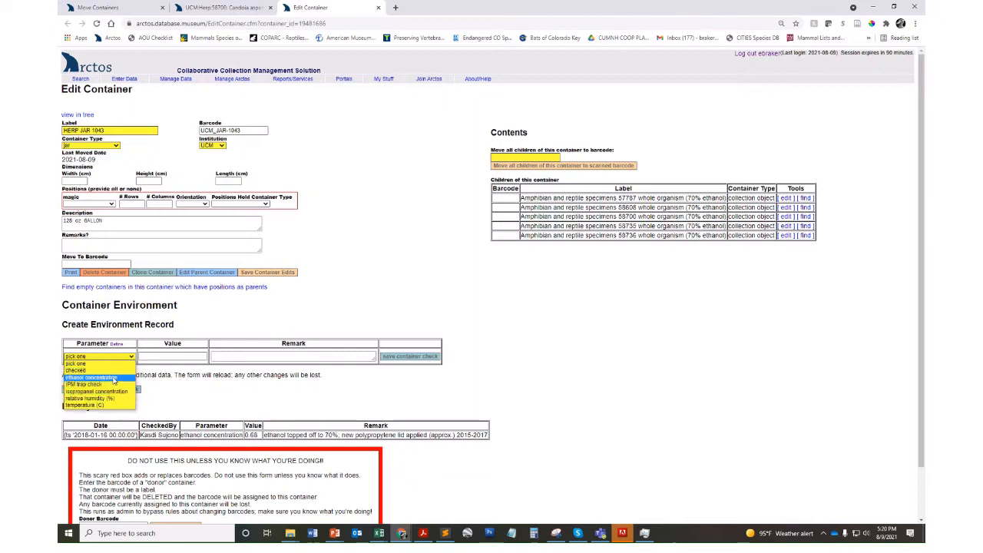
{"action": "mouse_move", "coordinate": [99, 391]}
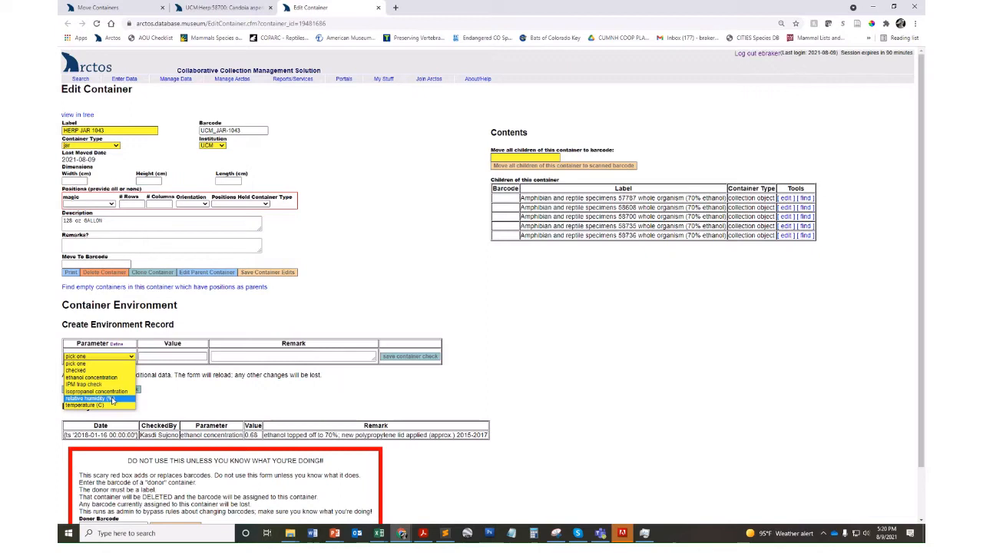
{"action": "mouse_move", "coordinate": [99, 392]}
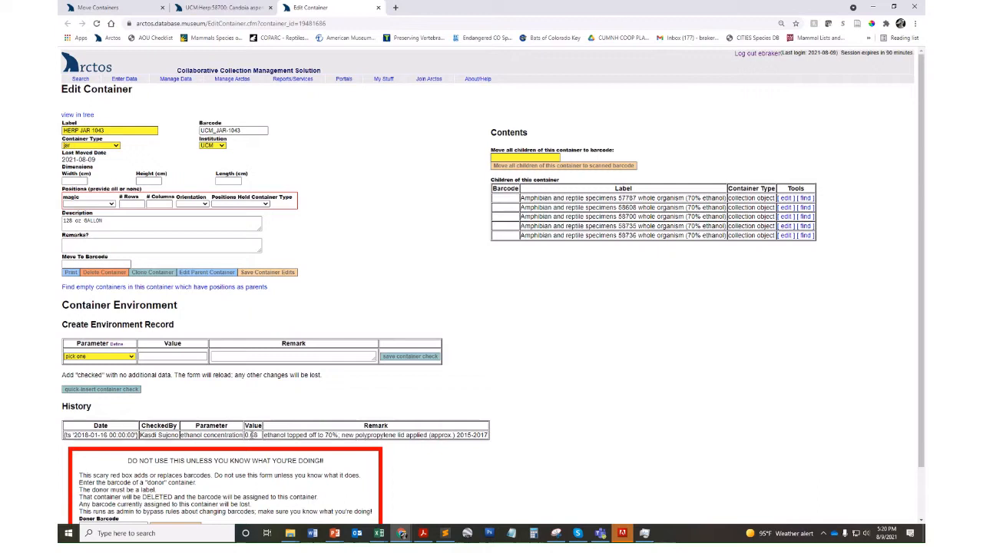
{"action": "double_click", "coordinate": [252, 435]}
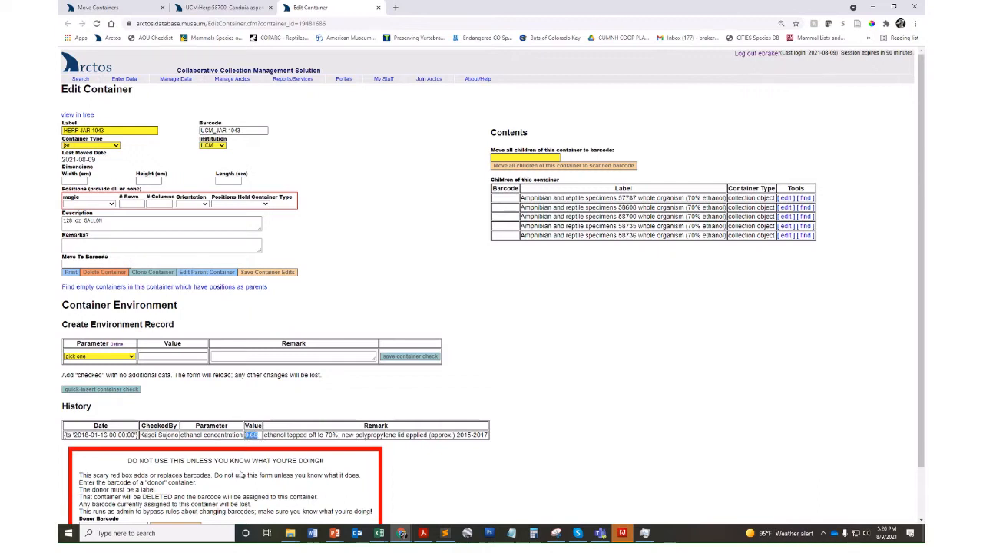
{"action": "mouse_move", "coordinate": [311, 450]}
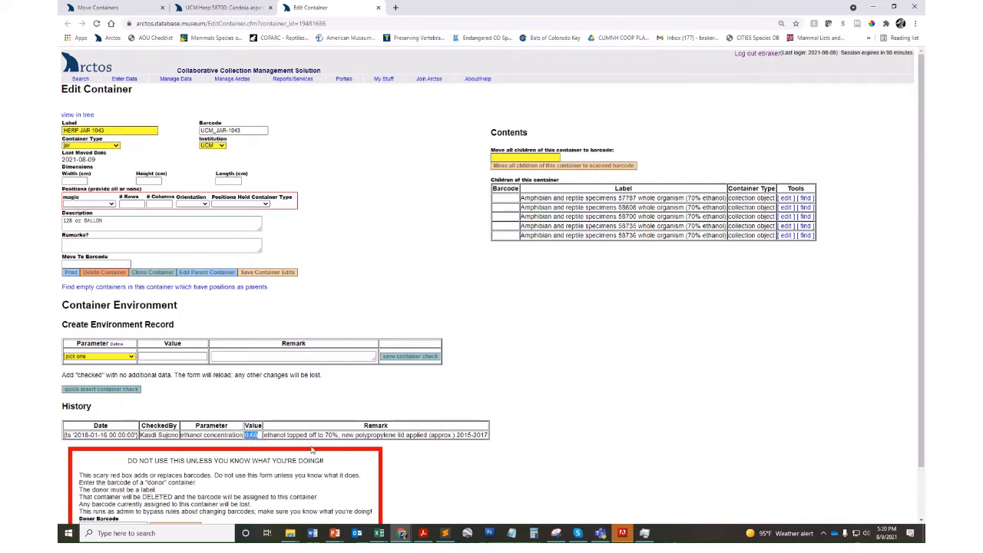
{"action": "mouse_move", "coordinate": [341, 447]}
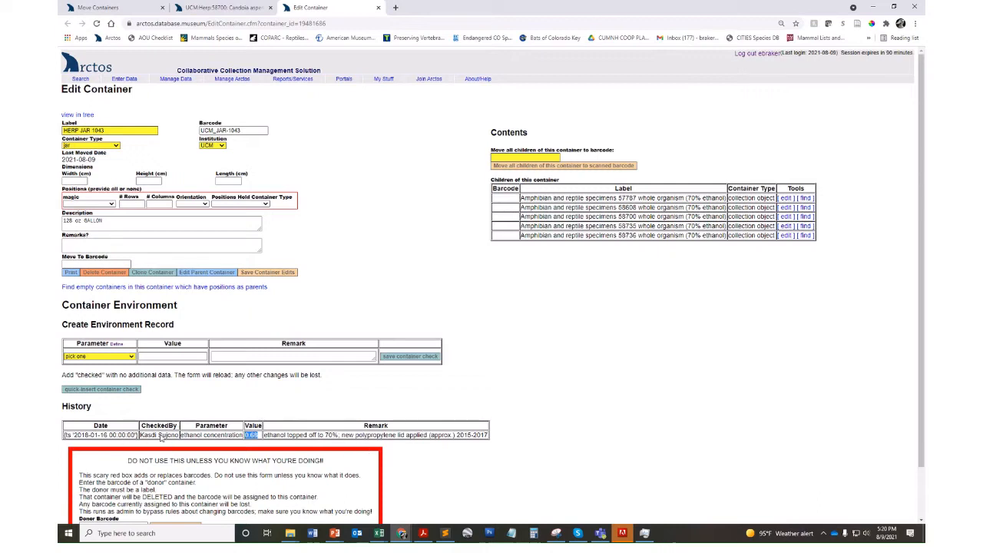
{"action": "mouse_move", "coordinate": [113, 417]}
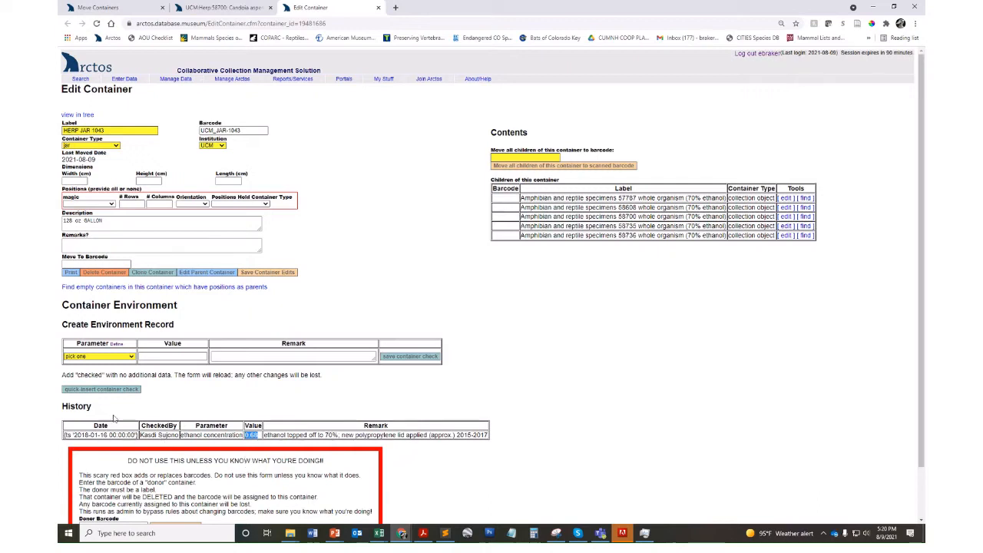